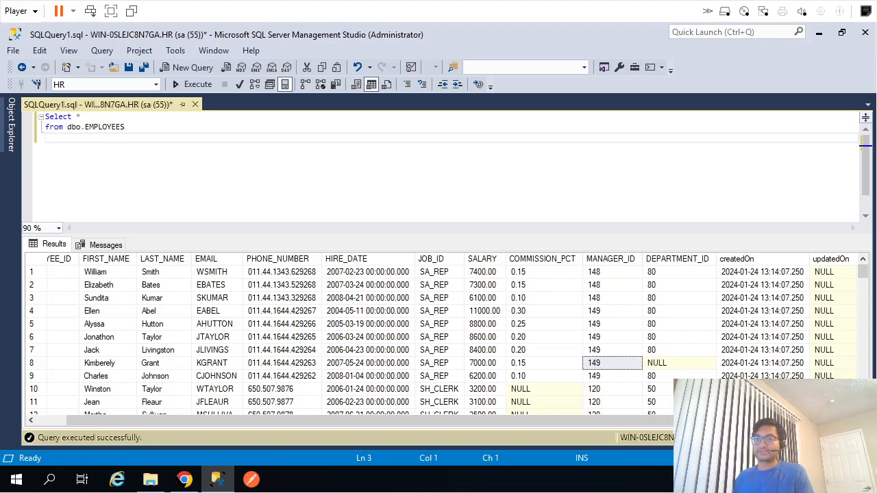
# - Count employees per JOB_ID with a GROUP BY JOB_ID query
pyautogui.press('Ctrl+a')
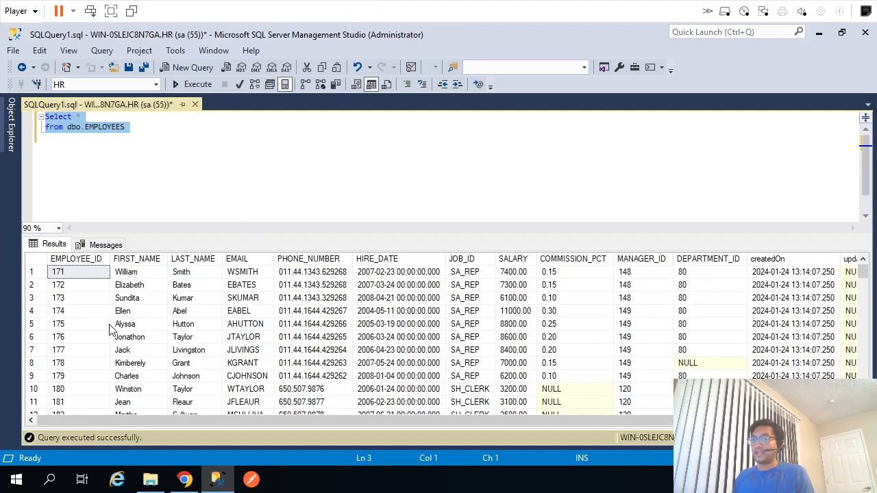
pyautogui.moveTo(479, 303)
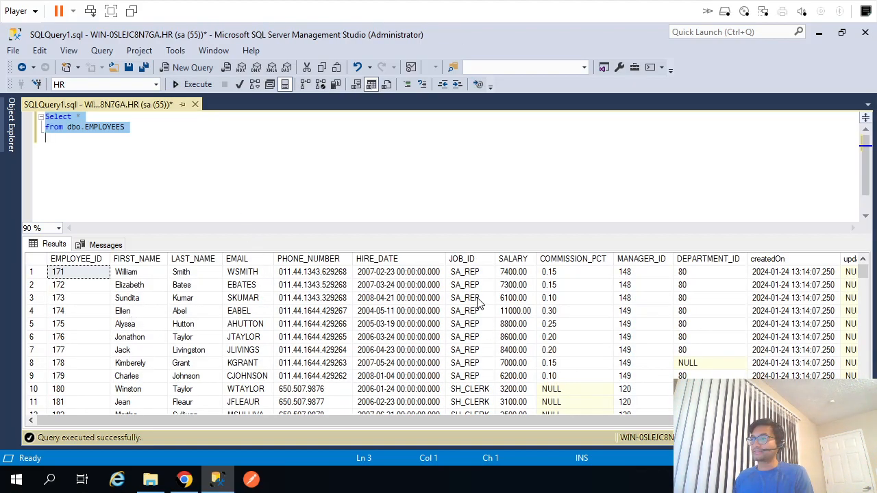
pyautogui.click(470, 323)
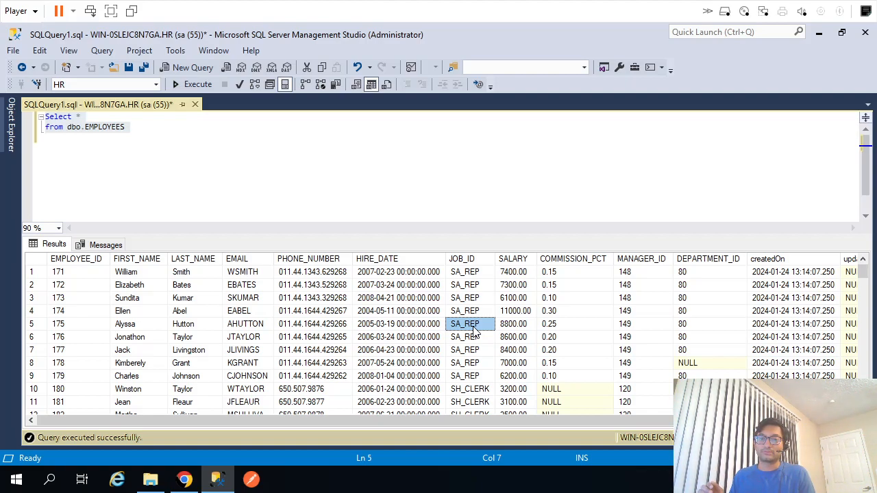
pyautogui.moveTo(479, 275)
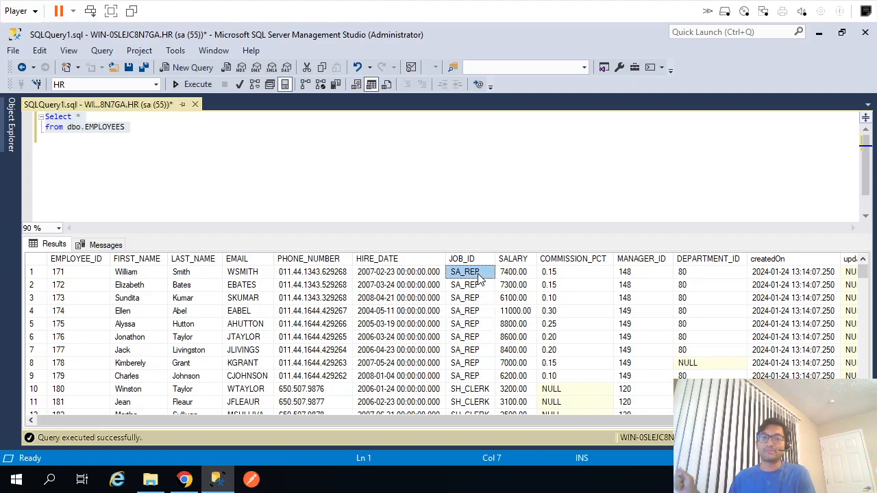
pyautogui.moveTo(510, 108)
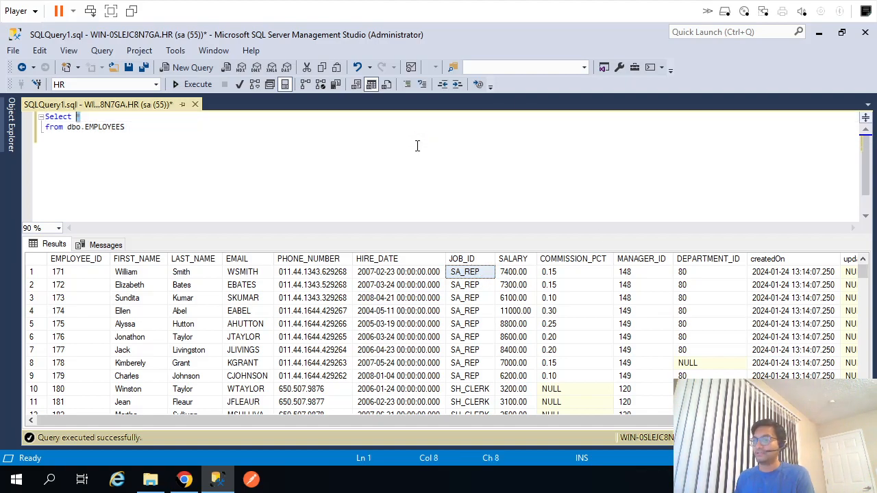
pyautogui.write('Distinct S')
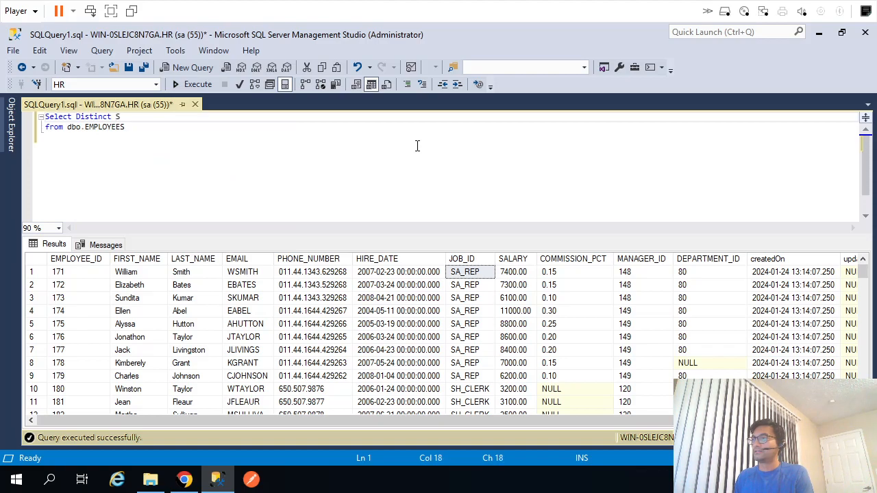
pyautogui.write('JB')
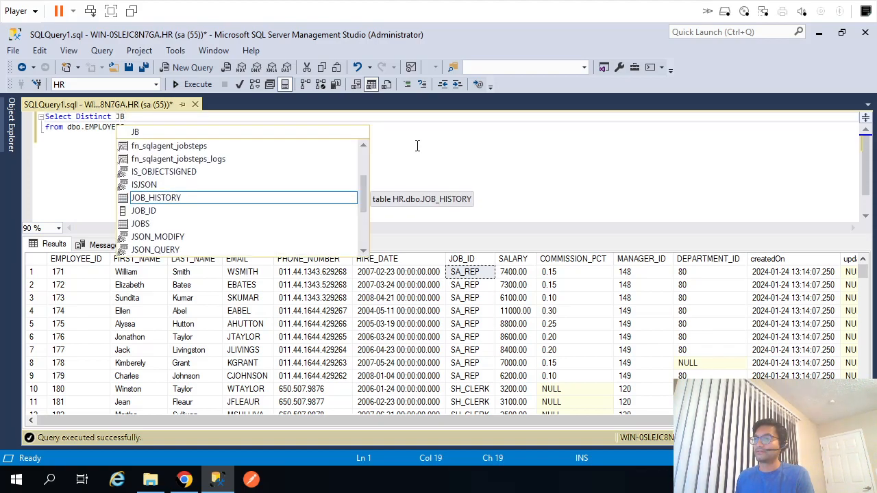
pyautogui.write('JOB_ID')
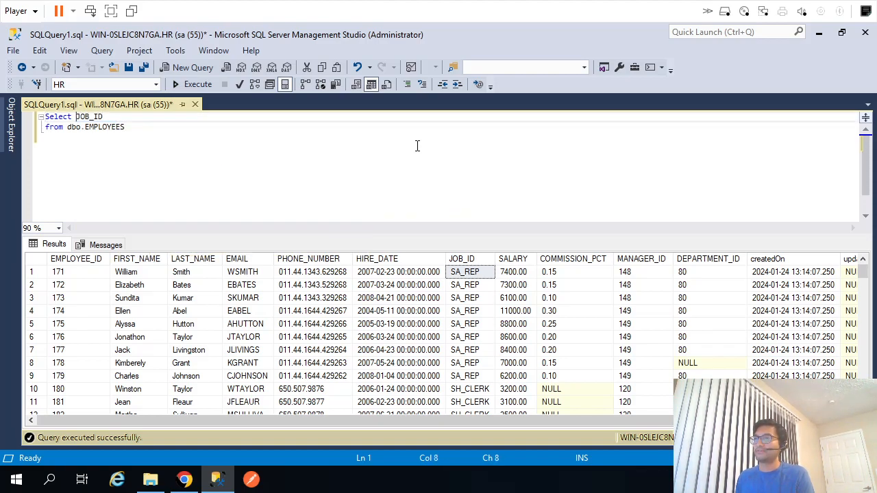
pyautogui.write('Group By JOB_ID')
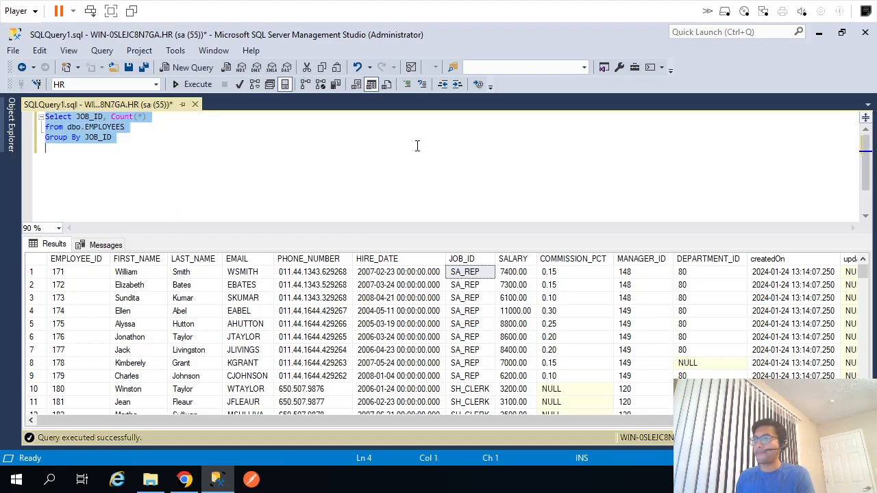
pyautogui.click(197, 83)
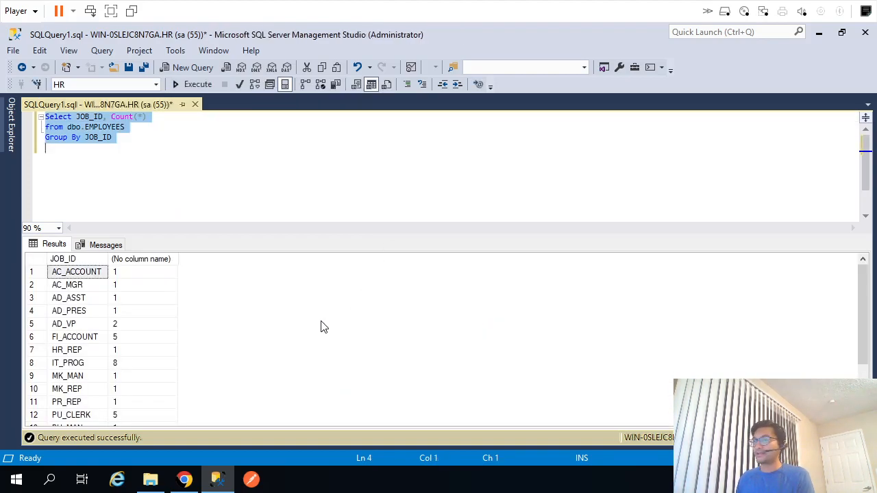
# - Sort the JOB_ID counts with ORDER BY 2 DESC, putting SA_REP at 30 on top
pyautogui.click(75, 337)
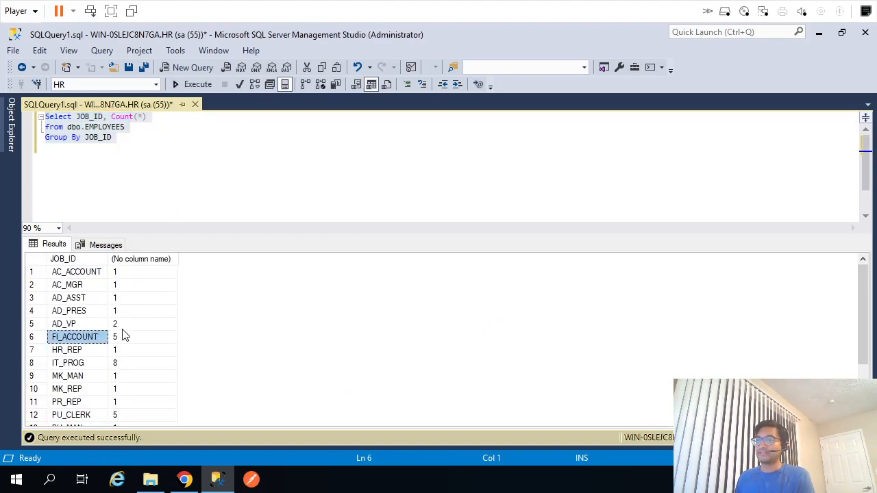
pyautogui.write('or')
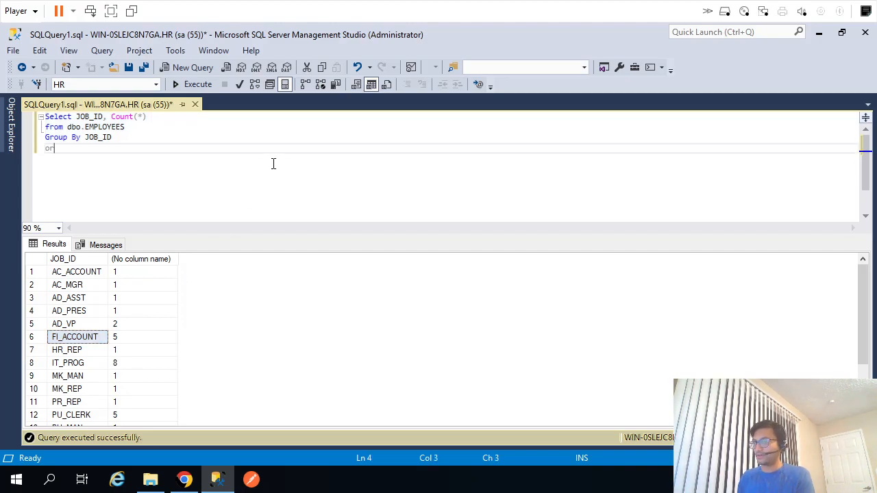
pyautogui.write('rder by 2 desc')
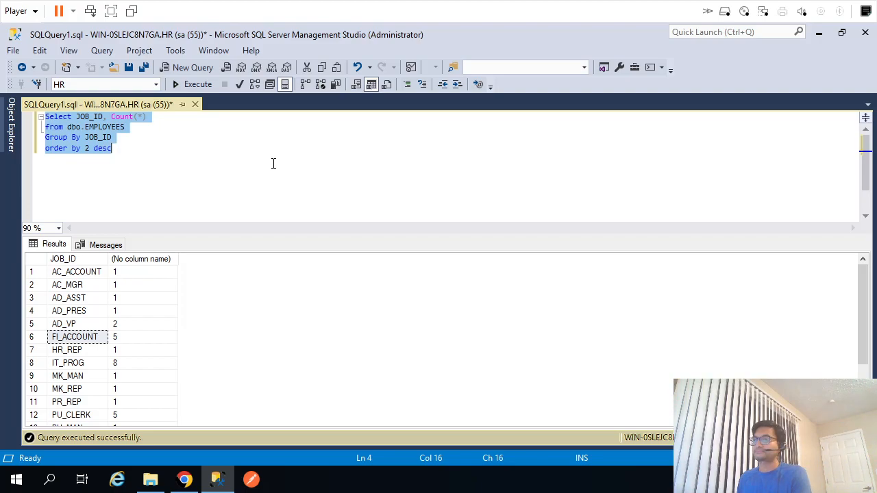
pyautogui.click(198, 84)
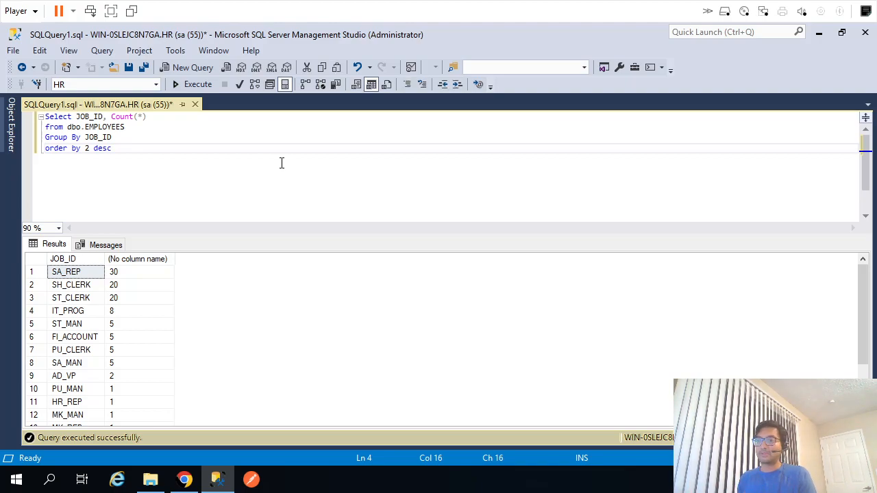
pyautogui.moveTo(259, 450)
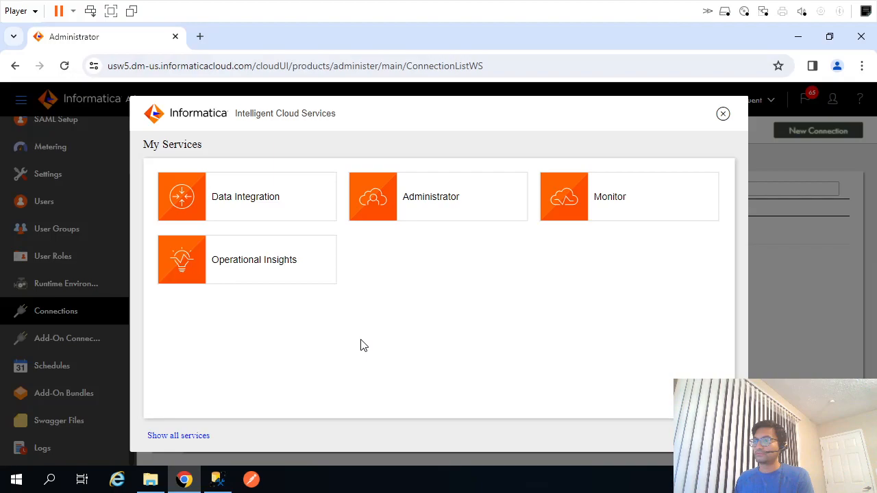
# - Create Flat File connection OnPremFlatFile with directory C:\IICS and MS Windows Latin1 code page
pyautogui.click(150, 480)
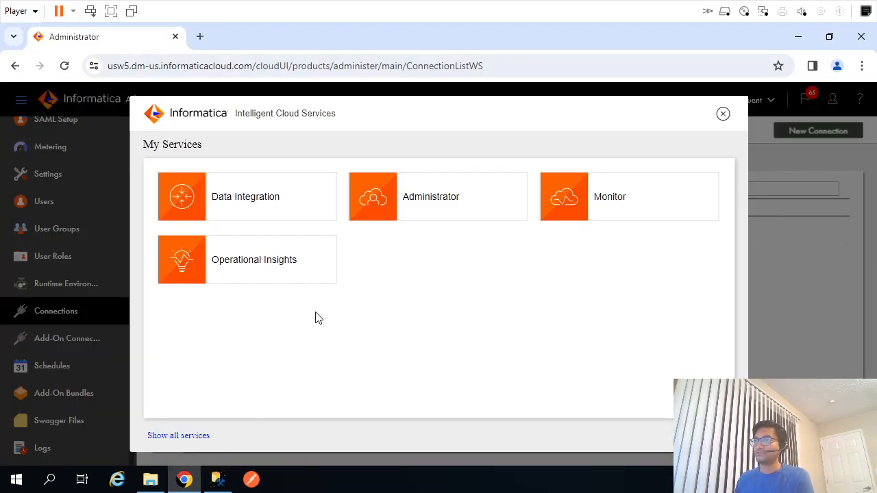
pyautogui.click(723, 113)
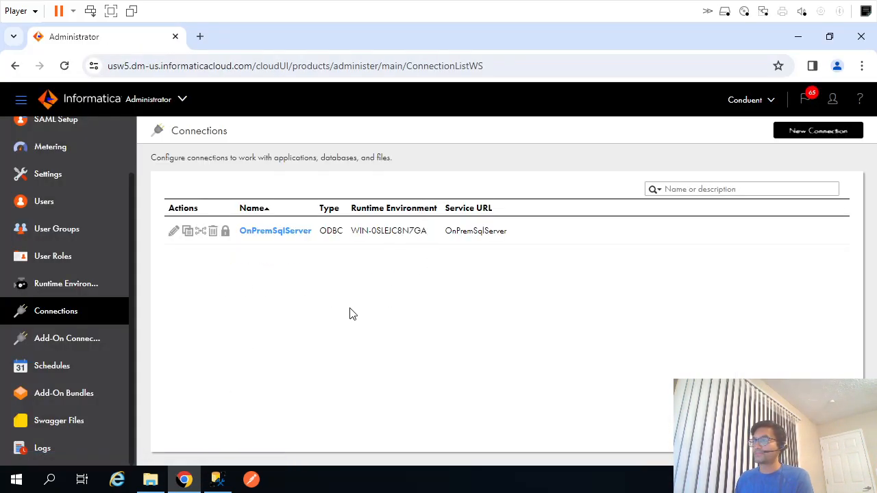
pyautogui.moveTo(784, 145)
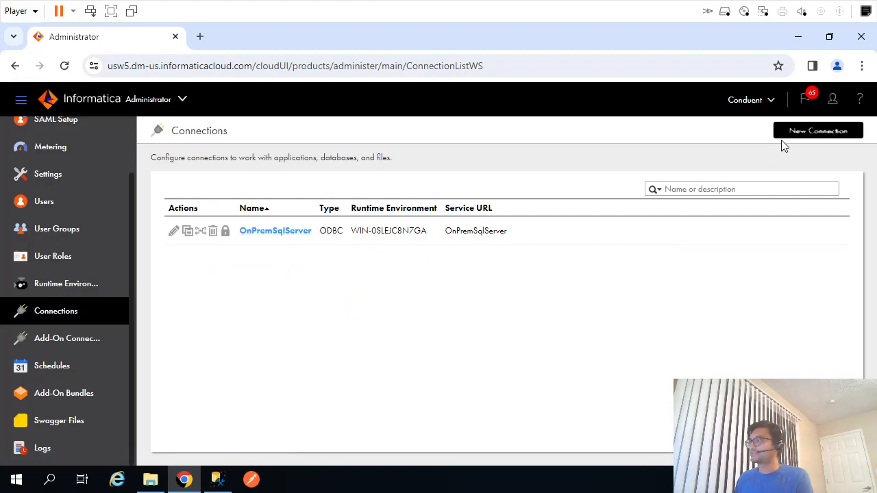
pyautogui.click(818, 130)
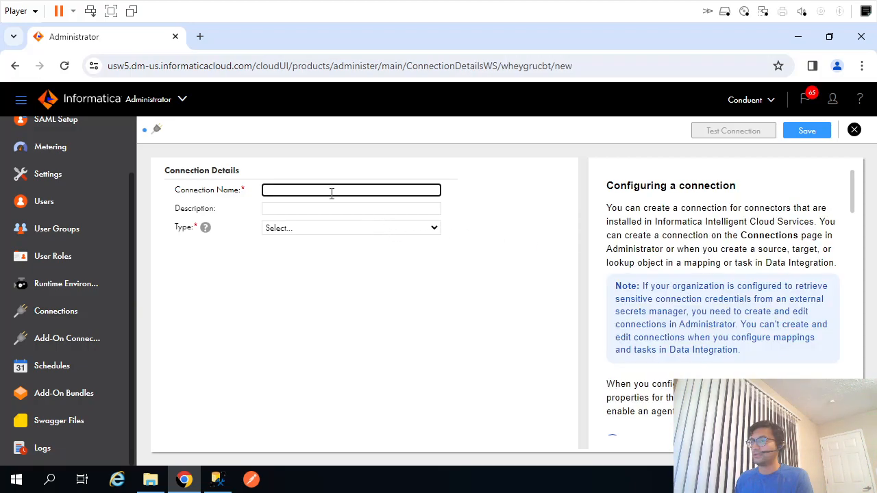
pyautogui.click(350, 227)
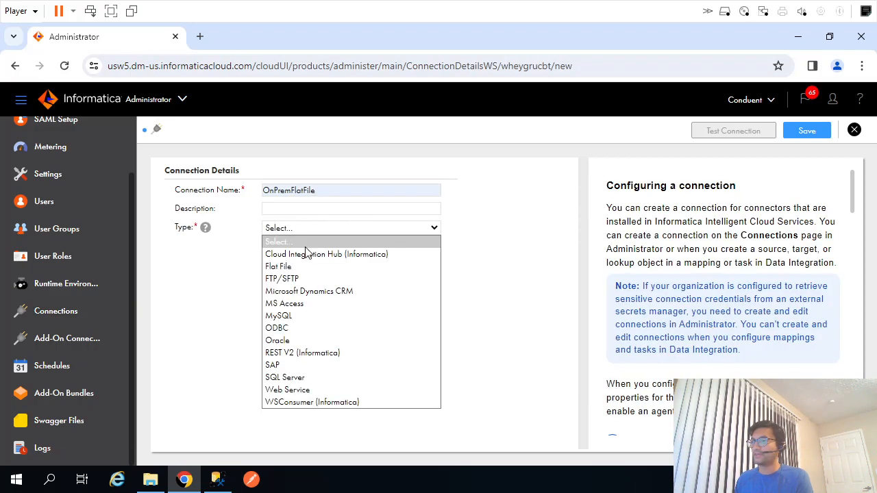
pyautogui.click(278, 266)
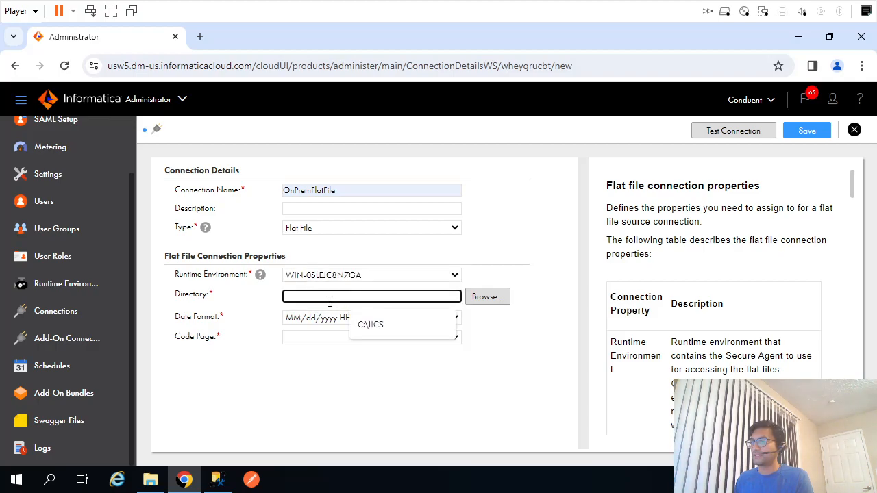
pyautogui.click(371, 337)
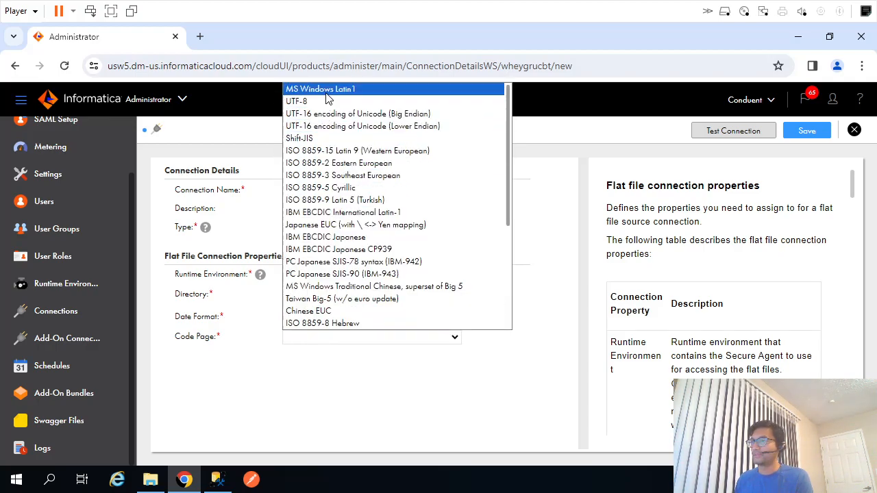
pyautogui.click(320, 89)
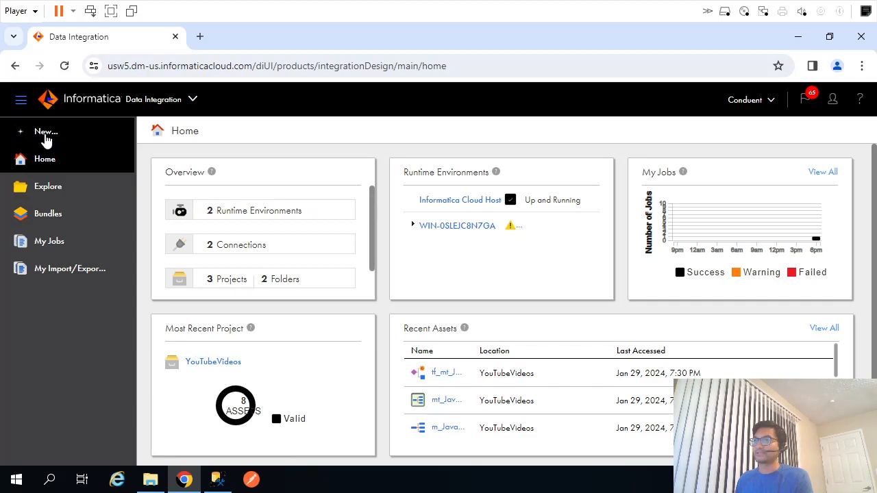
# - Create a blank mapping, inserting an Expression and a second transformation before Target
pyautogui.click(46, 132)
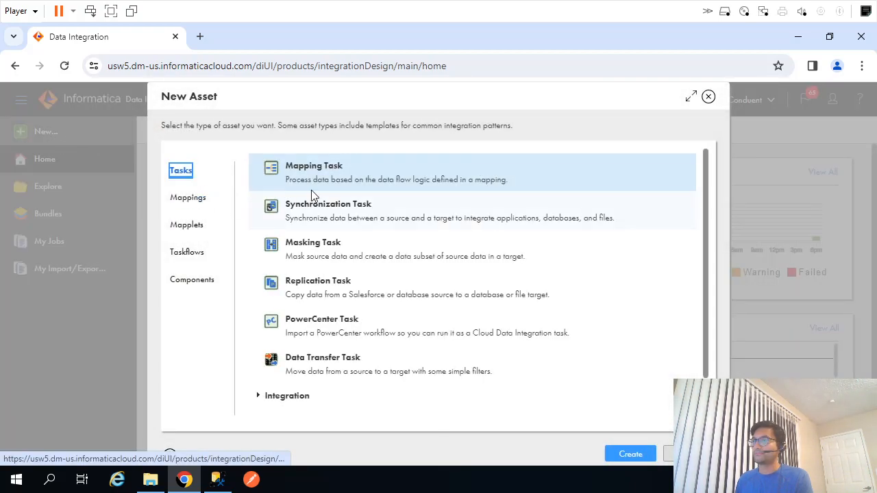
pyautogui.click(188, 197)
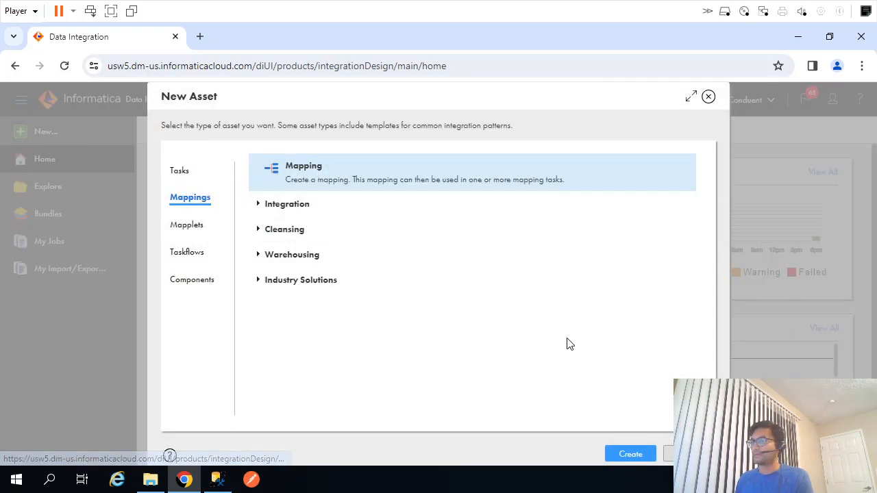
pyautogui.click(630, 453)
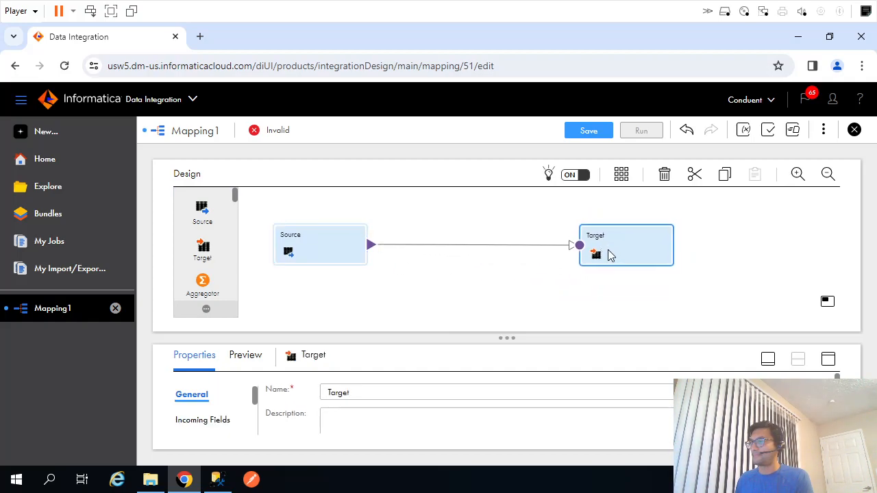
pyautogui.click(414, 245)
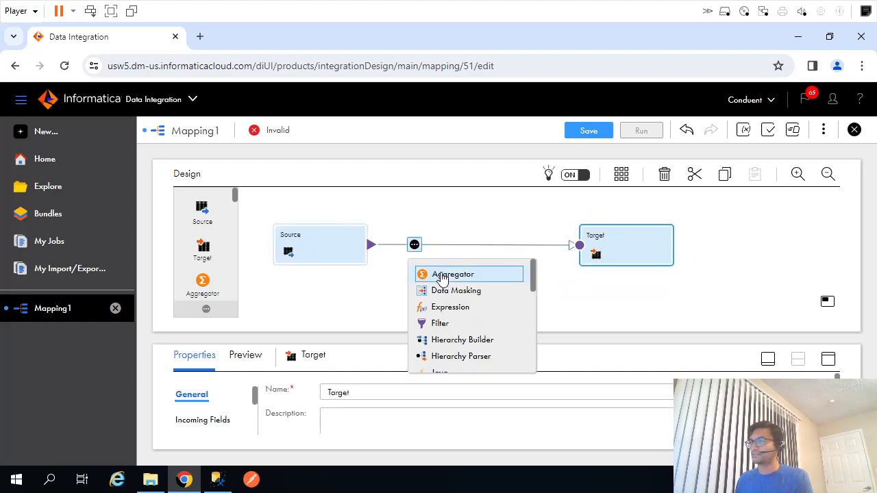
pyautogui.click(449, 307)
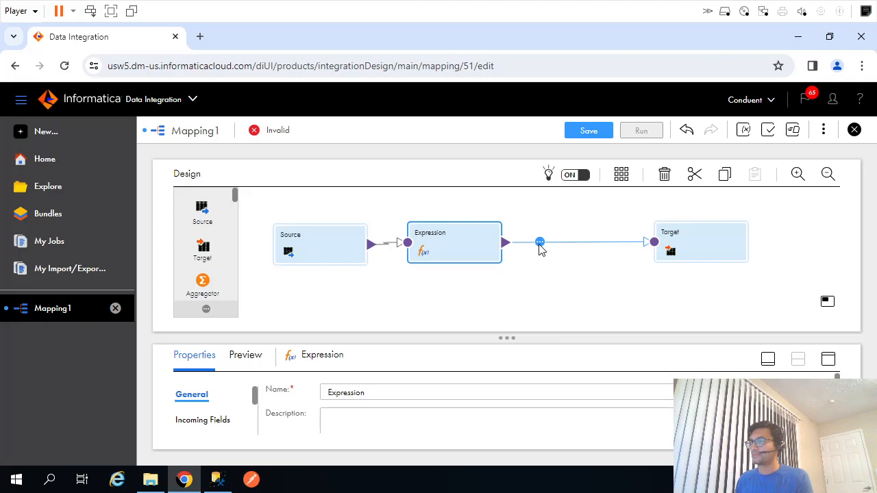
pyautogui.click(539, 242)
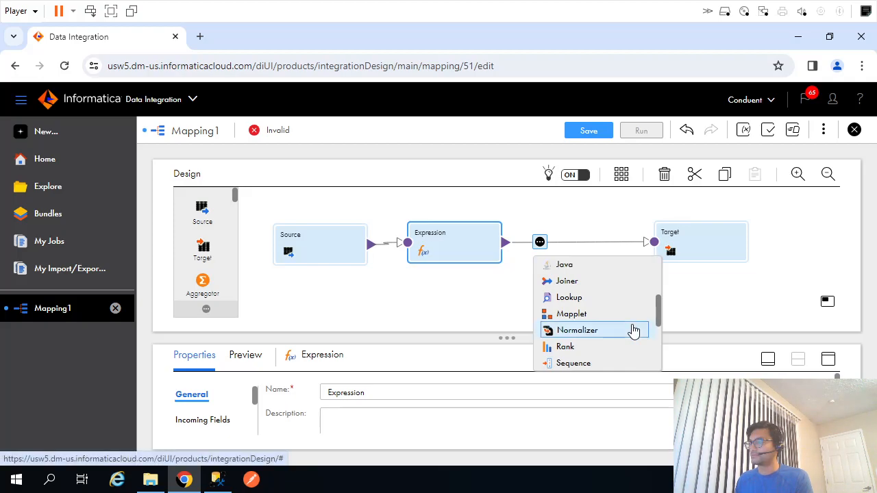
pyautogui.click(577, 346)
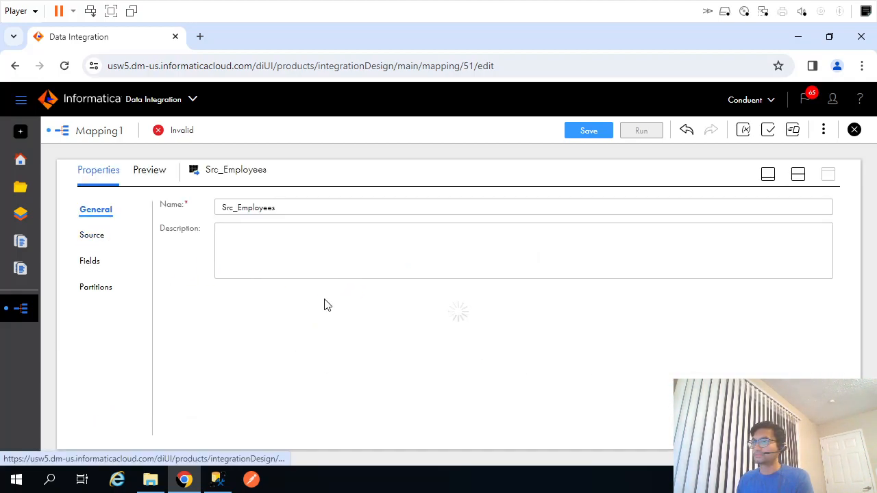
# - Rename the Expression to Exp_Emp, then select the Sorter and check the JOB_ID counts
pyautogui.click(91, 234)
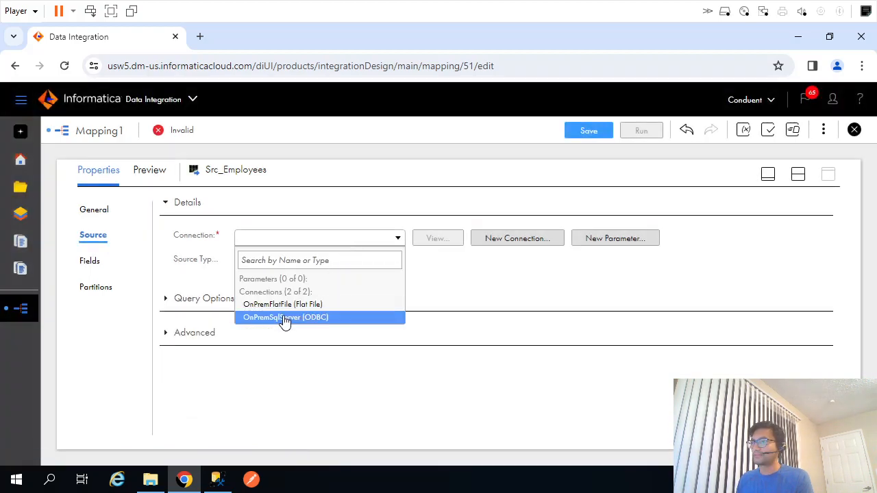
pyautogui.click(285, 317)
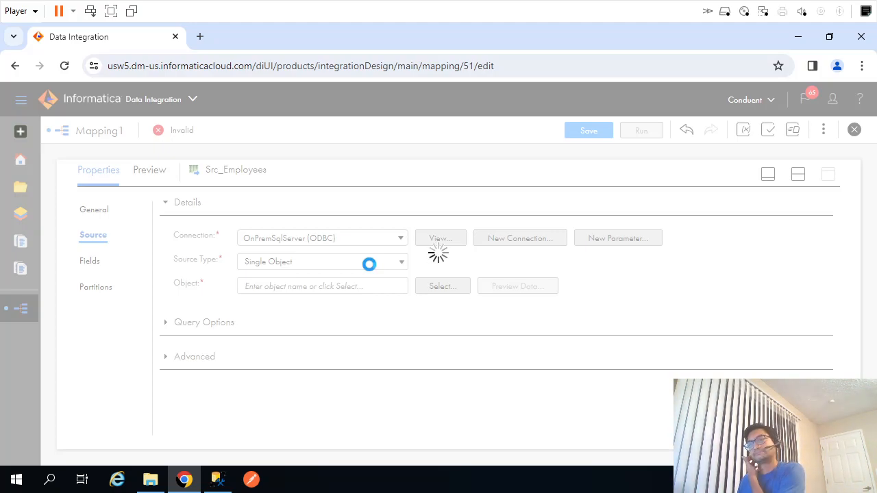
pyautogui.click(442, 286)
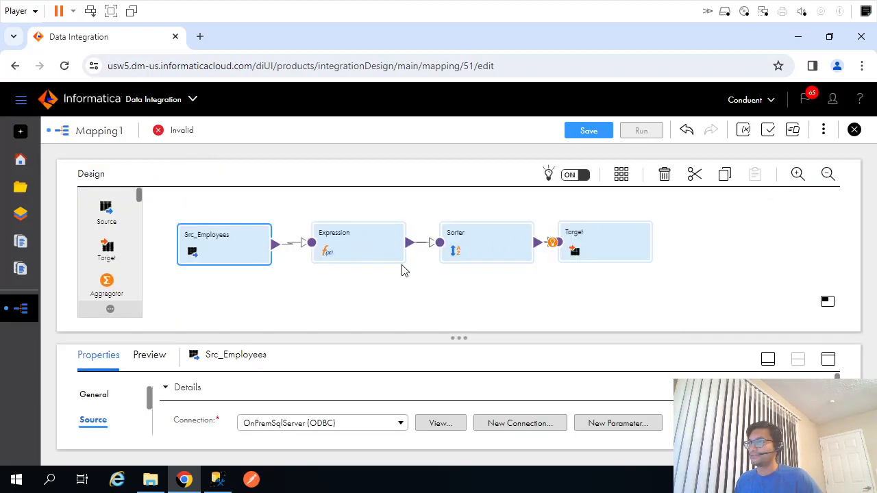
pyautogui.click(358, 243)
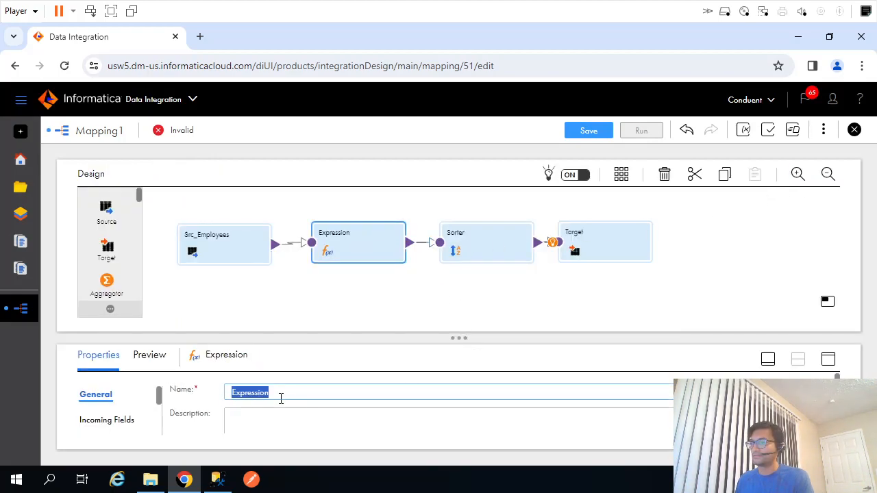
pyautogui.write('ExP')
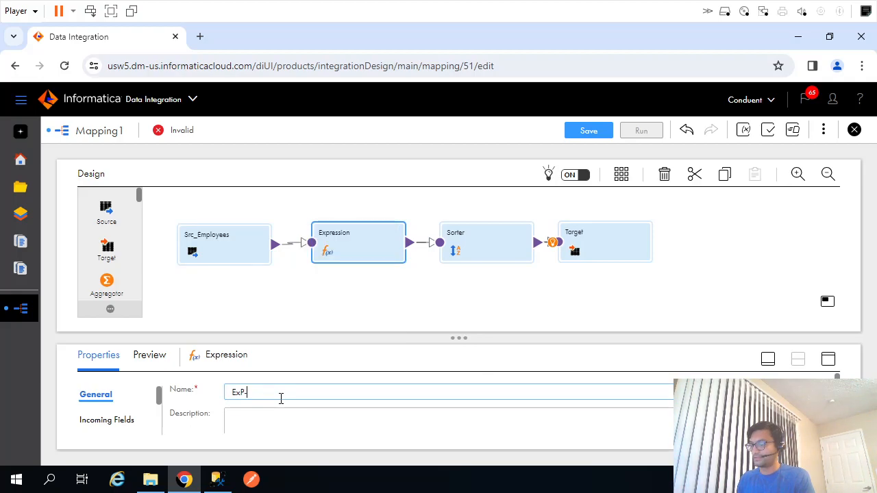
pyautogui.write('Ex')
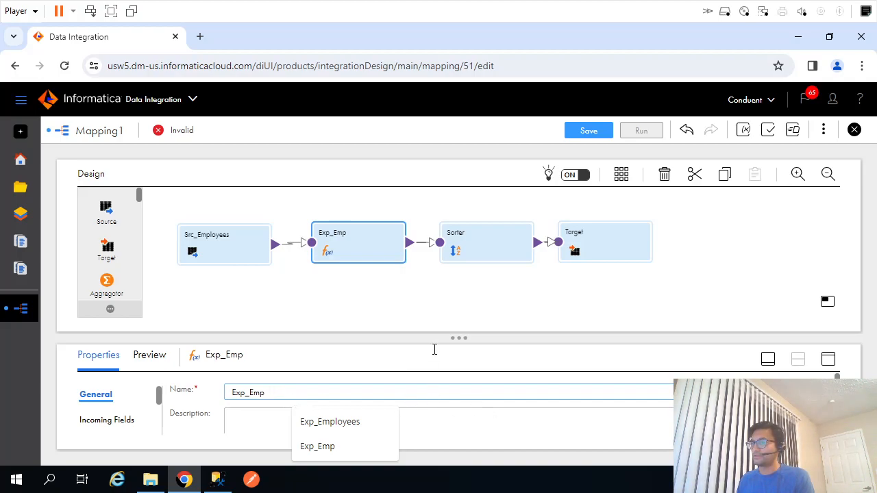
pyautogui.click(487, 242)
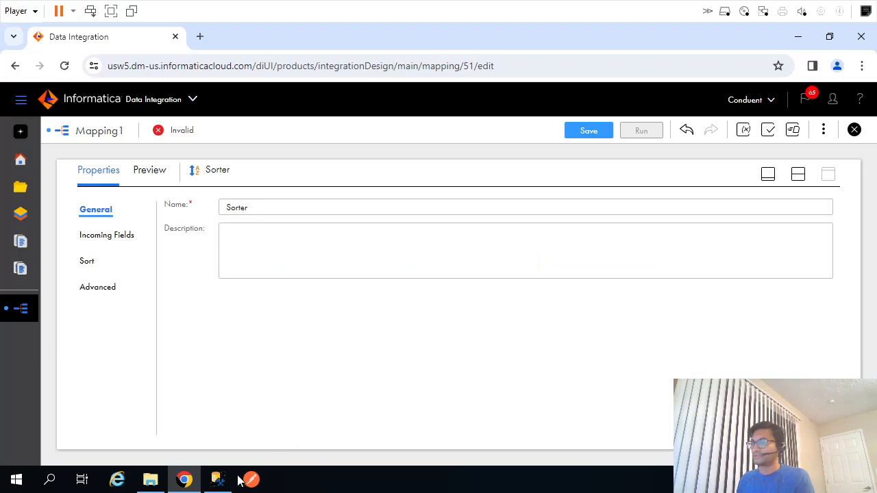
pyautogui.click(218, 480)
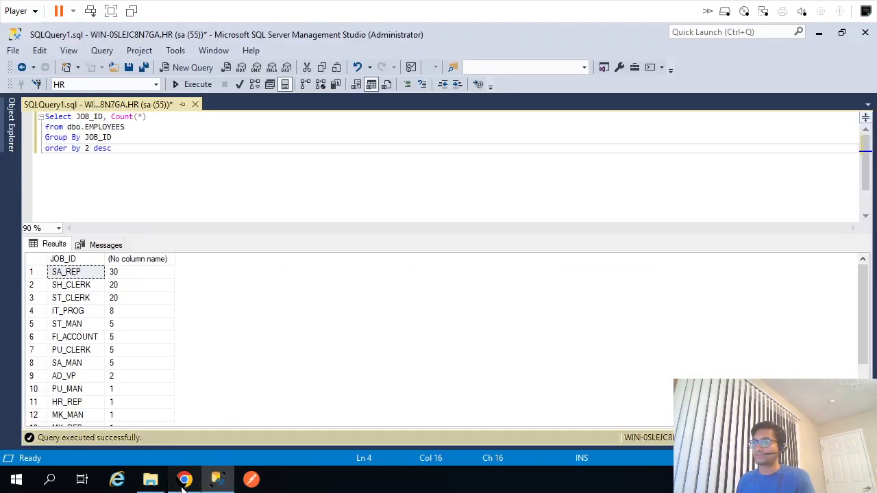
# - Name the Sorter Srt_emp_JOBID, sort JOB_ID ascending, and save Mapping1
pyautogui.click(182, 479)
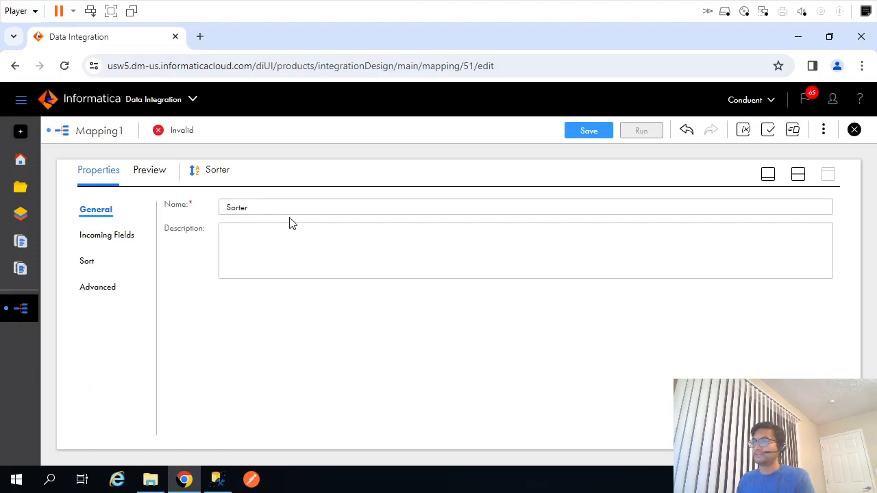
pyautogui.write('Sr')
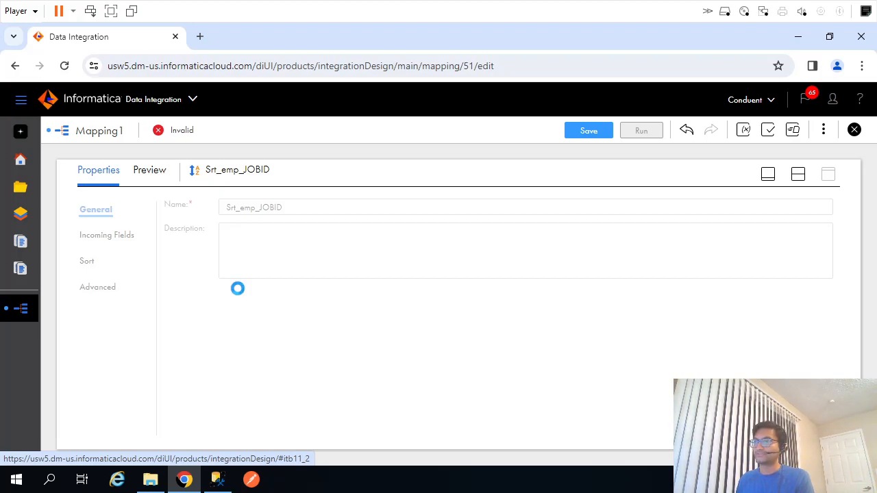
pyautogui.click(87, 261)
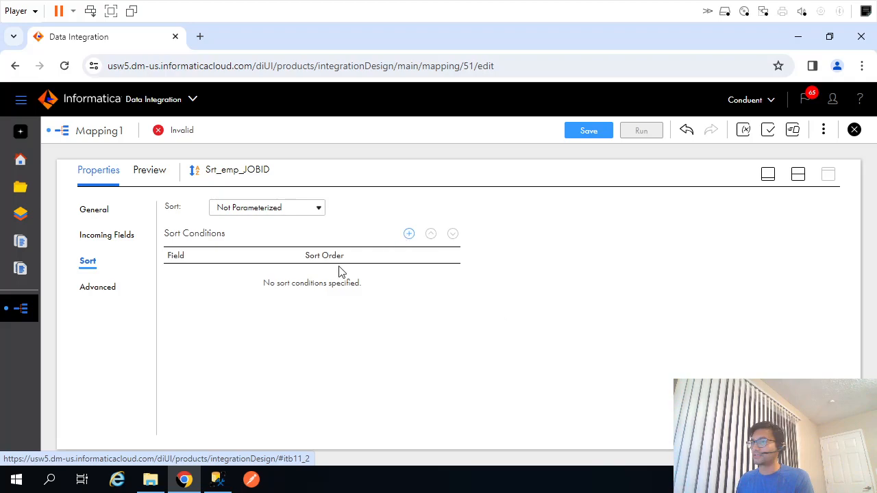
pyautogui.click(409, 233)
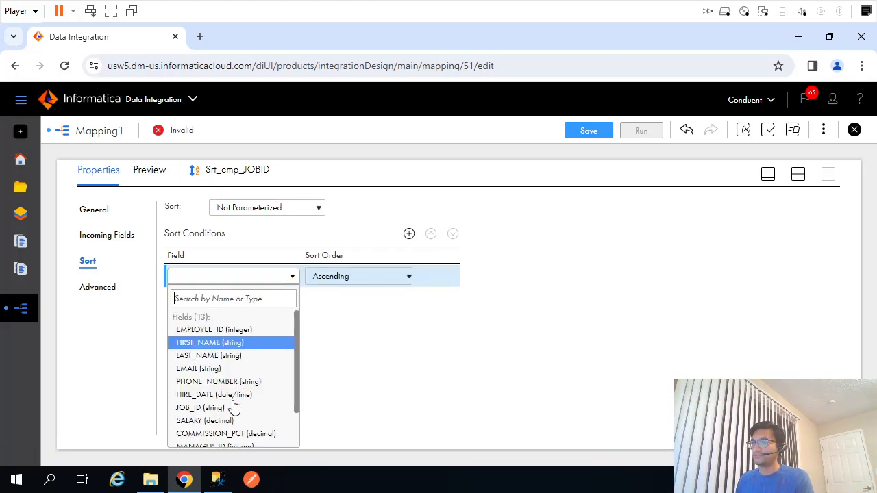
pyautogui.click(200, 408)
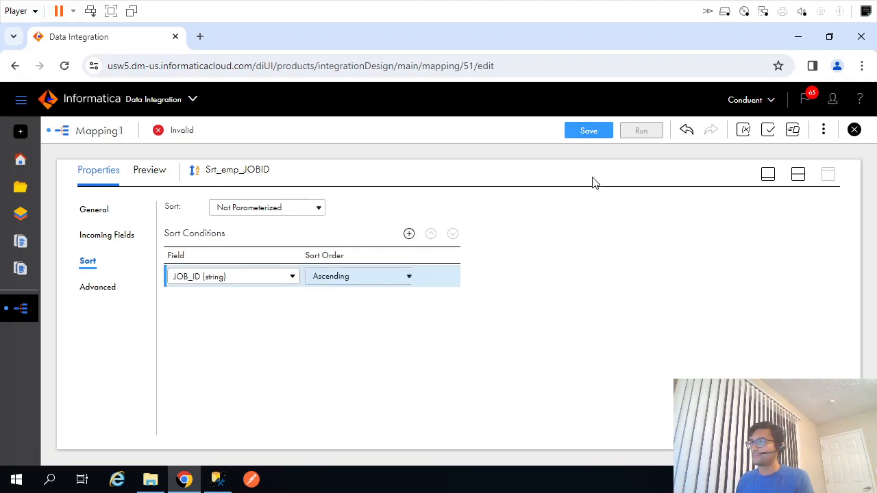
pyautogui.click(589, 131)
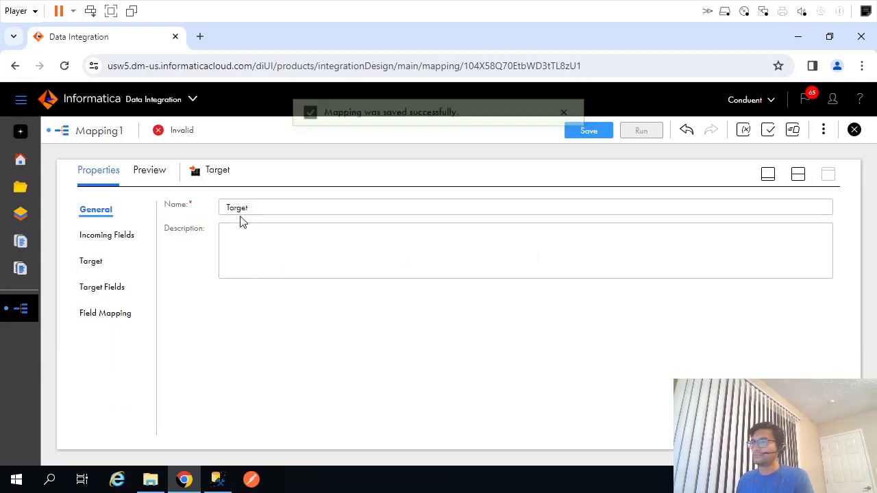
# - Rename the target Tgt_Employees and set its connection to OnPremFlatFile
pyautogui.write('Tgt_Employees')
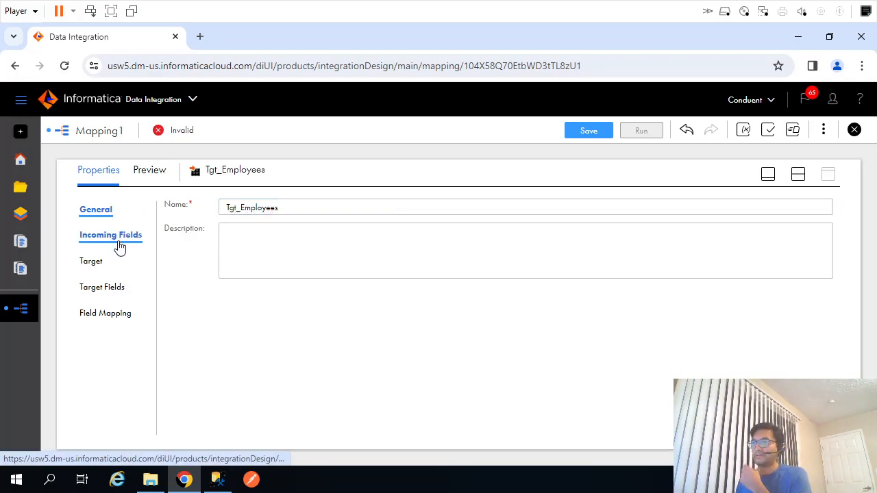
pyautogui.click(111, 235)
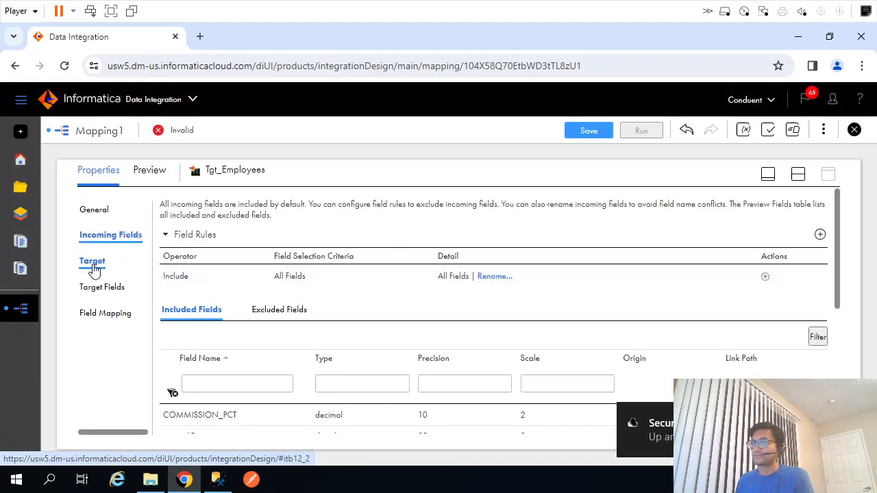
pyautogui.click(92, 261)
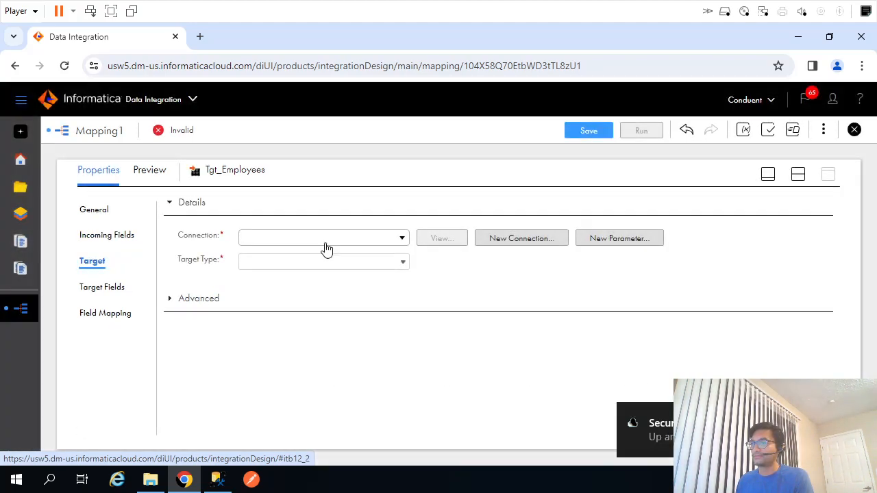
pyautogui.click(323, 238)
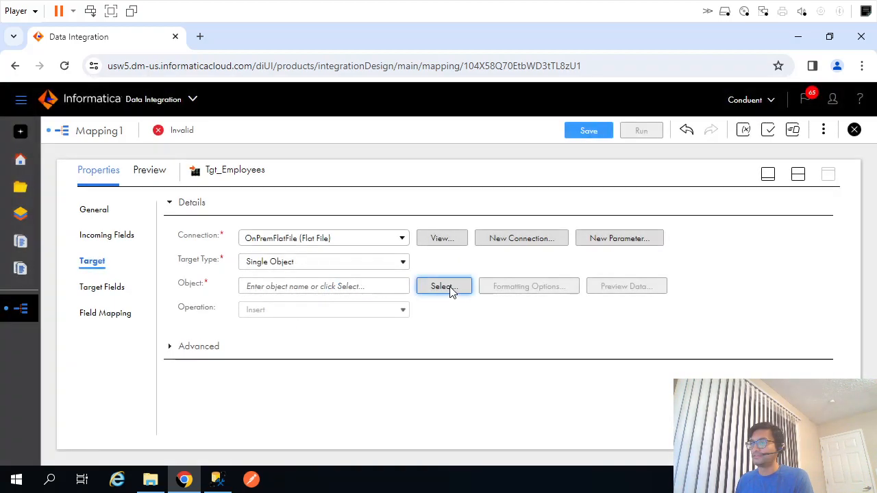
# - Set the target file to Create New at Runtime with static file name Employees
pyautogui.click(443, 285)
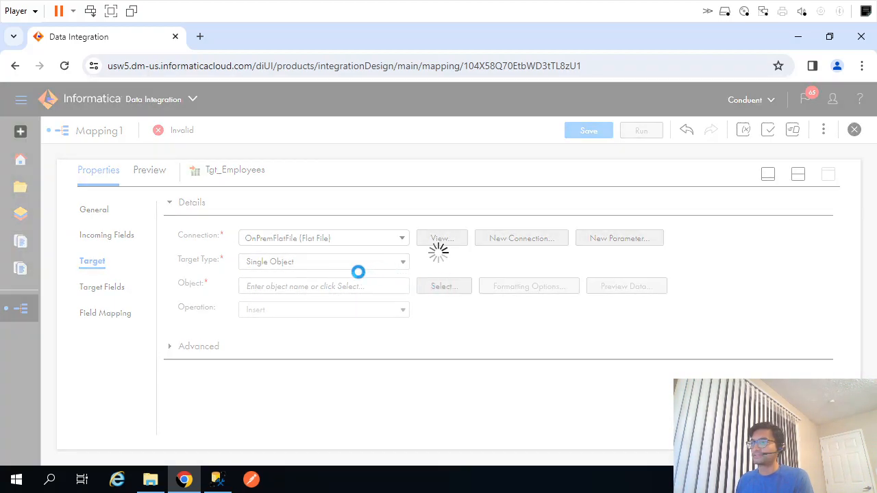
pyautogui.click(443, 285)
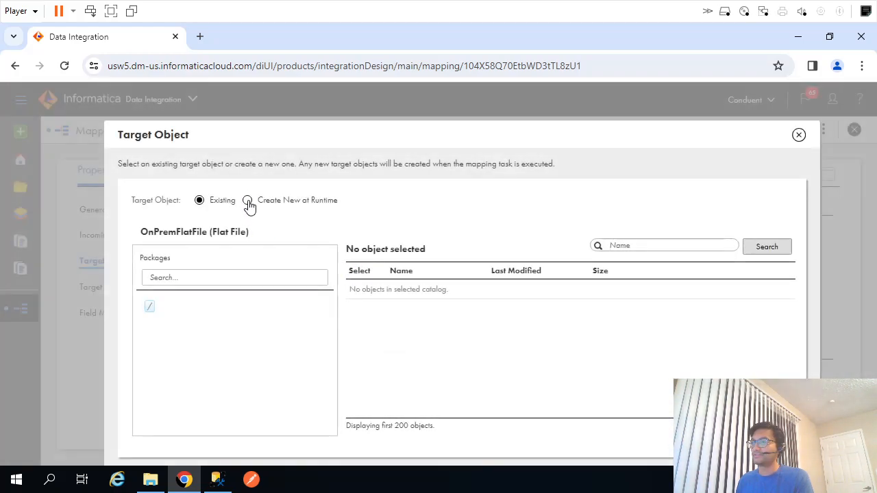
pyautogui.click(247, 199)
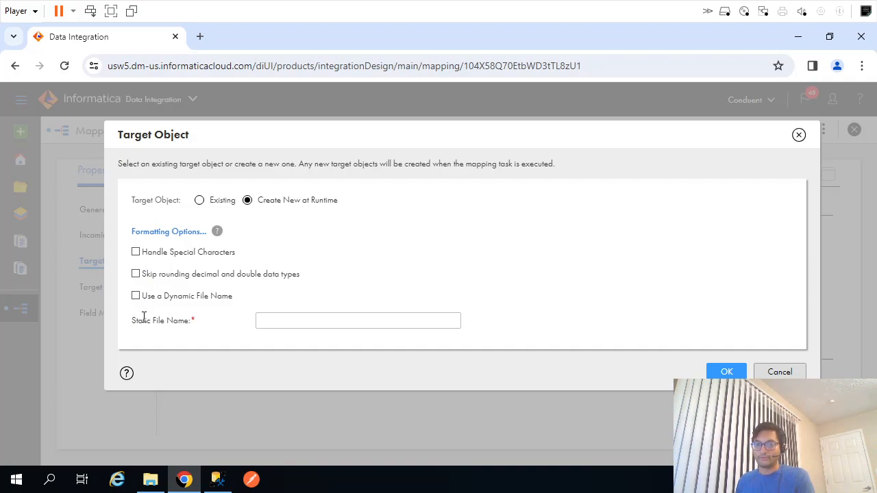
pyautogui.click(357, 320)
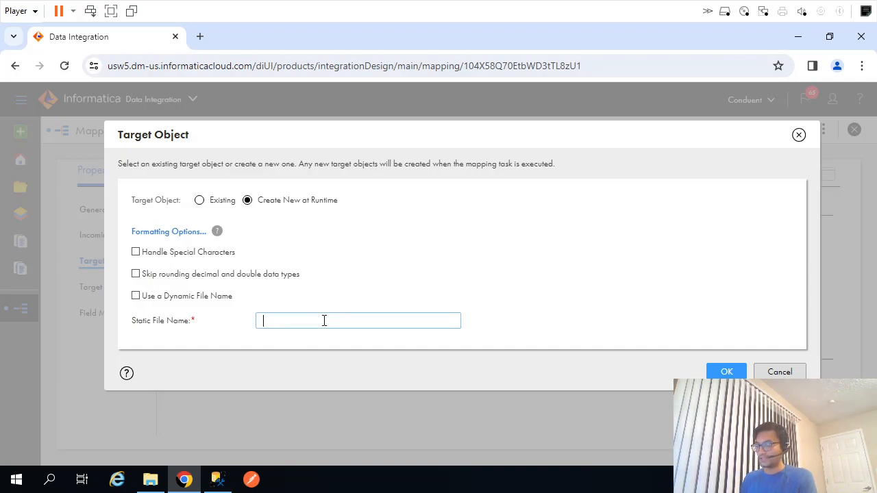
pyautogui.write('Employees')
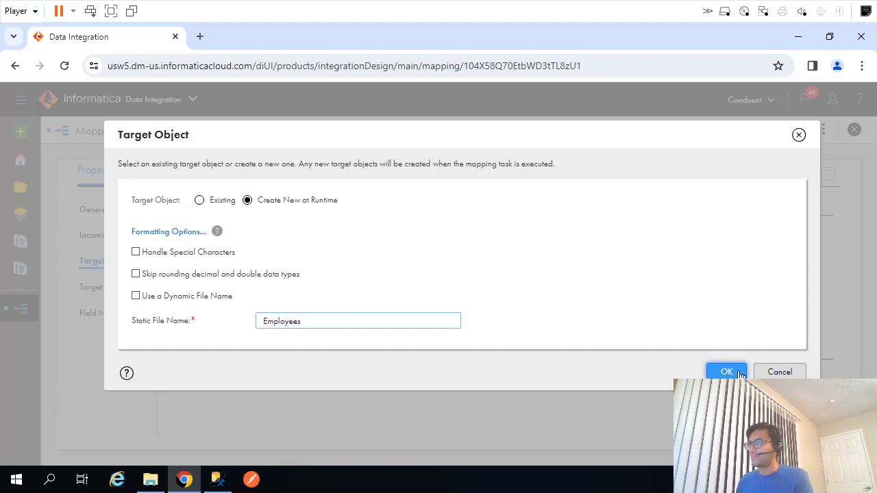
pyautogui.click(726, 372)
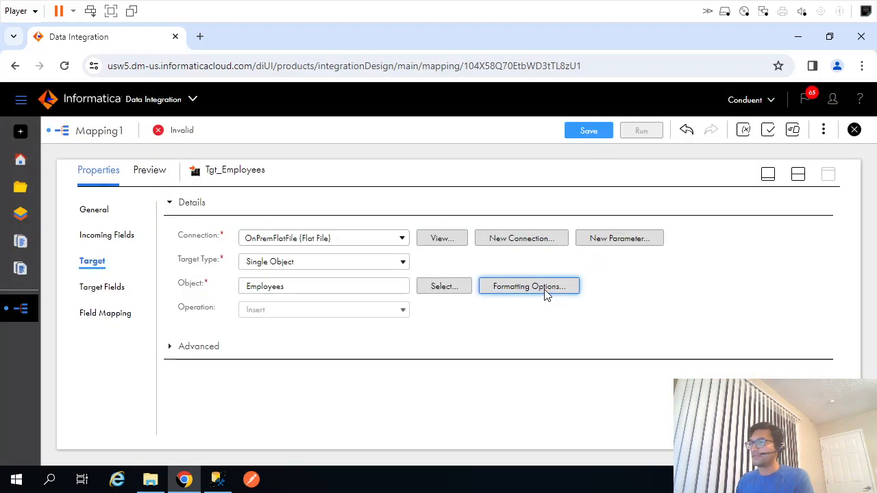
# - Accept comma-delimited formatting and edit the target file name, accepting the change warning
pyautogui.click(528, 285)
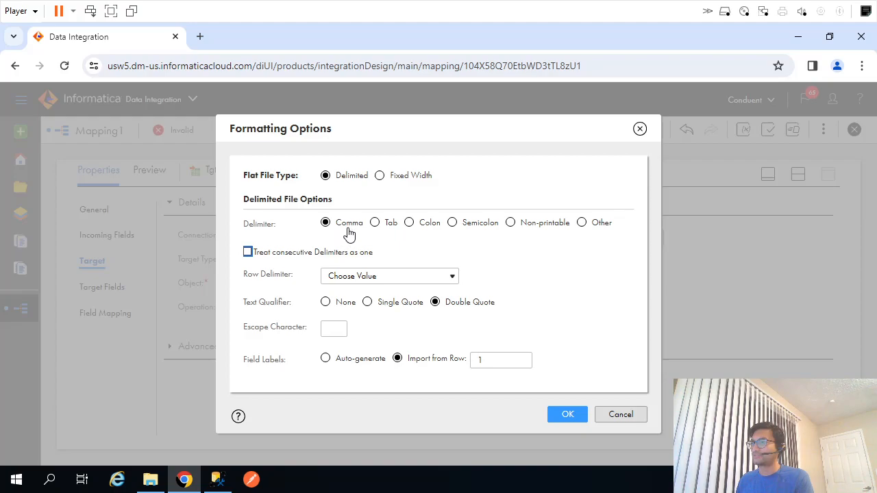
pyautogui.moveTo(282, 262)
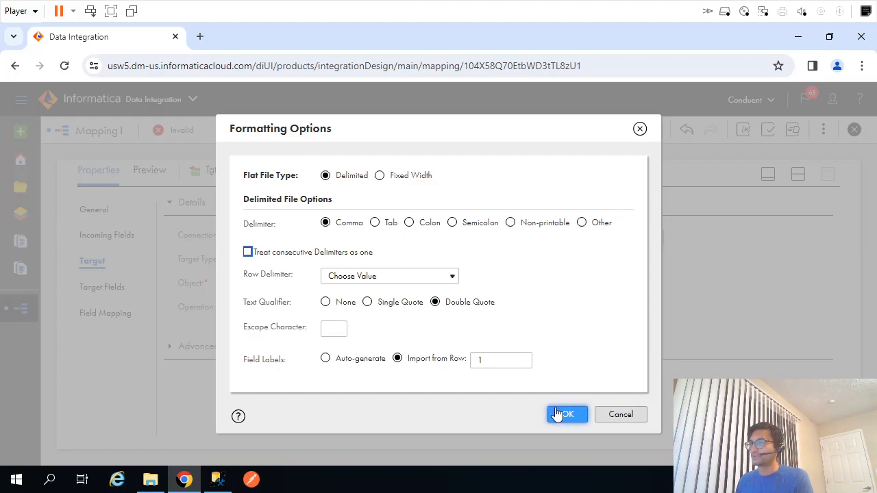
pyautogui.click(566, 414)
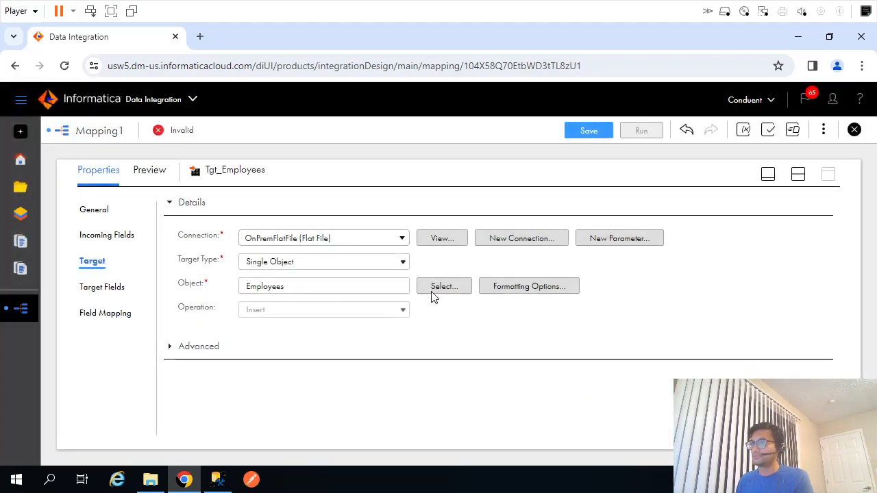
pyautogui.click(443, 285)
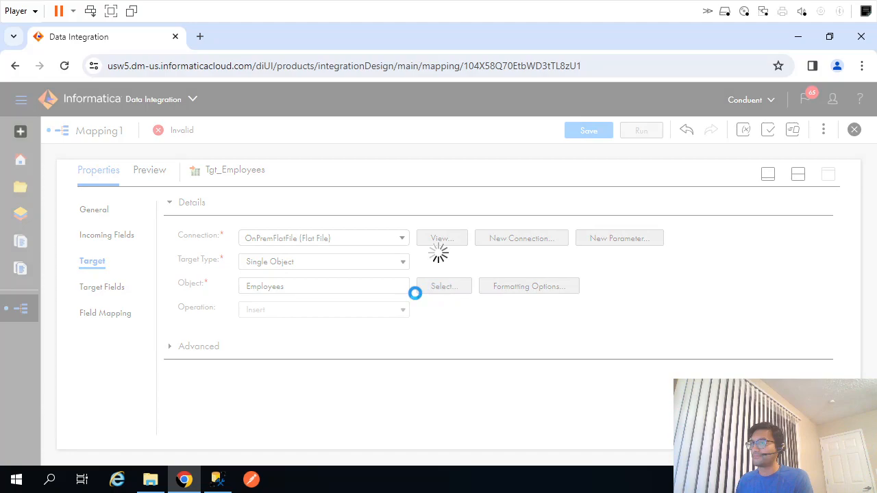
pyautogui.click(442, 286)
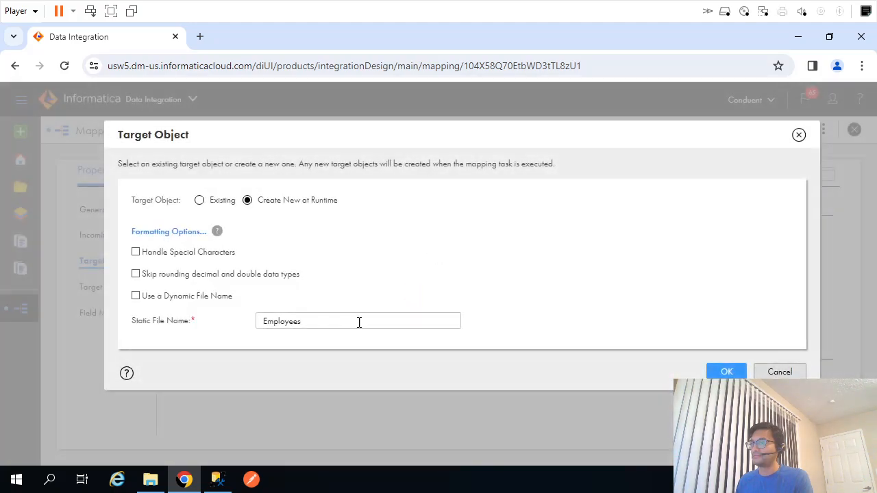
pyautogui.click(359, 322)
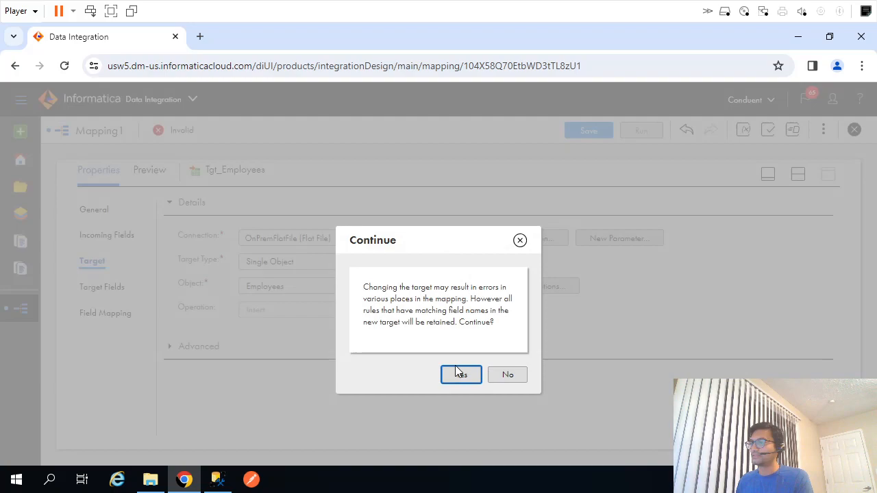
pyautogui.click(461, 375)
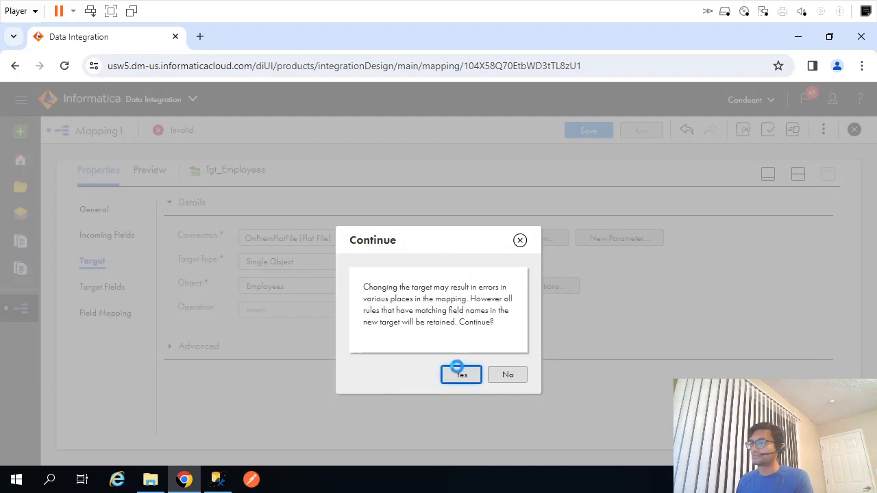
pyautogui.click(461, 374)
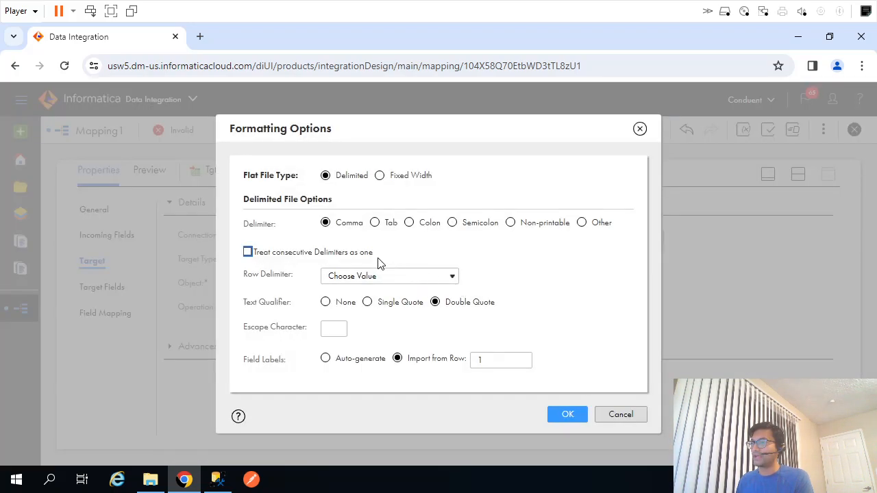
# - Confirm delimited formatting, set the static file name back to Employees, and accept
pyautogui.click(567, 414)
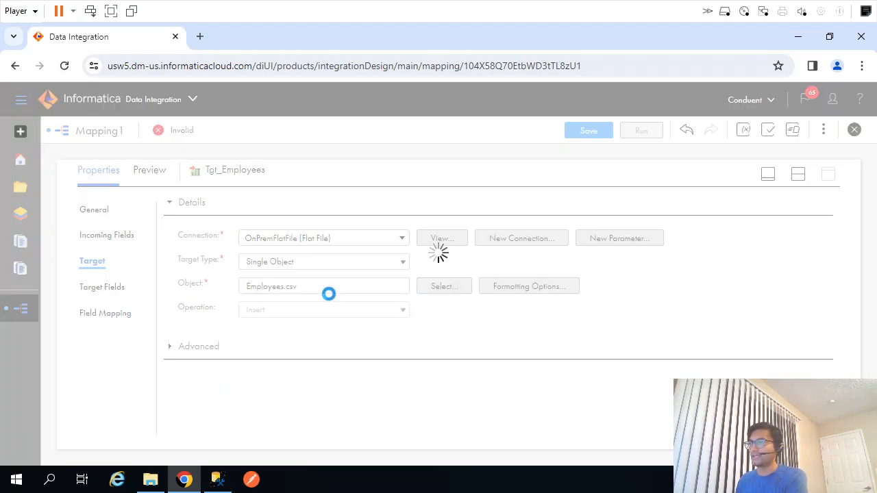
pyautogui.click(443, 286)
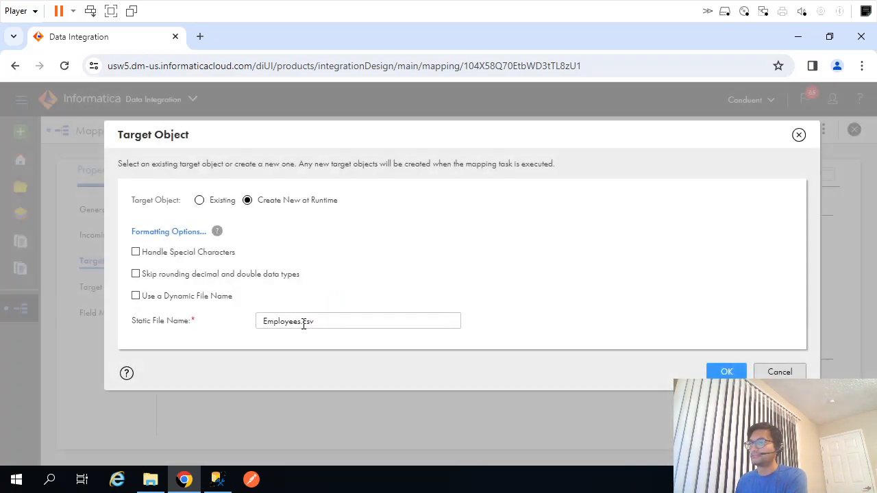
pyautogui.click(726, 372)
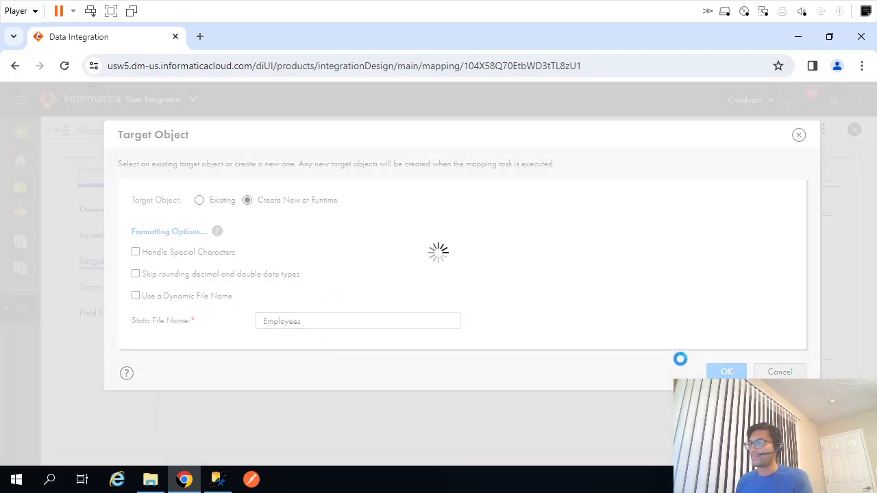
pyautogui.click(727, 372)
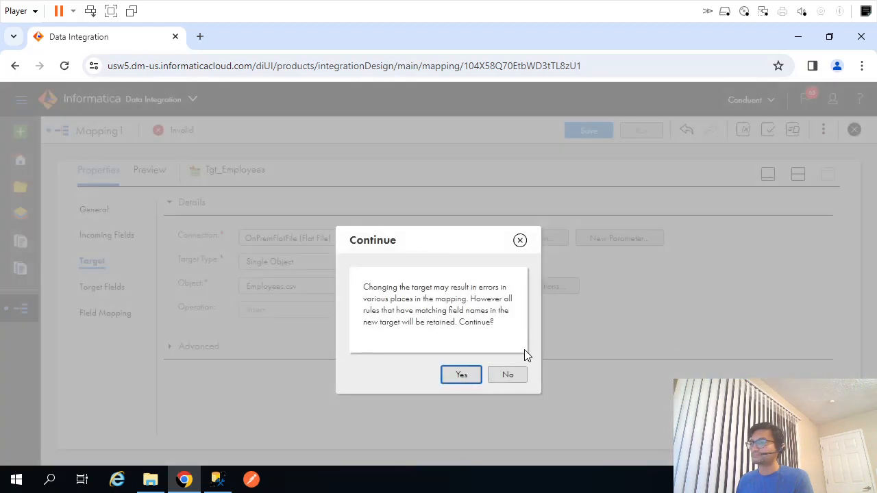
pyautogui.click(461, 375)
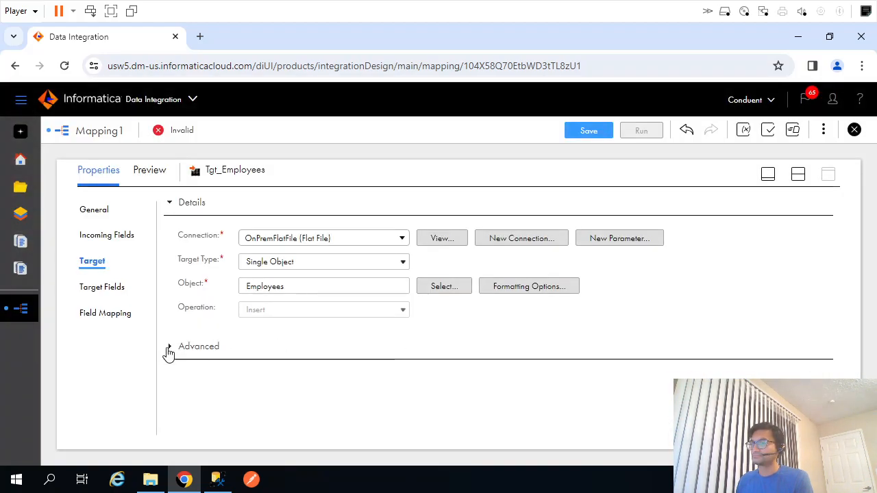
# - Review the target's Advanced options and Field Mapping, then save Mapping1
pyautogui.click(169, 350)
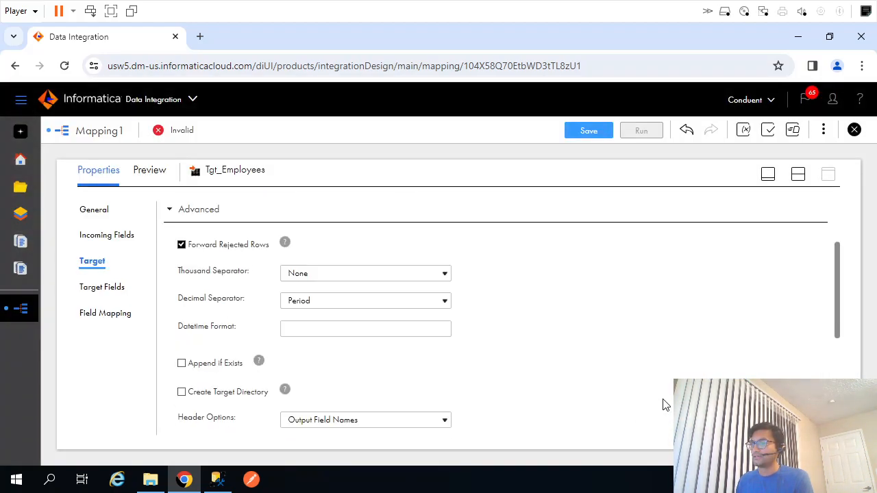
pyautogui.scroll(-3)
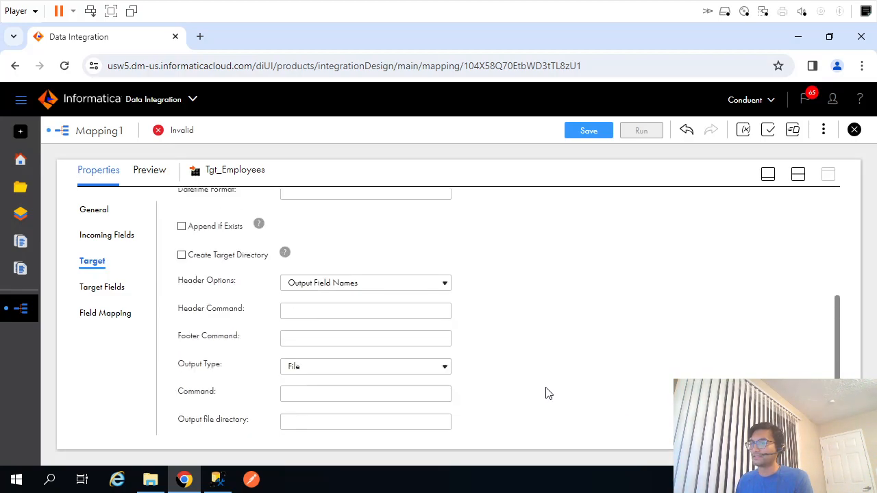
pyautogui.scroll(-3)
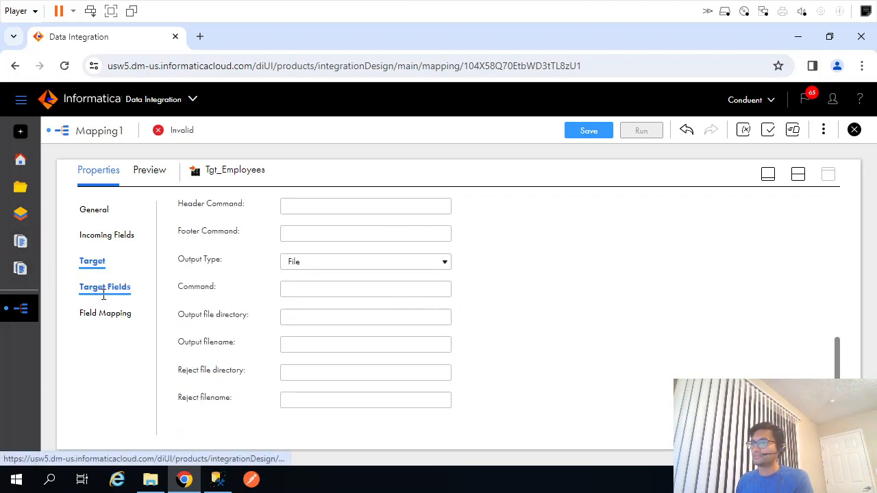
pyautogui.click(106, 313)
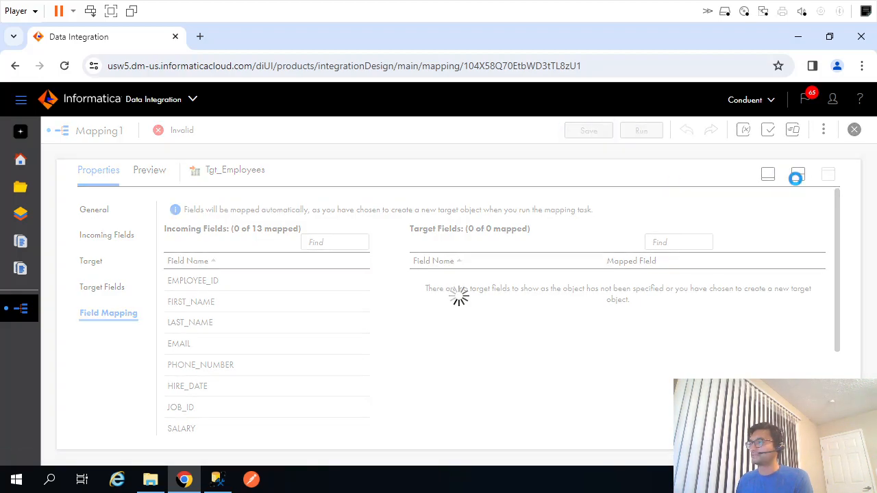
pyautogui.click(588, 130)
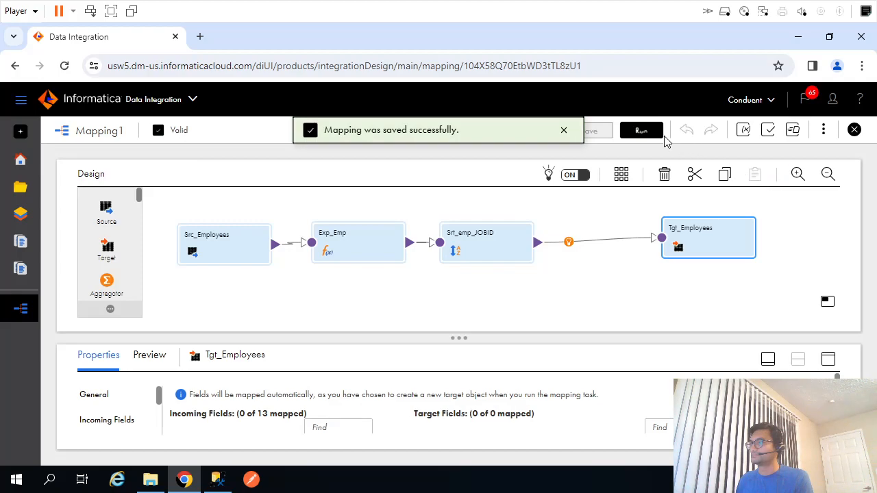
# - Run Mapping1 from the Run dialog and open My Jobs to see it queued
pyautogui.click(642, 130)
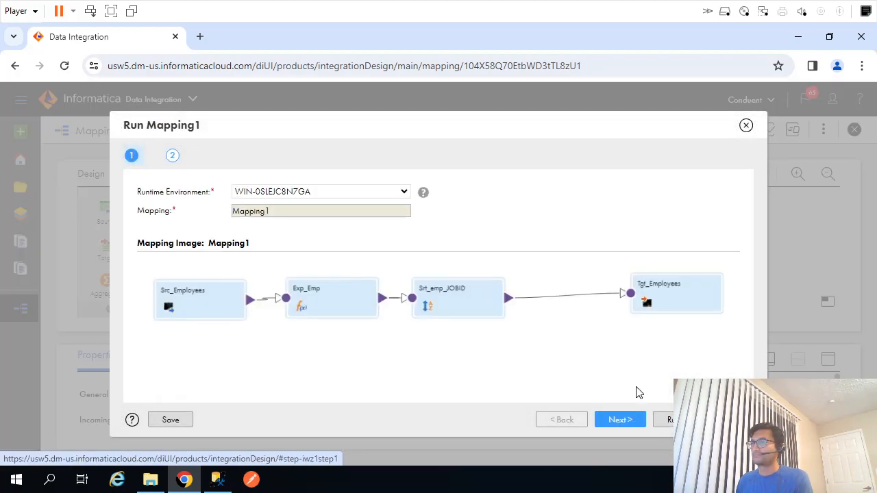
pyautogui.click(170, 419)
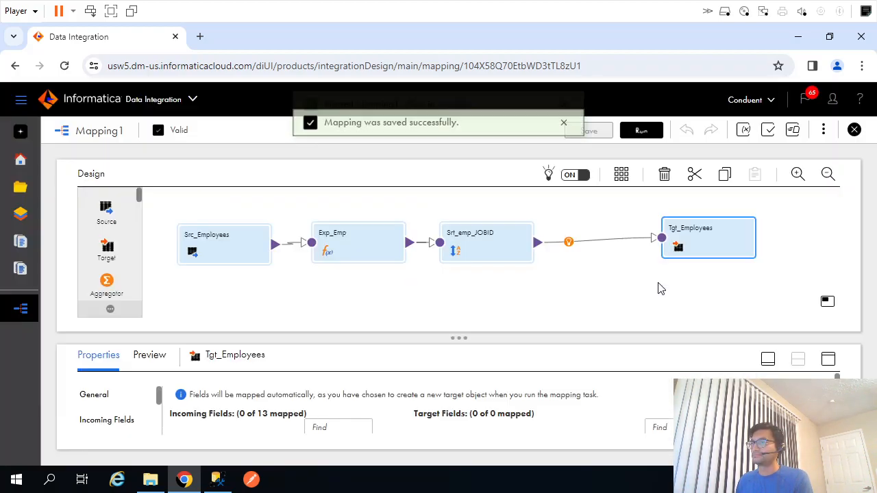
pyautogui.click(641, 130)
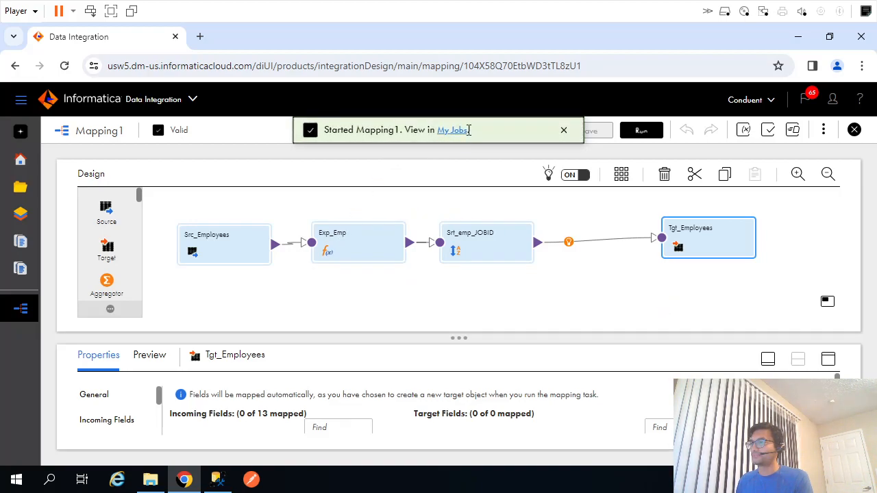
pyautogui.click(450, 130)
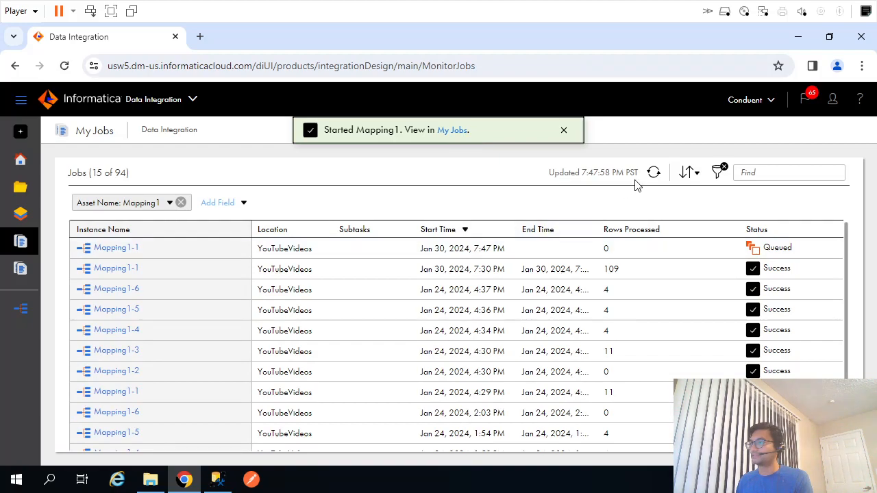
# - Refresh My Jobs until Mapping1 shows Success with 109 rows, then open File Explorer
pyautogui.click(652, 172)
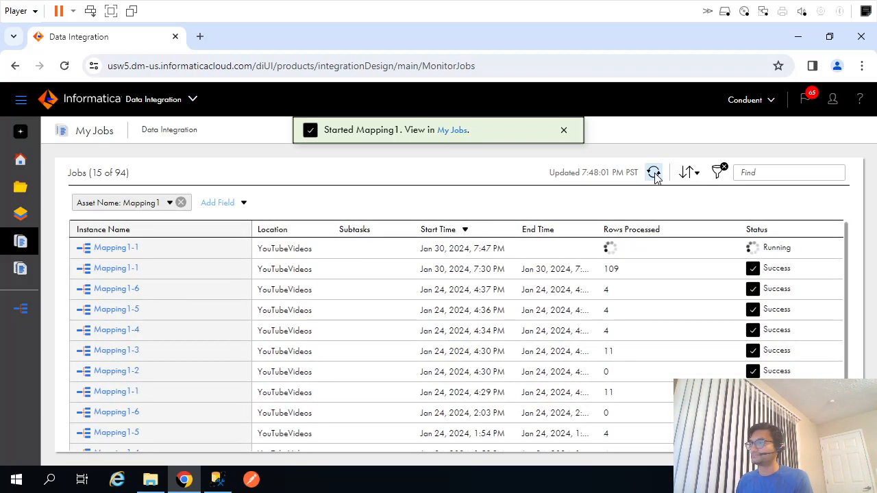
pyautogui.click(563, 130)
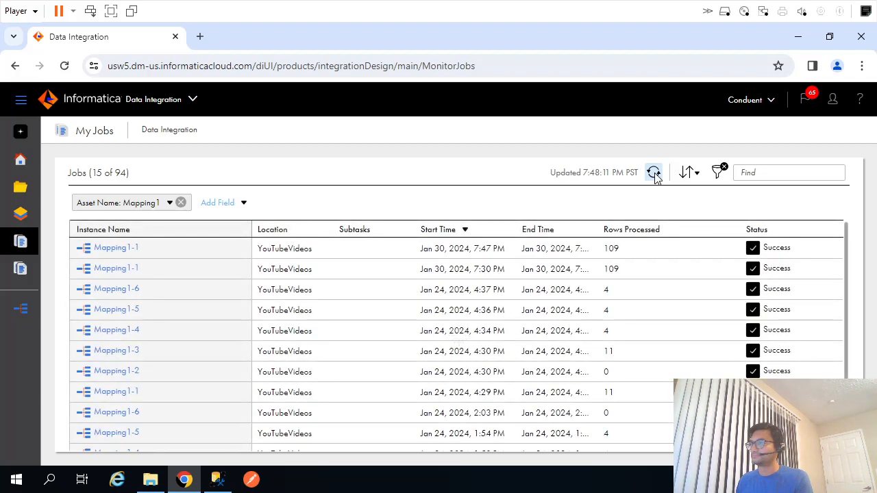
pyautogui.click(149, 479)
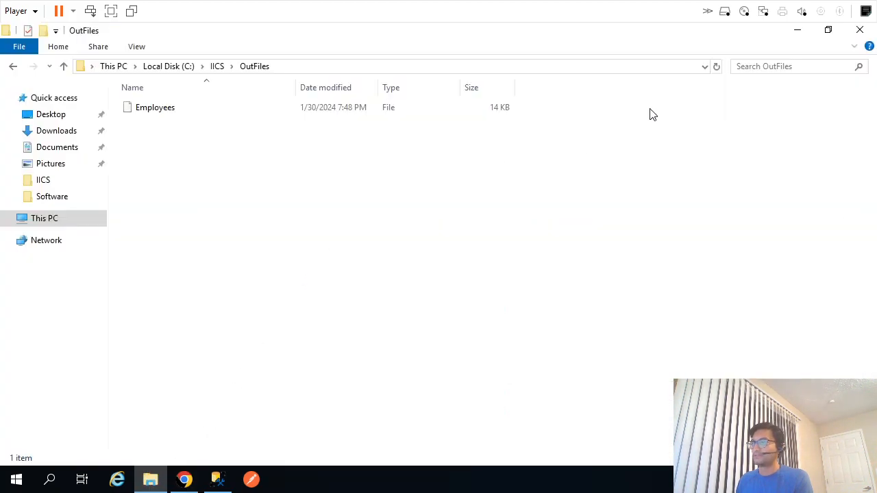
# - Open the Employees output file in Notepad via Open with
pyautogui.rightClick(155, 107)
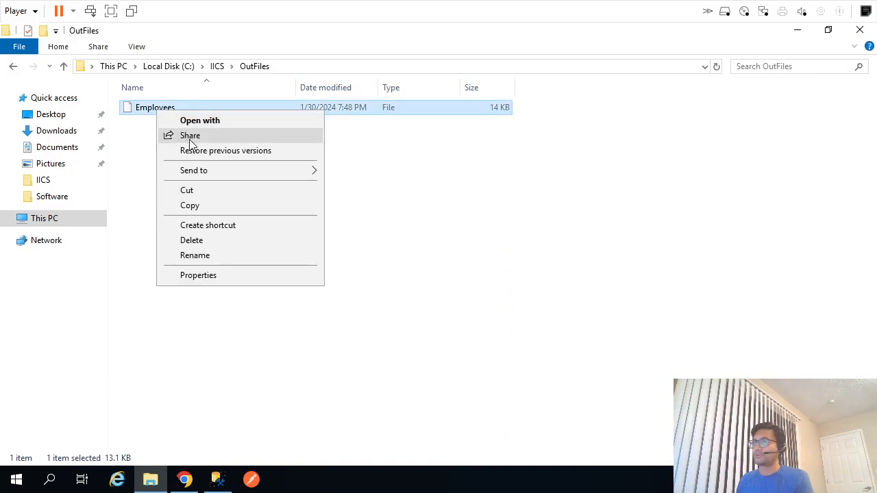
pyautogui.click(200, 119)
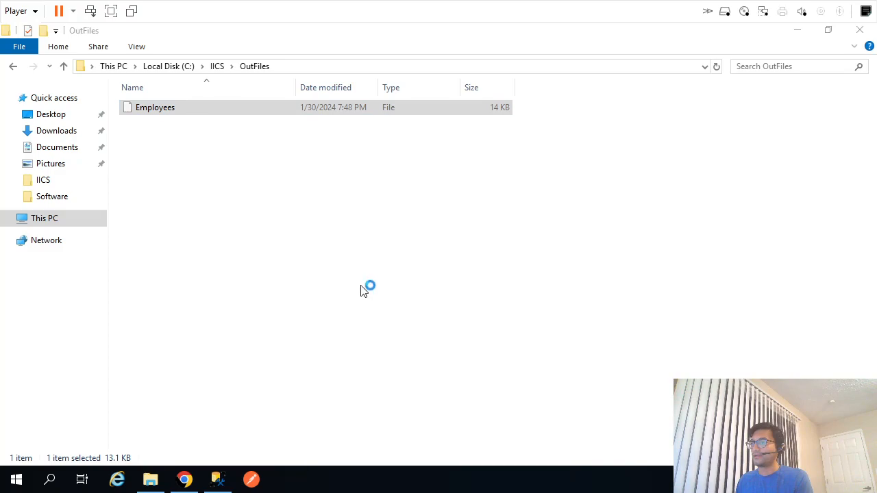
pyautogui.doubleClick(155, 107)
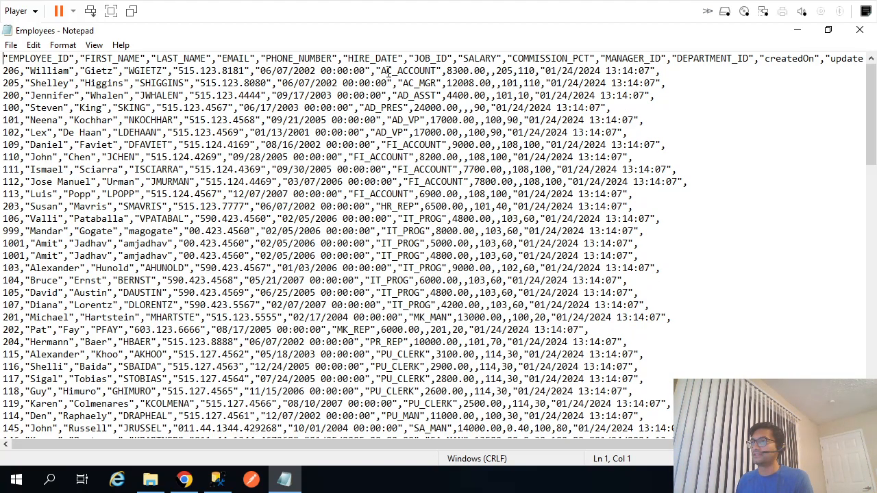
# - Scroll through the records from AC_MGR to ST_CLERK confirming all JOB_IDs, then close Notepad
pyautogui.doubleClick(407, 70)
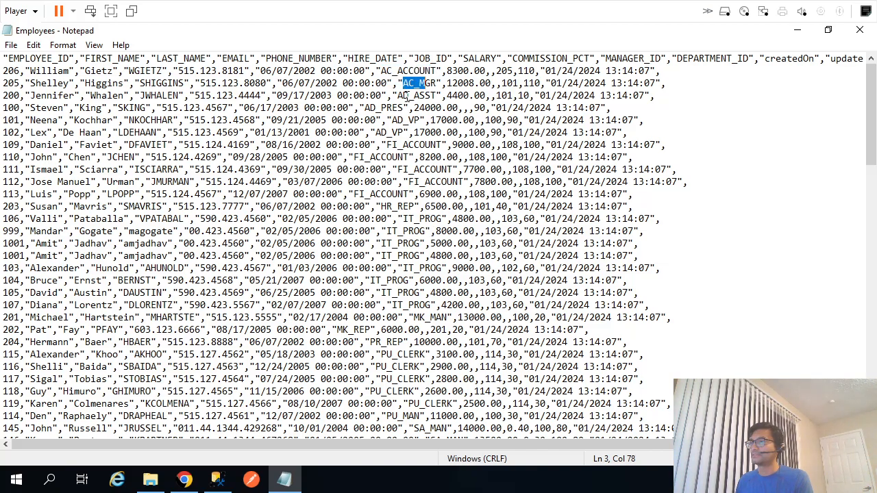
pyautogui.scroll(-3)
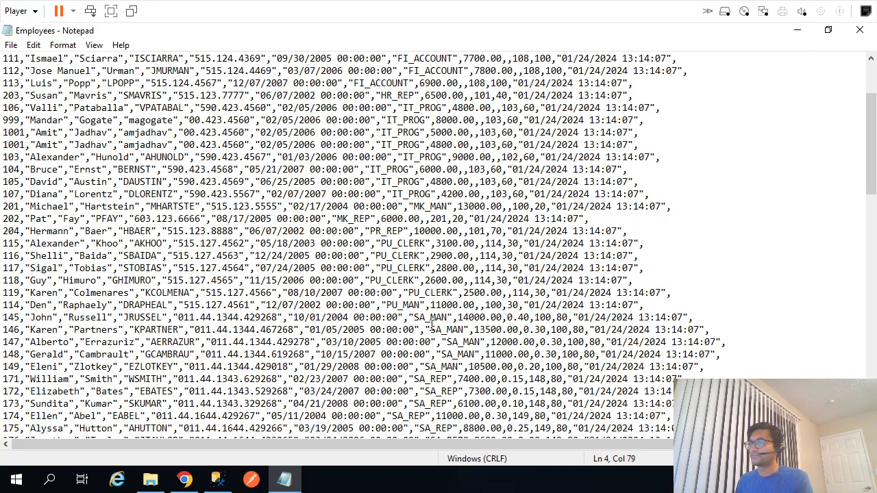
pyautogui.scroll(-3)
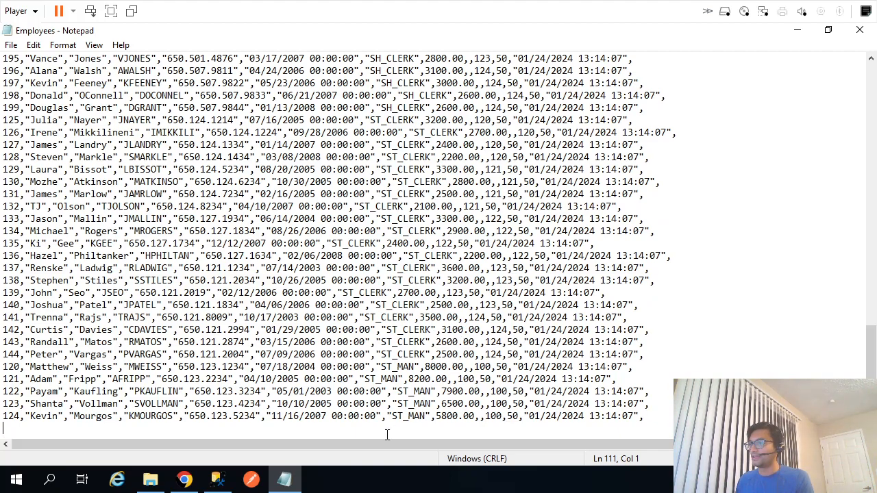
pyautogui.doubleClick(406, 416)
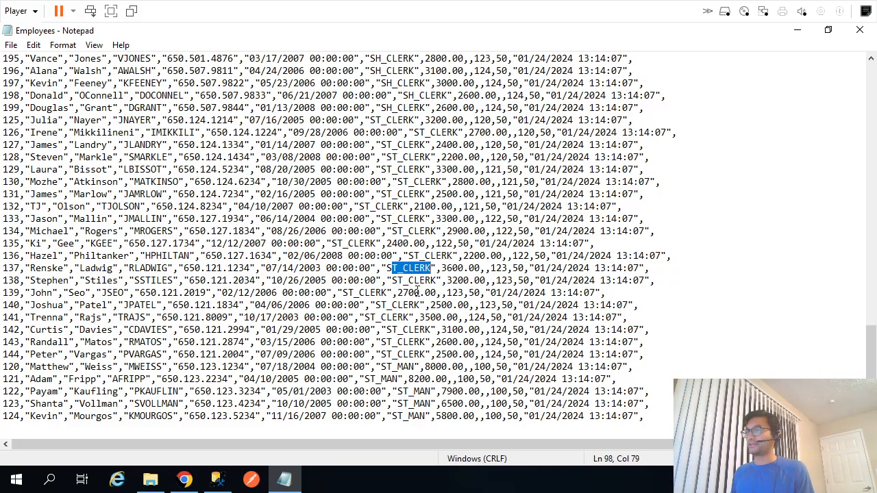
pyautogui.scroll(-3)
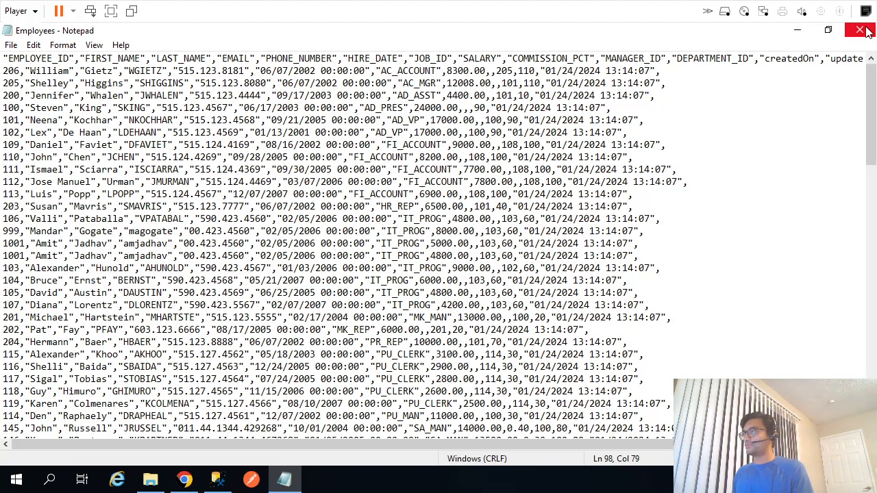
pyautogui.click(183, 480)
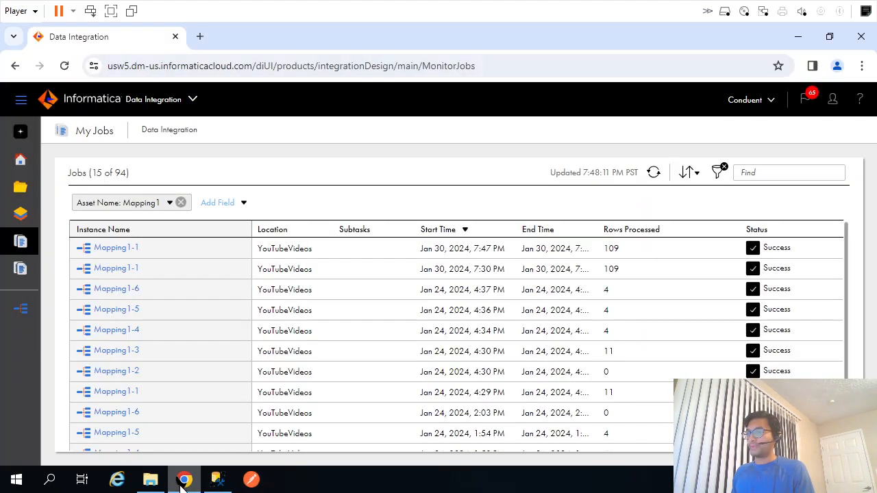
pyautogui.moveTo(19, 304)
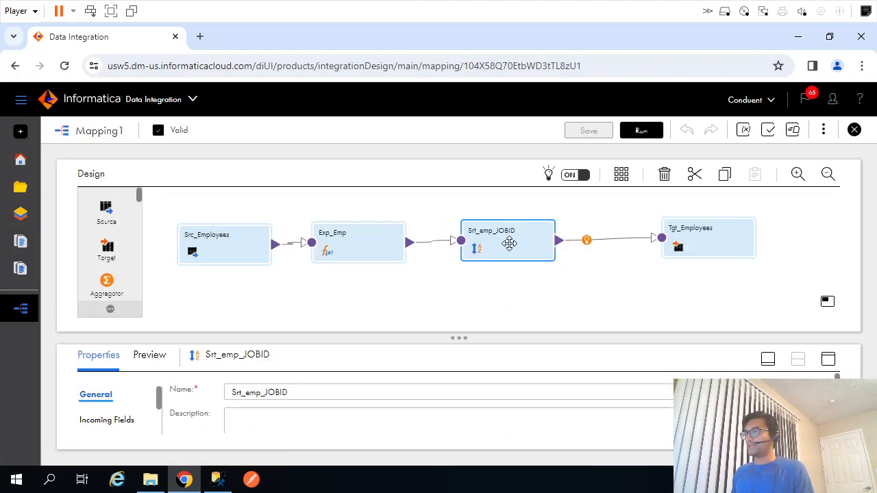
# - Select Tgt_Employees in Mapping1 and show its Target connection and object settings
pyautogui.click(709, 236)
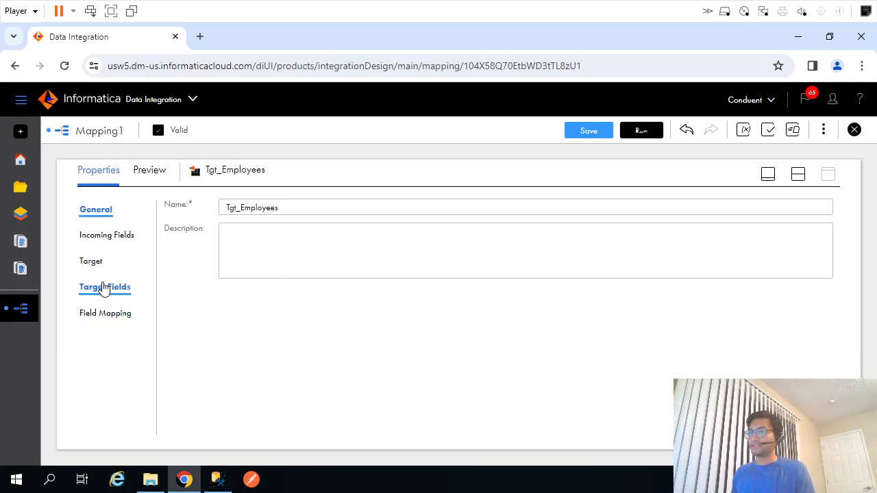
pyautogui.click(91, 262)
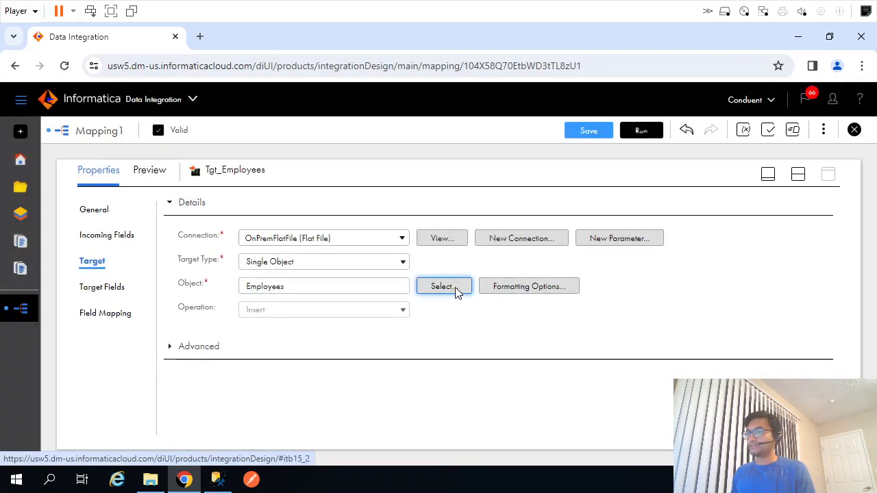
# - Set Tgt_Employees to Create New at Runtime with a validated dynamic file name of JOB_ID
pyautogui.click(443, 286)
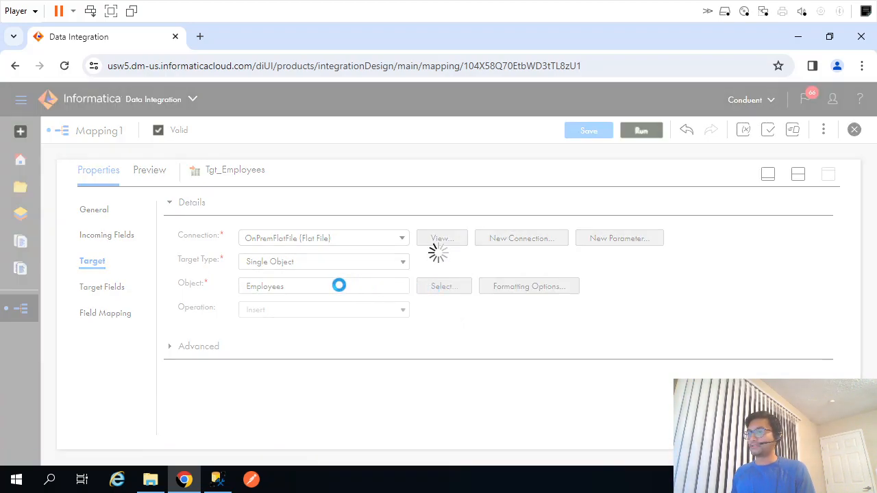
pyautogui.click(444, 285)
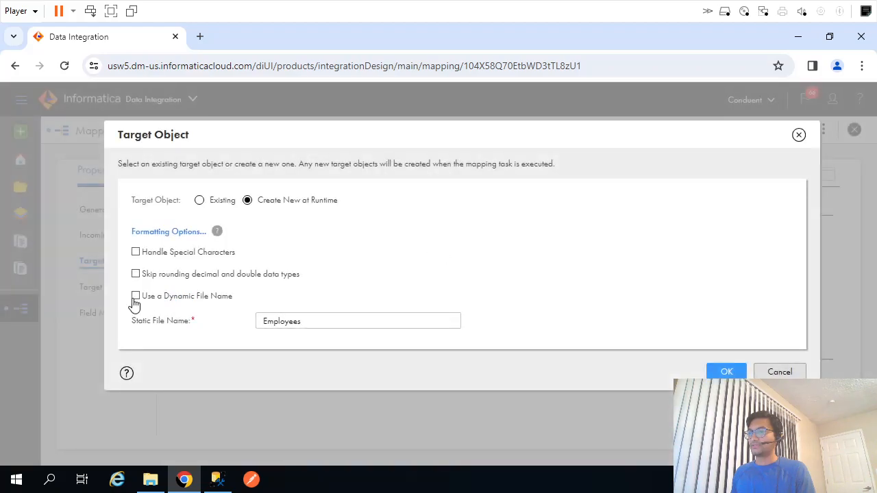
pyautogui.click(136, 296)
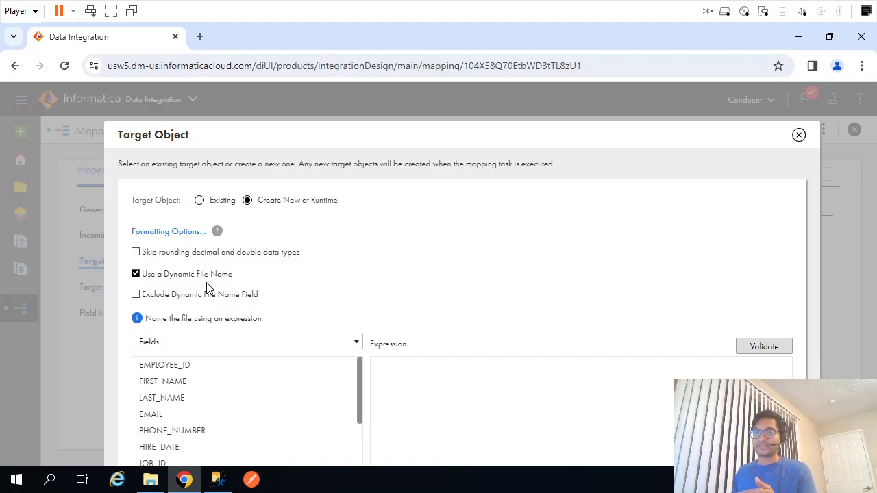
pyautogui.moveTo(273, 413)
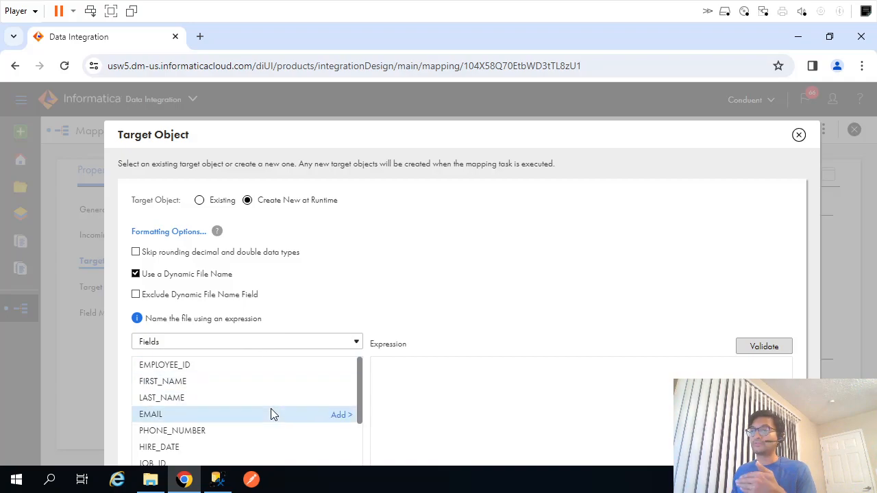
pyautogui.scroll(-3)
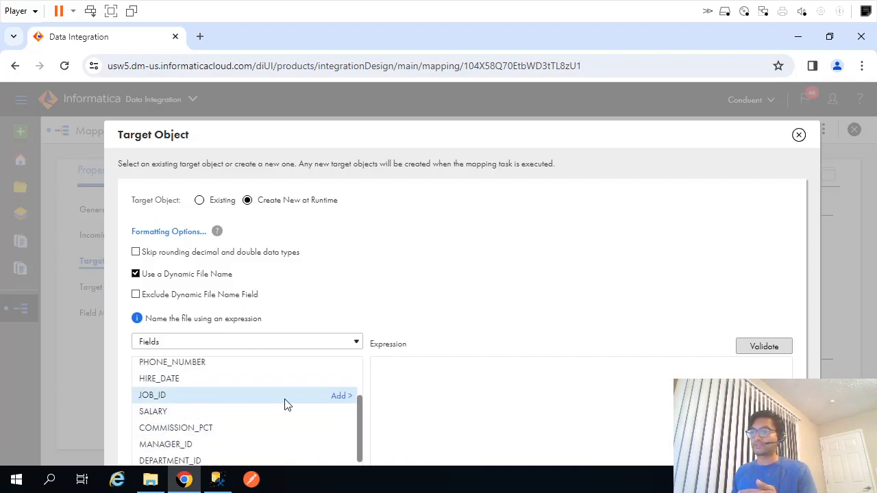
pyautogui.click(340, 395)
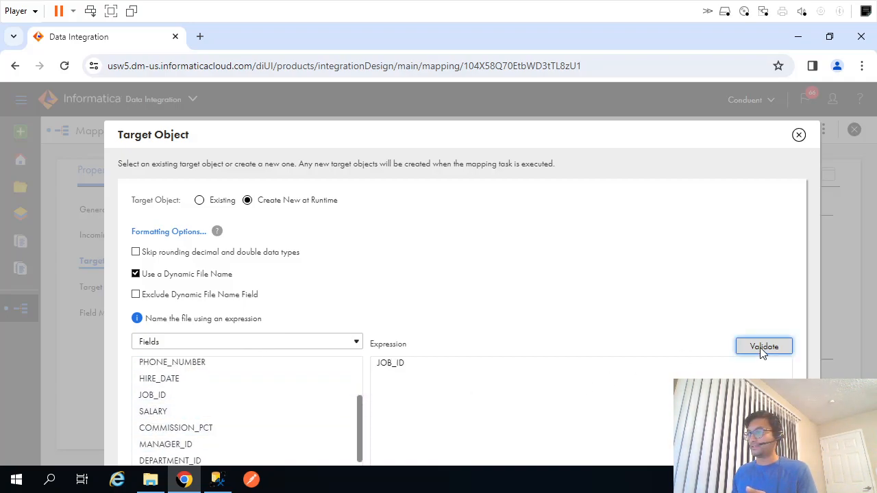
pyautogui.click(764, 346)
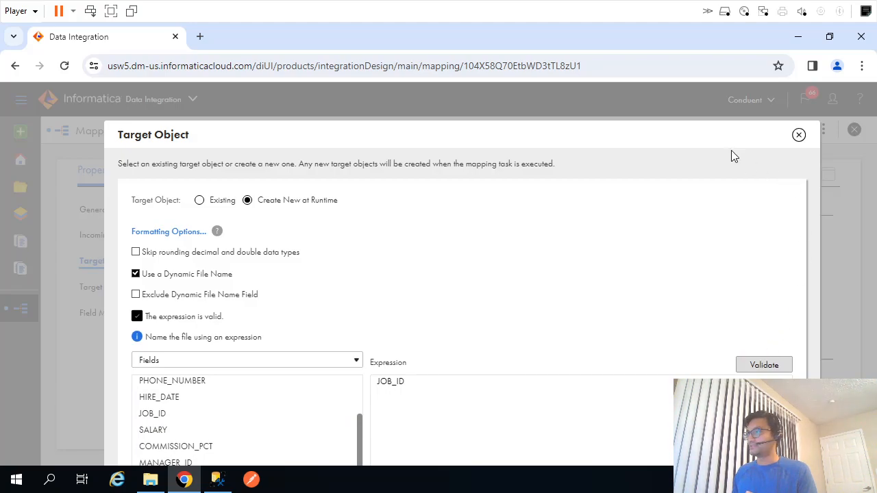
pyautogui.moveTo(817, 298)
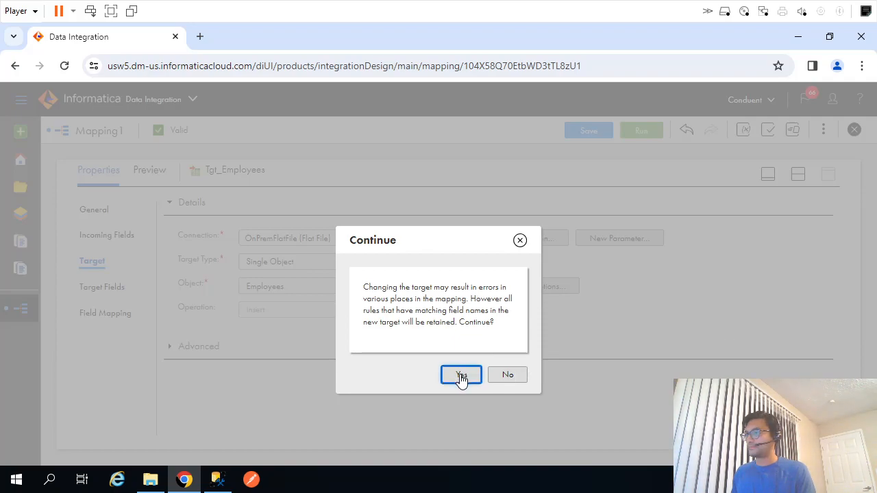
pyautogui.click(461, 374)
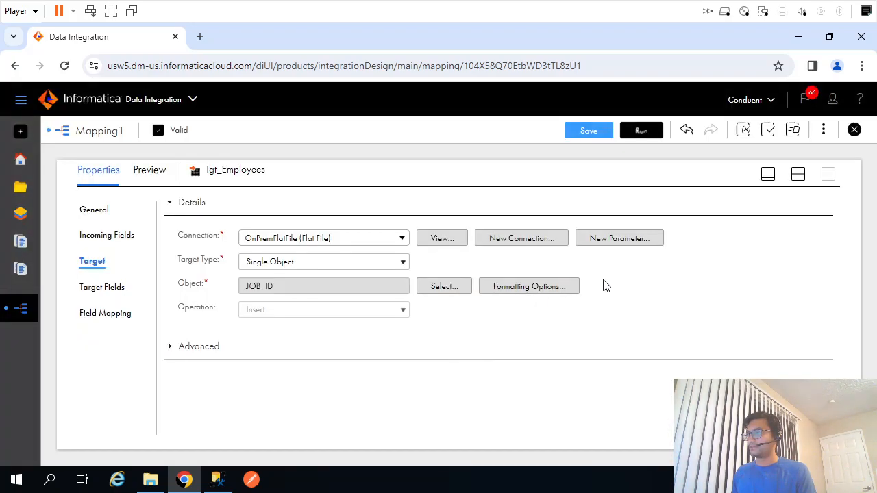
# - Save Mapping1 and check the old Employees file in the output folder
pyautogui.click(443, 286)
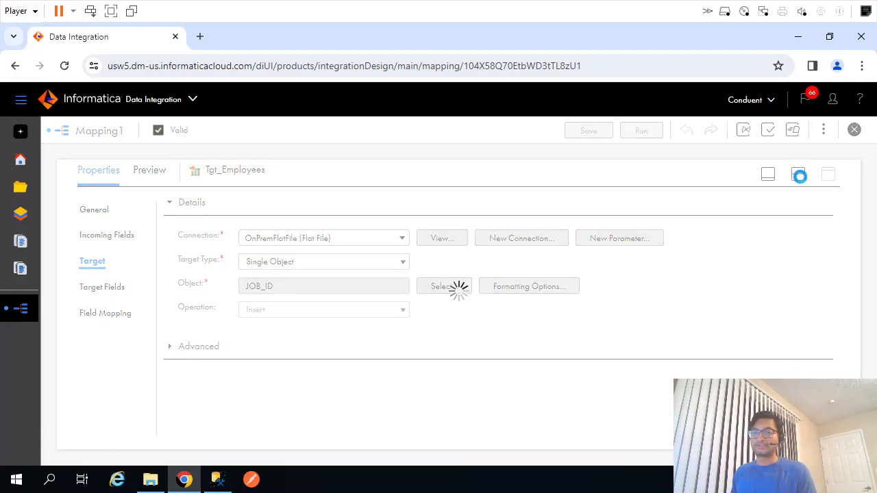
pyautogui.click(589, 130)
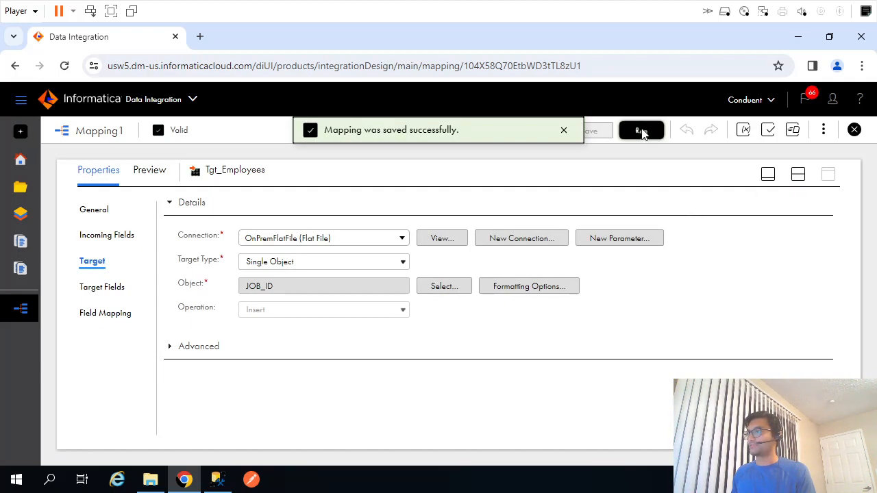
pyautogui.click(150, 480)
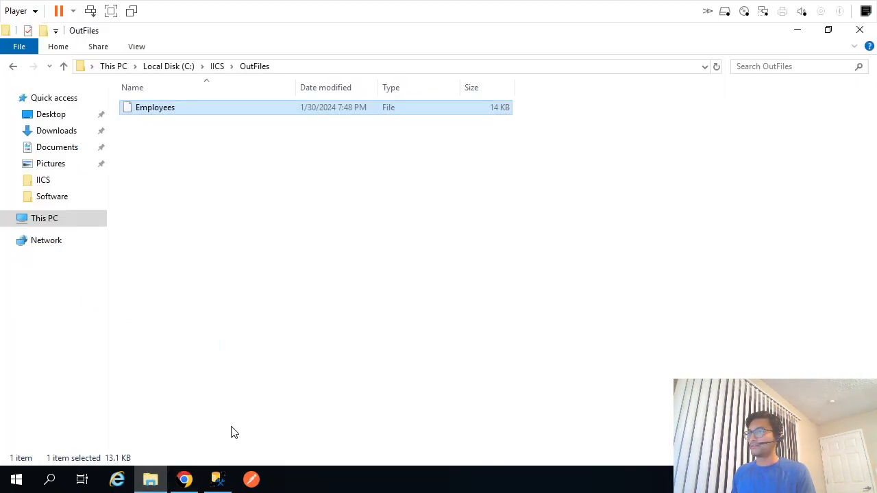
pyautogui.rightClick(155, 107)
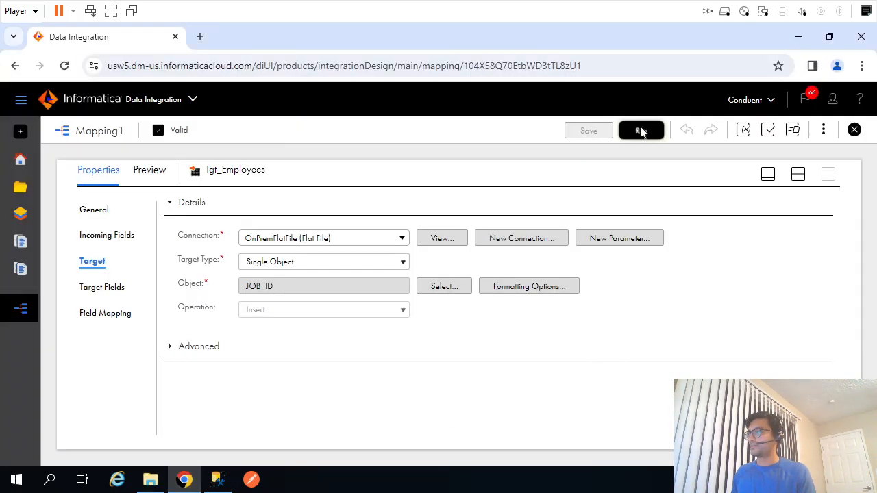
# - Run Mapping1 on the runtime environment and open the new job in My Jobs
pyautogui.click(642, 130)
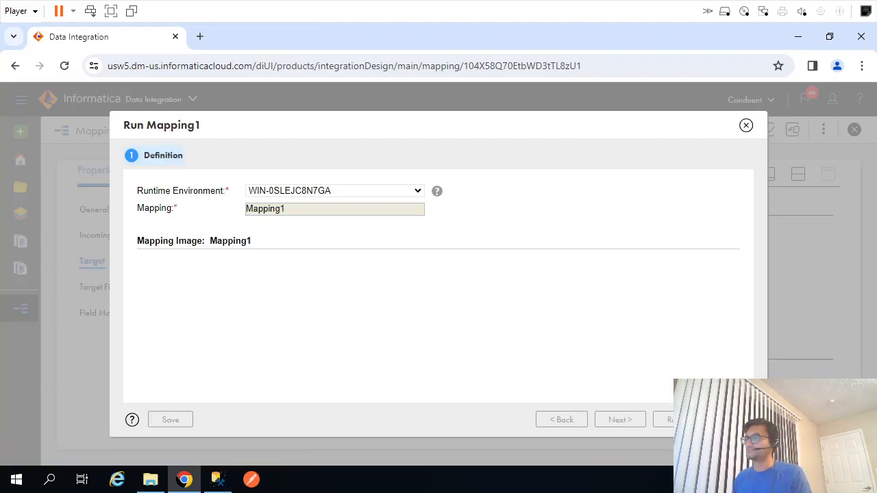
pyautogui.click(671, 419)
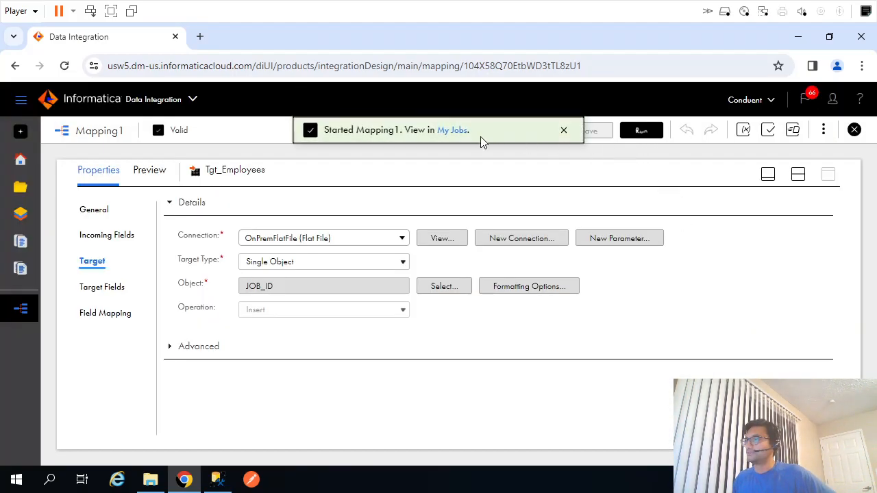
pyautogui.click(452, 130)
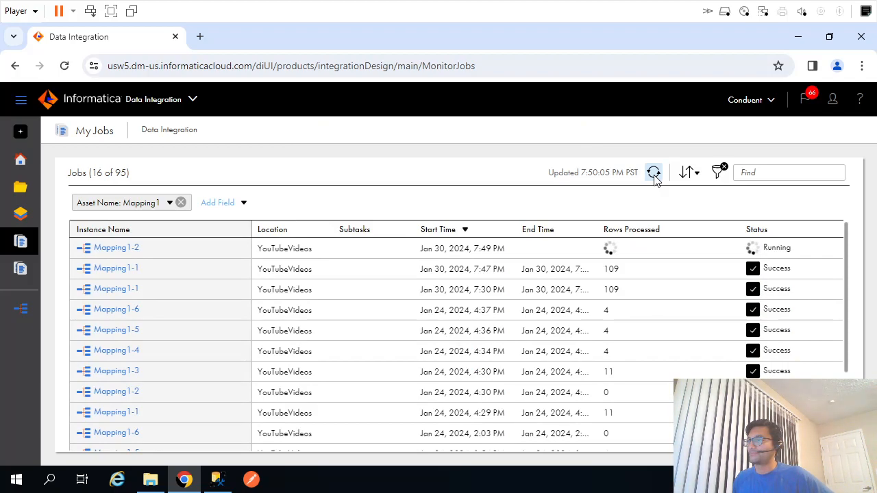
# - Refresh Mapping1-2 to Success, find only an AC_ACCOUNT file in OutFiles, then switch to SSMS
pyautogui.click(654, 172)
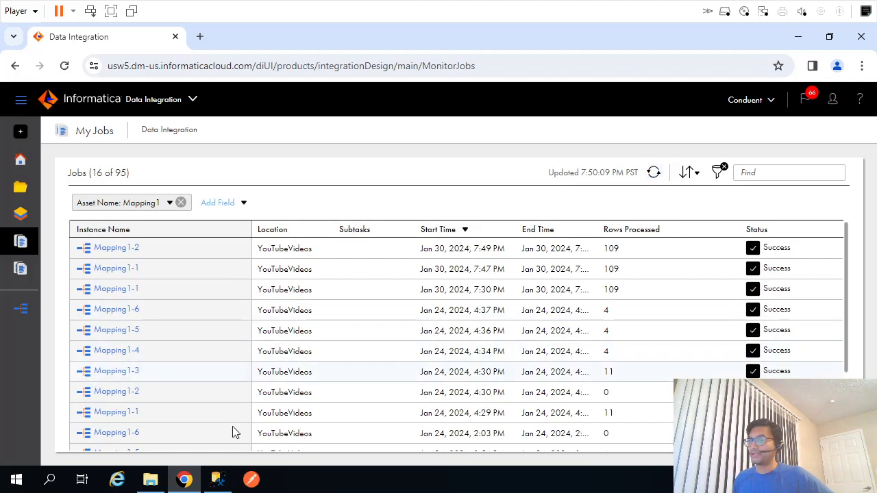
pyautogui.click(150, 480)
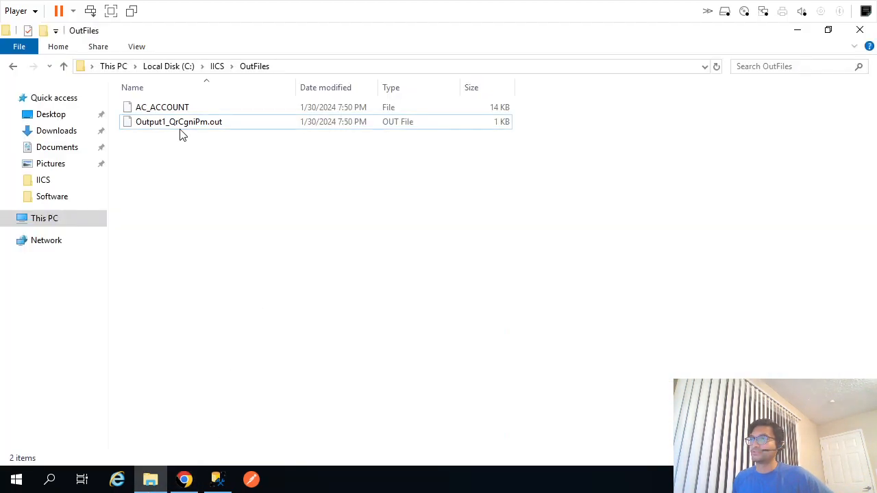
pyautogui.click(163, 107)
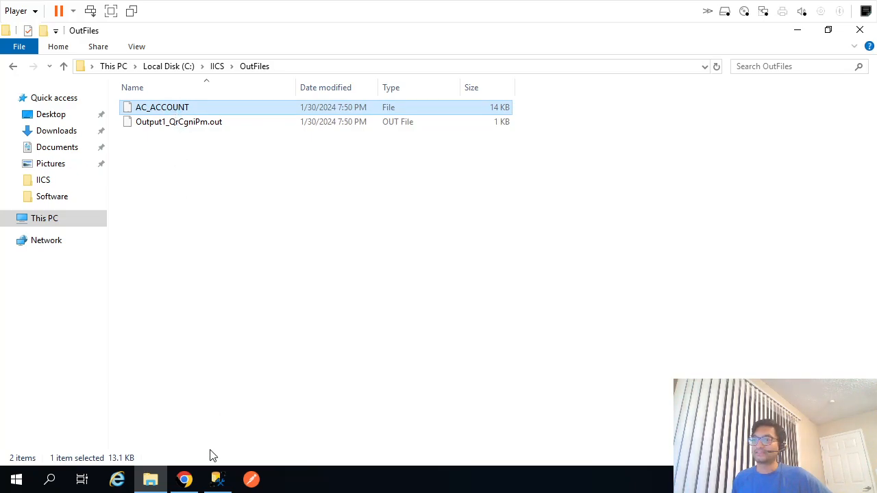
pyautogui.click(217, 478)
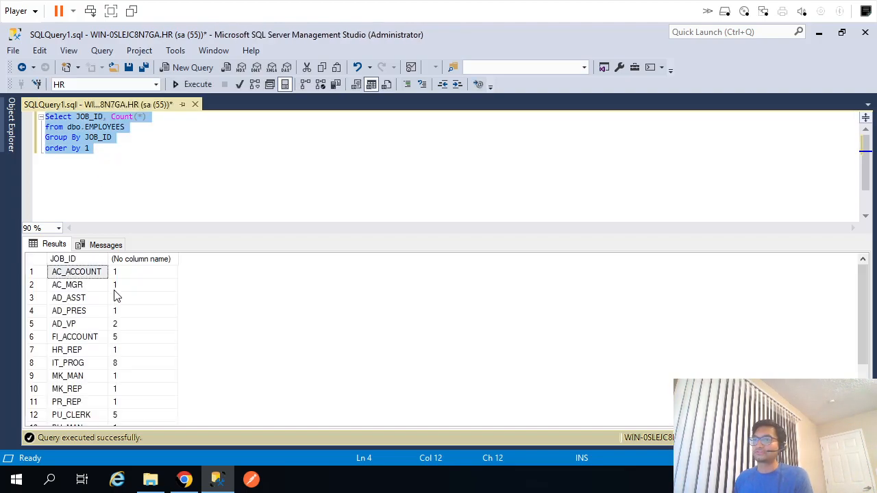
pyautogui.moveTo(94, 288)
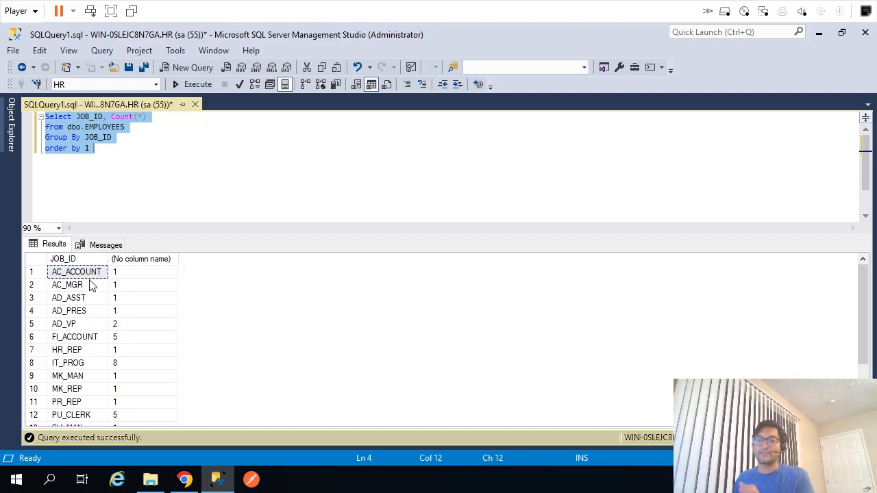
pyautogui.moveTo(183, 295)
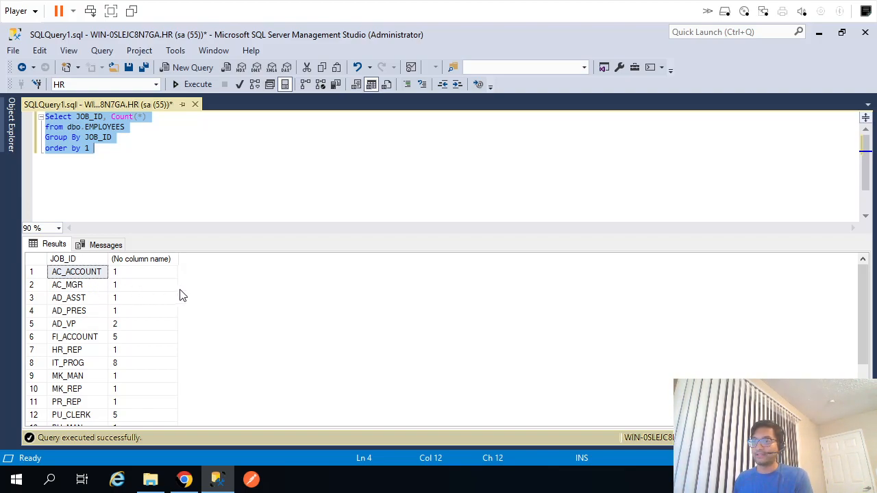
# - Review the per-JOB_ID employee counts, then return to Mapping1 in Chrome
pyautogui.click(183, 479)
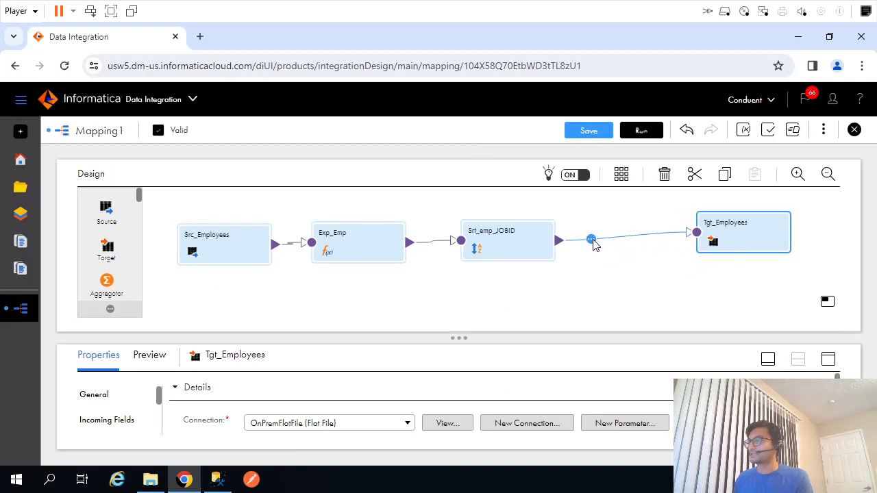
# - Insert a Transaction Control transformation on the Srt_emp_JOBID to Tgt_Employees link
pyautogui.click(590, 239)
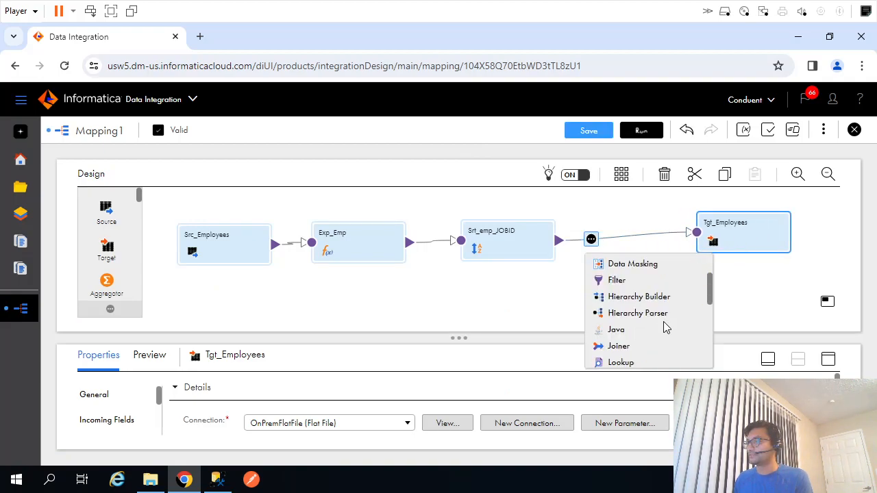
pyautogui.scroll(-3)
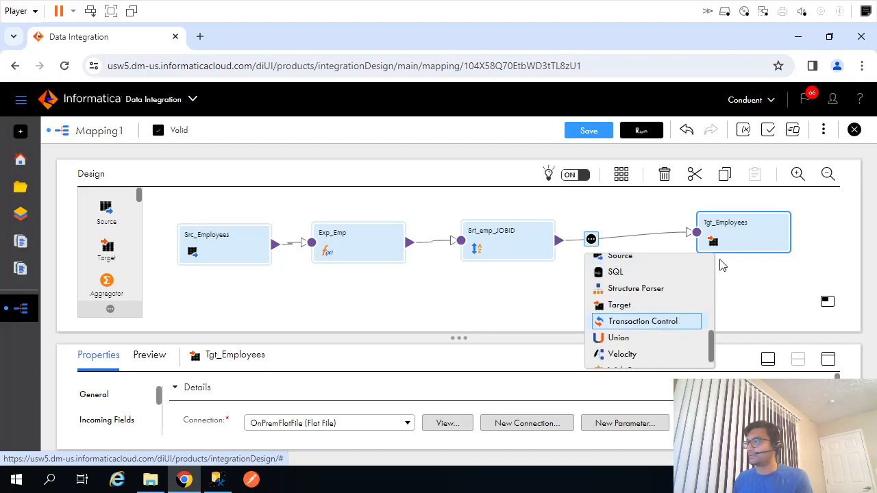
pyautogui.click(636, 321)
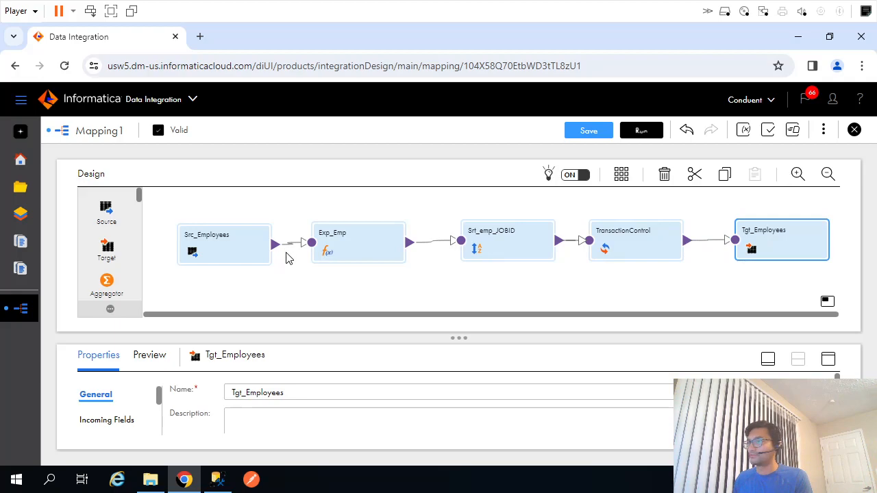
# - Rename the Transaction Control transformation to tct_JobID
pyautogui.click(493, 243)
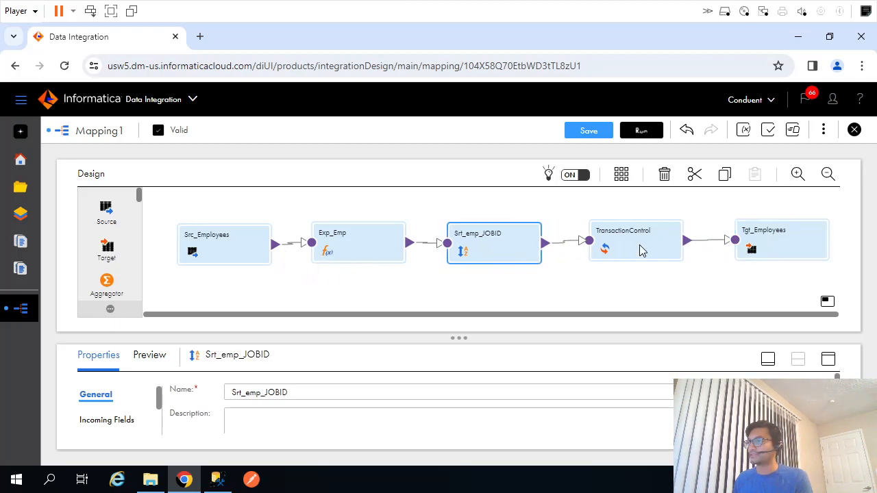
pyautogui.click(635, 240)
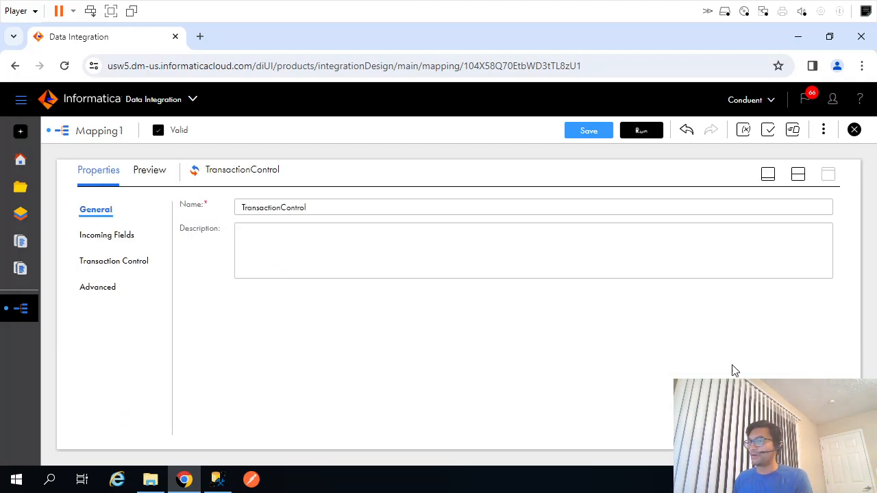
pyautogui.write('tc')
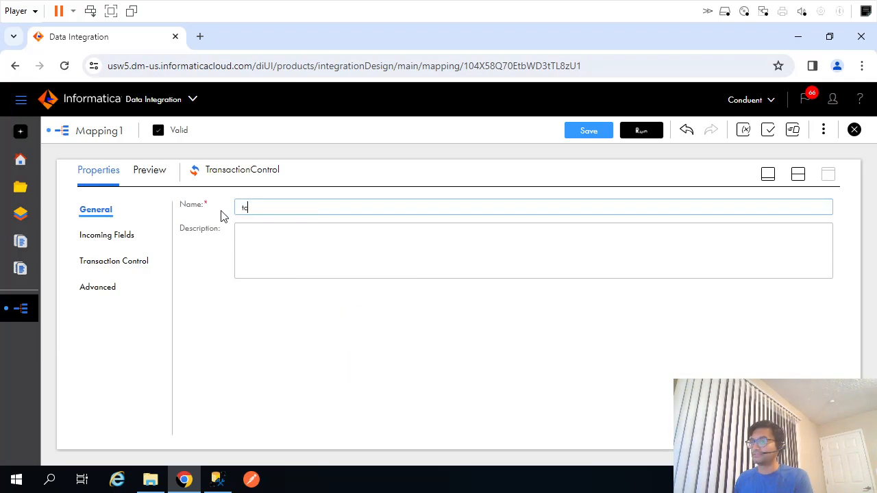
pyautogui.write('ct_JobID')
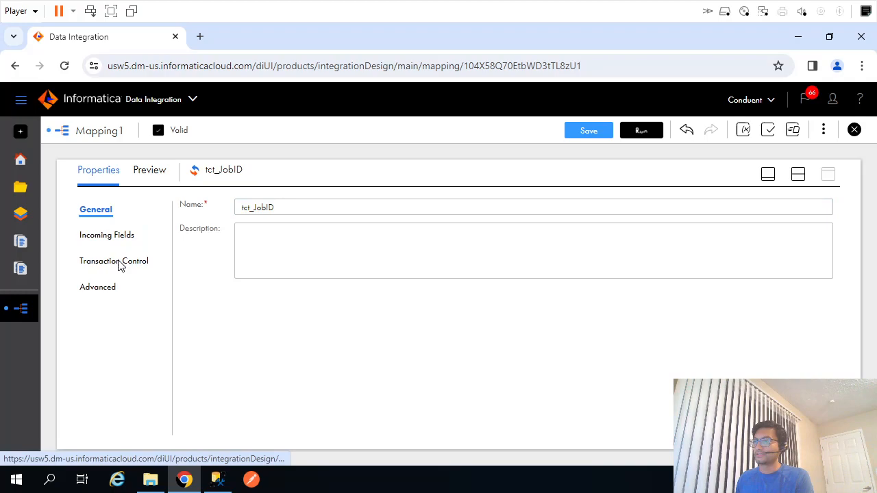
# - Set the condition to commit before when JOB_ID changes, else continue the transaction
pyautogui.click(113, 261)
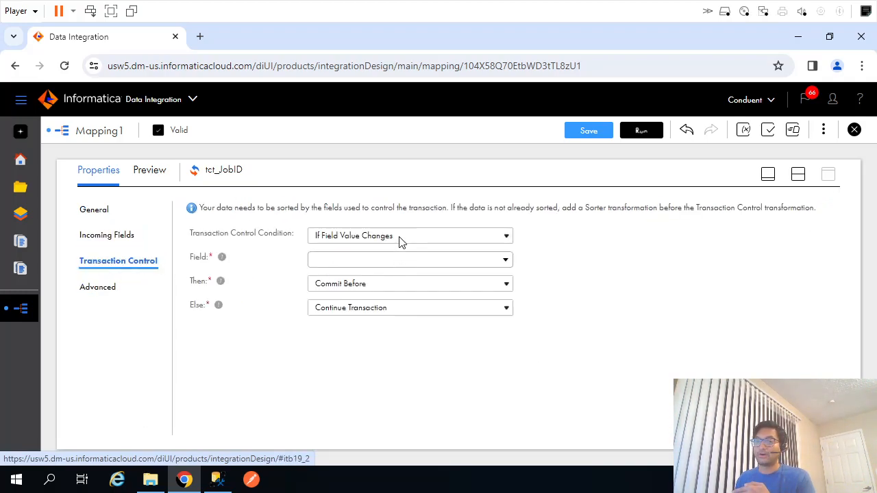
pyautogui.moveTo(605, 259)
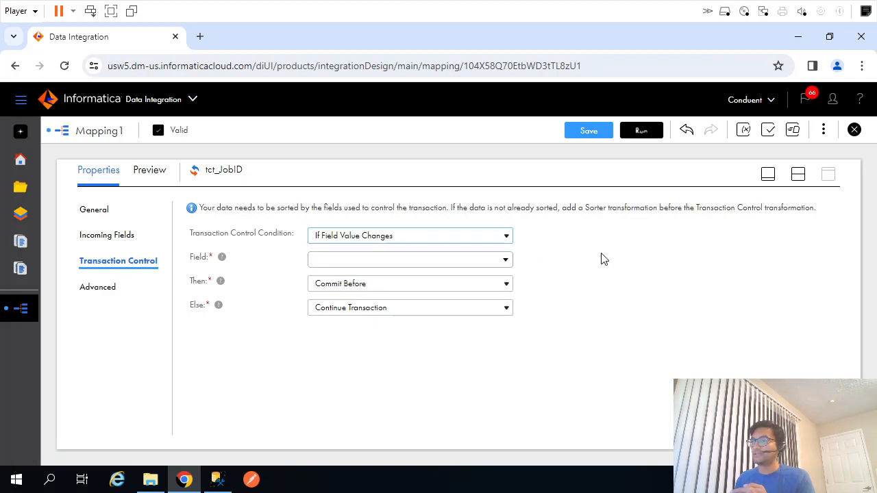
pyautogui.click(410, 259)
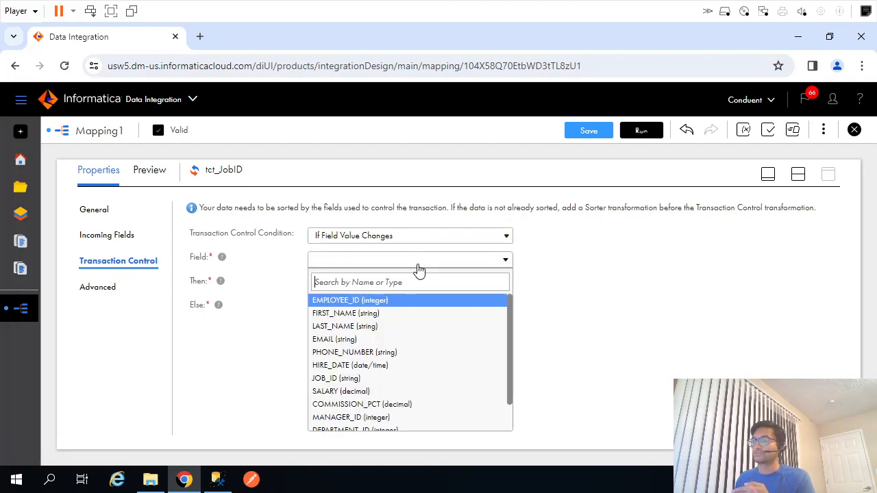
pyautogui.click(335, 378)
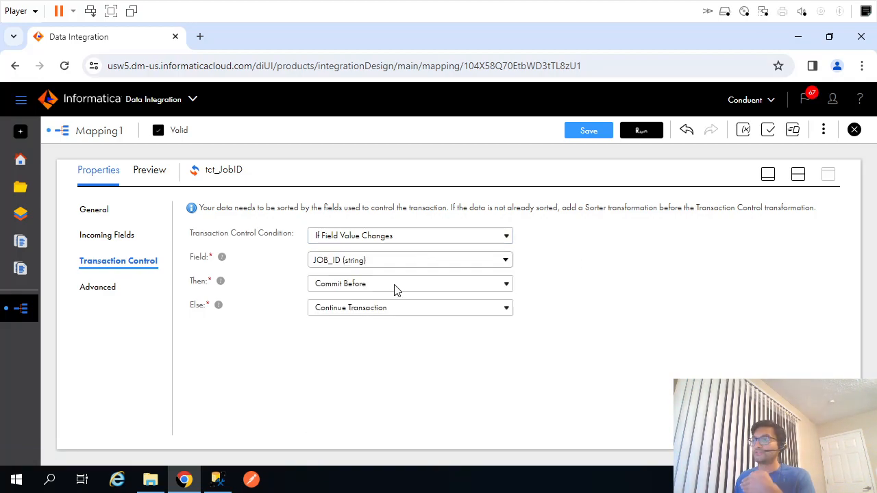
pyautogui.moveTo(194, 456)
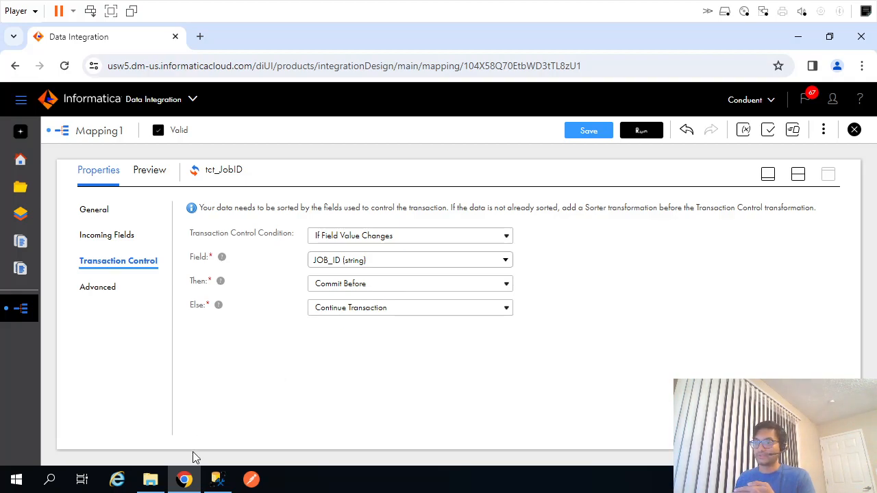
pyautogui.click(218, 479)
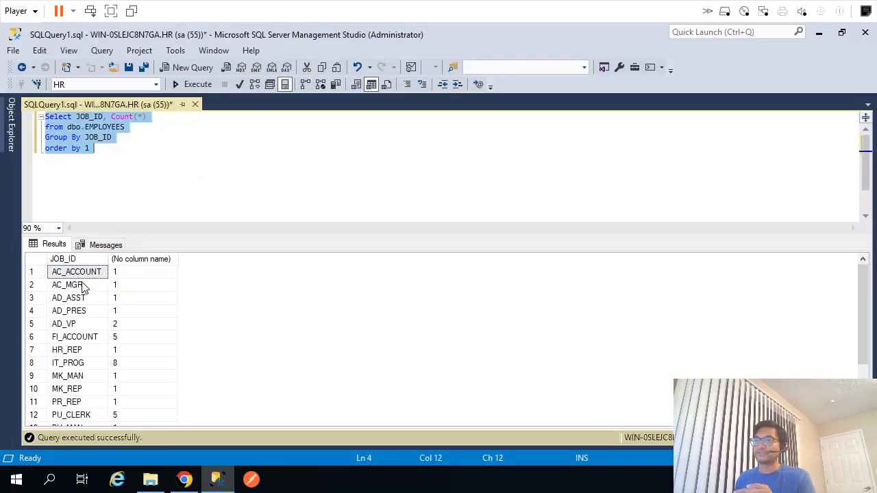
pyautogui.click(75, 284)
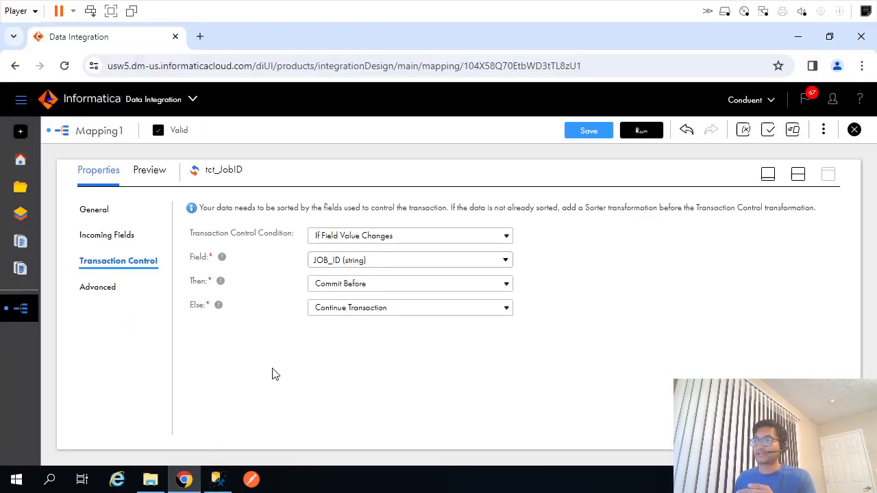
pyautogui.click(410, 283)
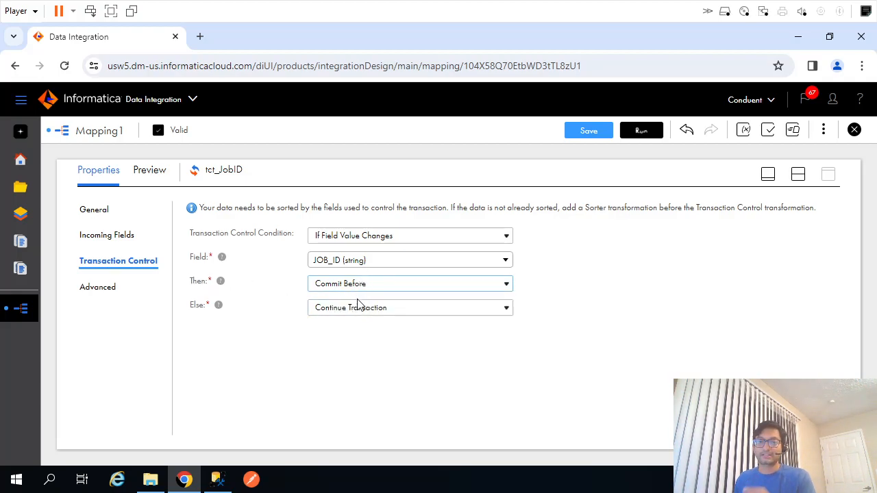
pyautogui.click(410, 308)
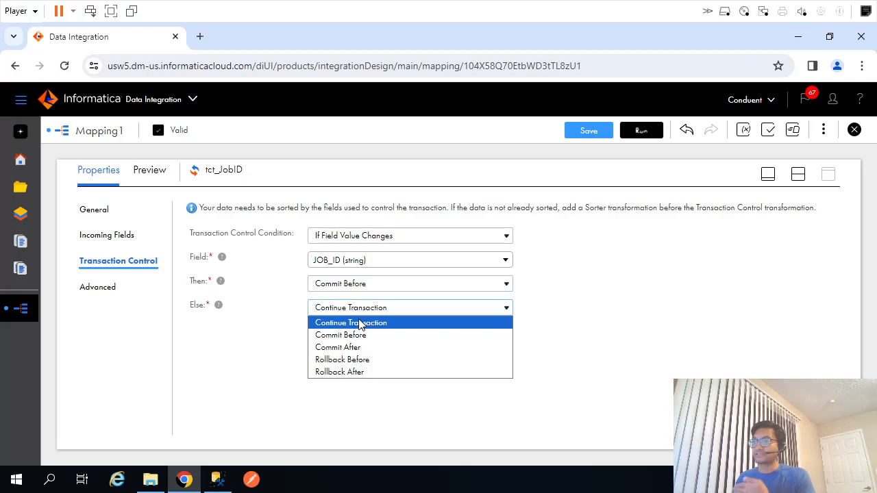
pyautogui.click(351, 322)
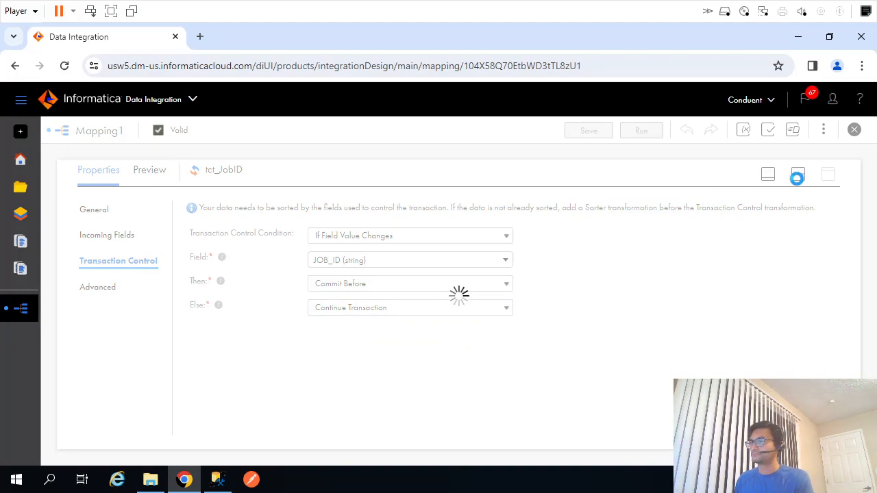
# - Save Mapping1 with tct_JobID, launch a run, and open the job list
pyautogui.click(588, 130)
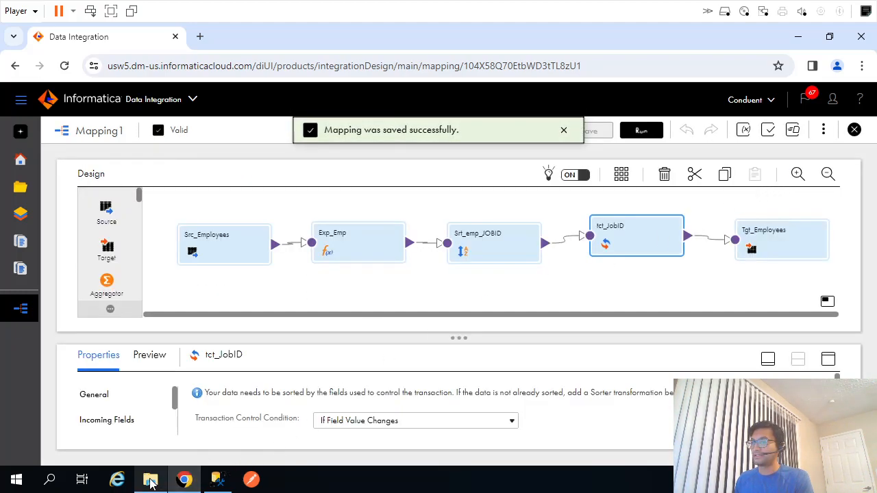
pyautogui.click(150, 480)
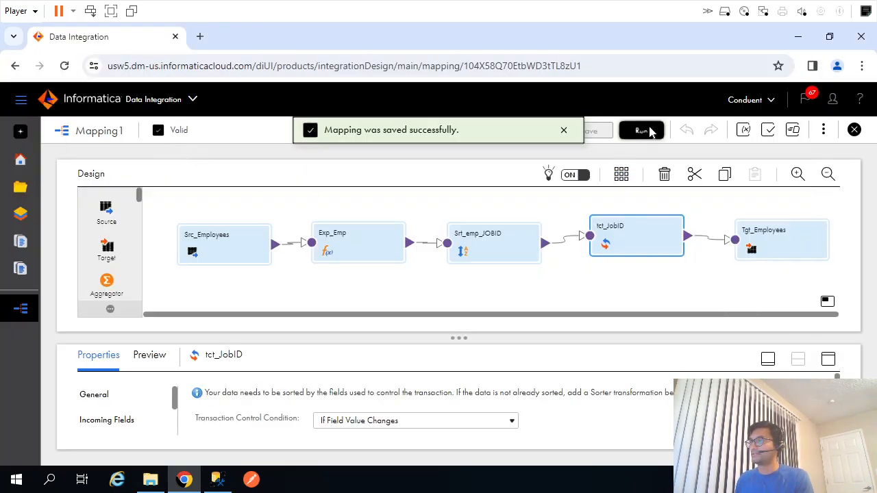
pyautogui.click(641, 130)
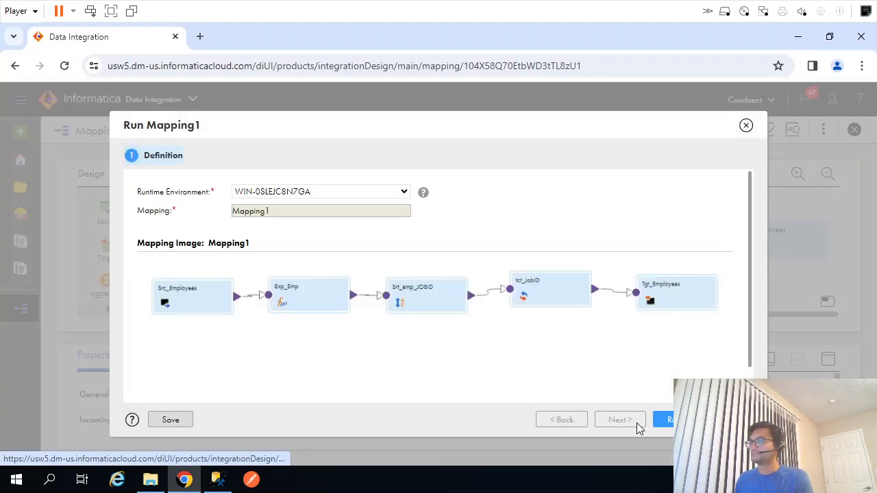
pyautogui.click(675, 419)
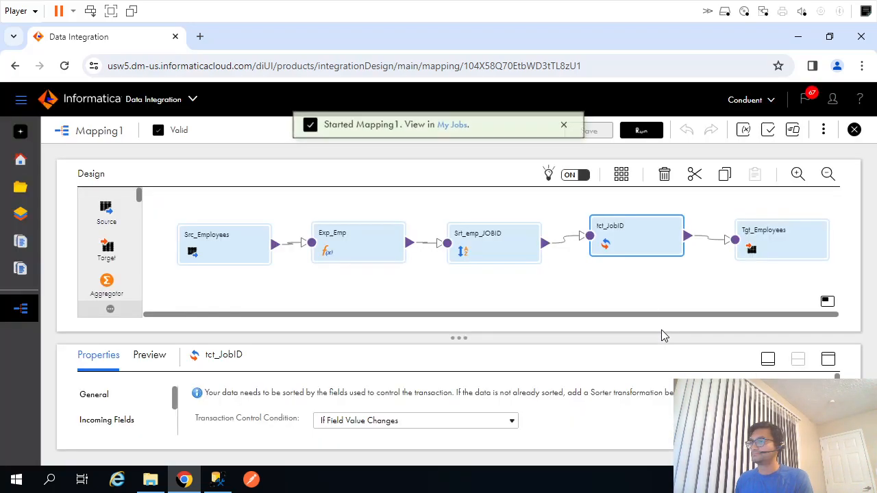
pyautogui.click(451, 125)
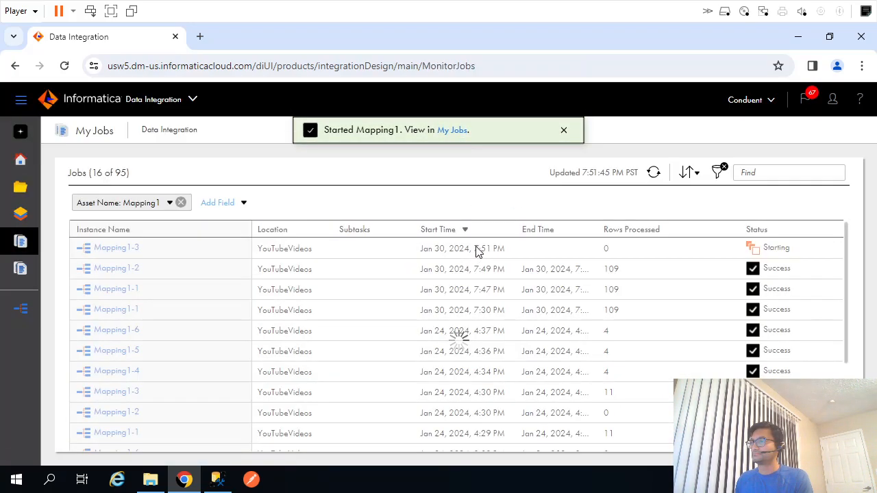
# - Refresh Mapping1-3 until it succeeds with 109 rows, then view the per-JOB_ID files in OutFiles
pyautogui.click(653, 172)
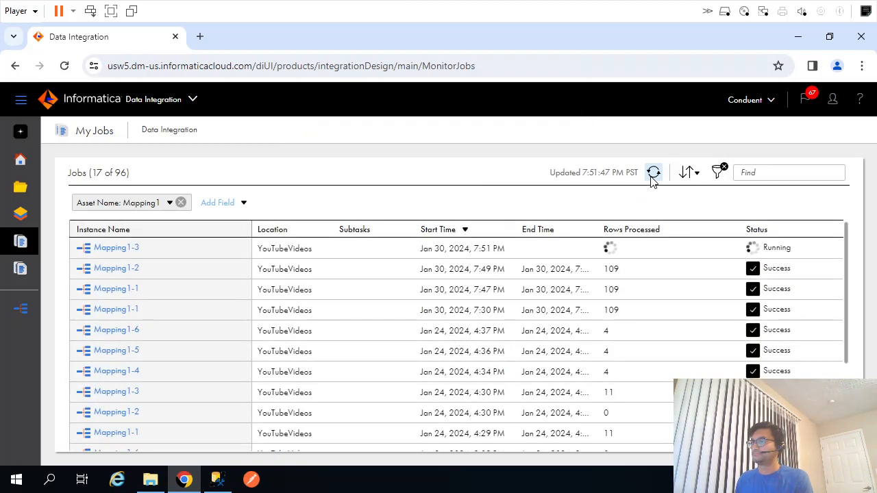
pyautogui.click(653, 172)
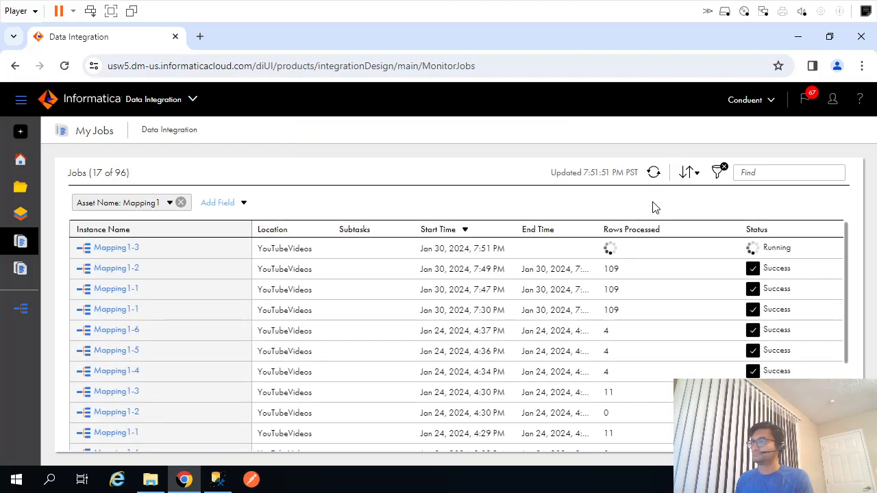
pyautogui.moveTo(659, 195)
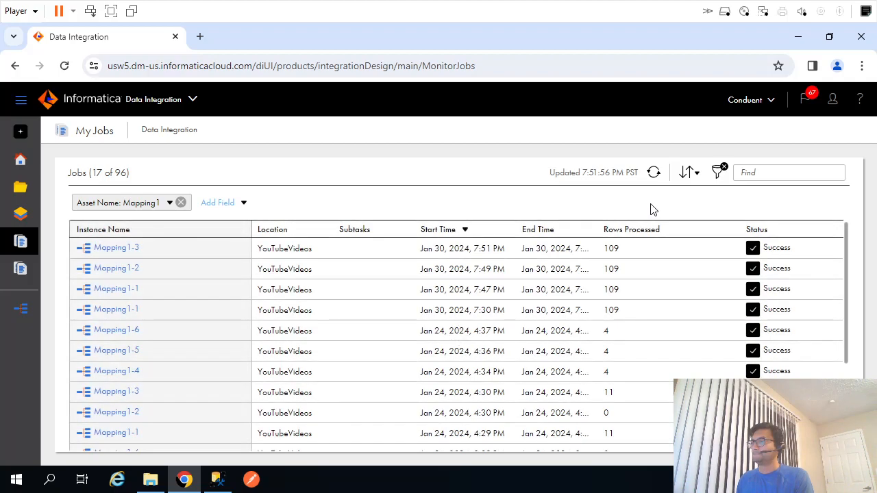
pyautogui.click(149, 479)
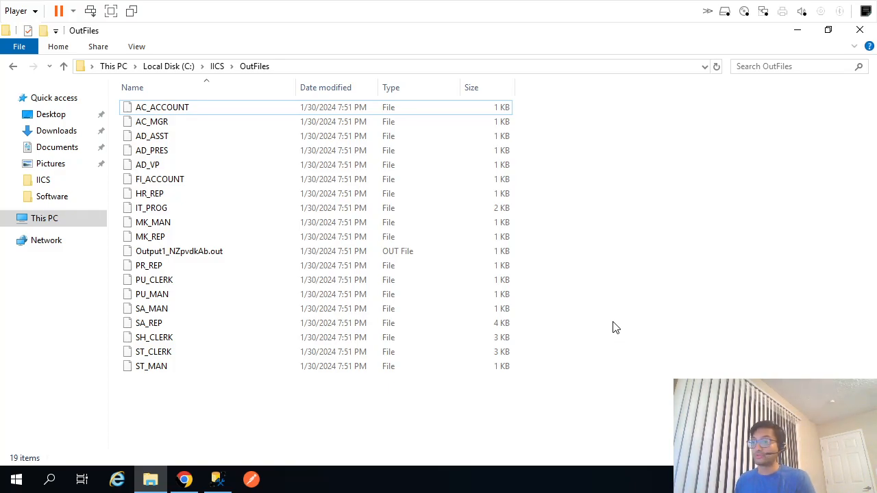
# - Order the JOB_ID count query by count descending ('2 desc') and open the SA_REP output file
pyautogui.click(179, 251)
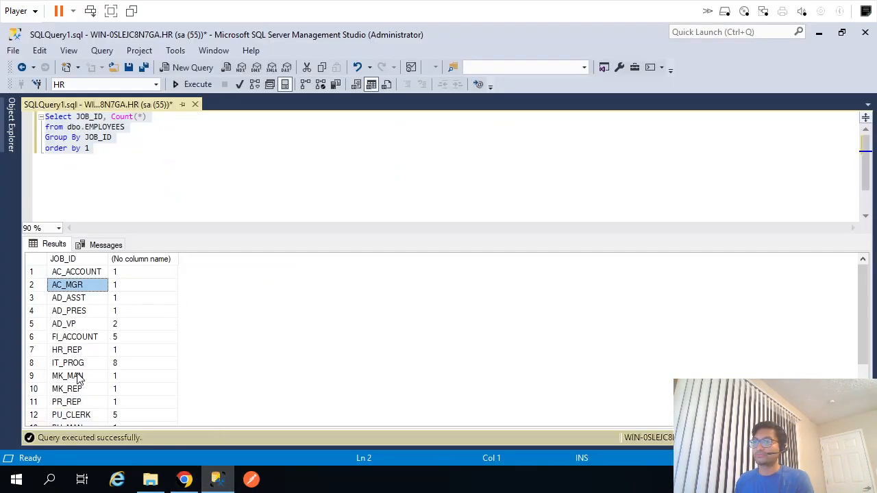
pyautogui.moveTo(175, 178)
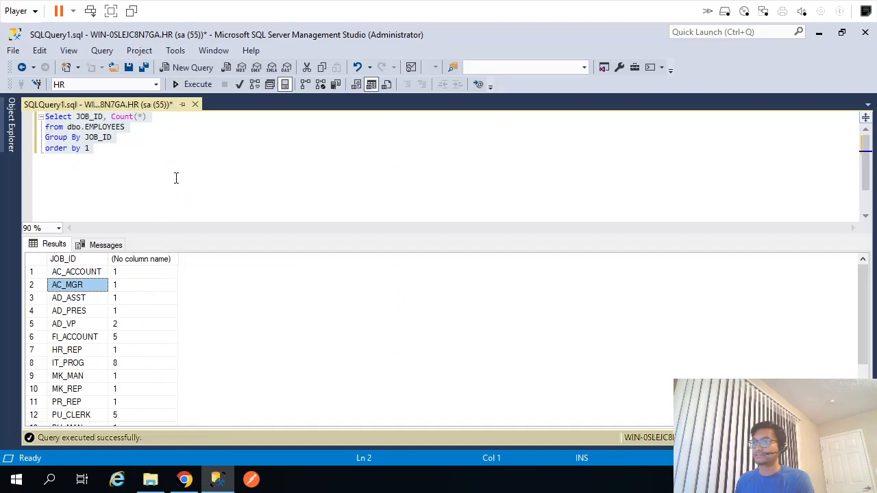
pyautogui.write('2 desc')
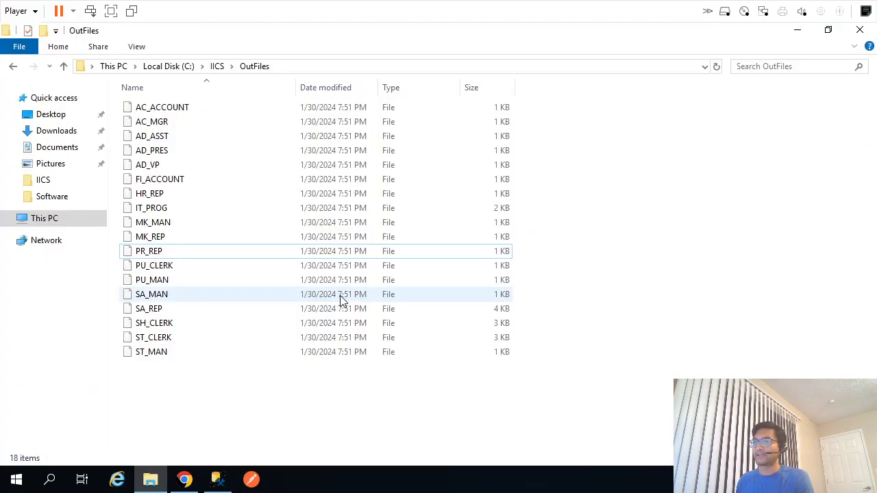
pyautogui.rightClick(148, 308)
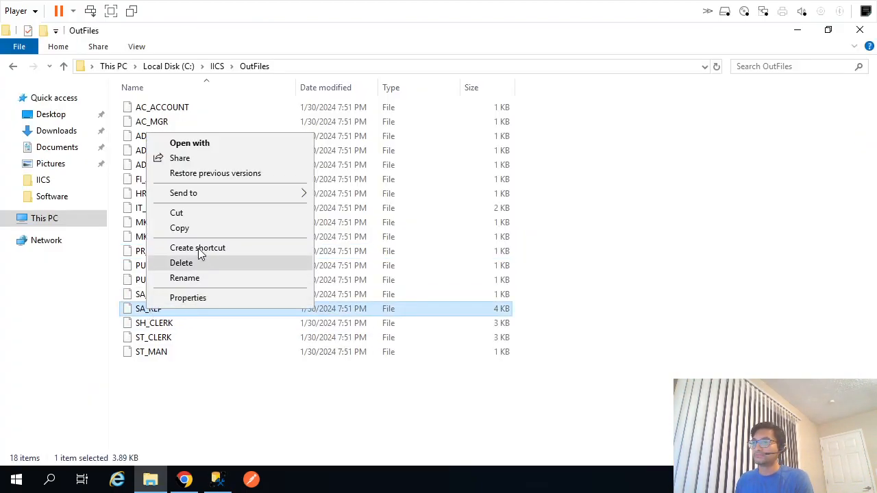
pyautogui.click(189, 143)
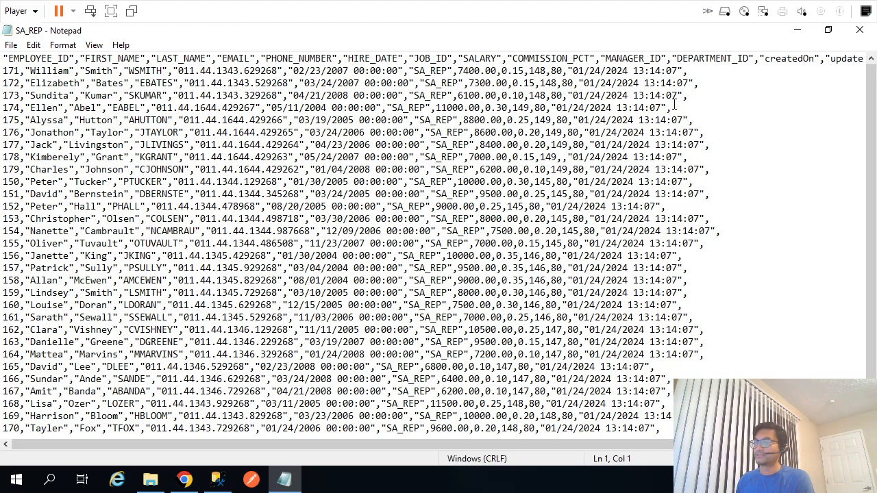
# - Compare the single-employee job counts and SA_MAN's count of 5 against the output files
pyautogui.click(216, 479)
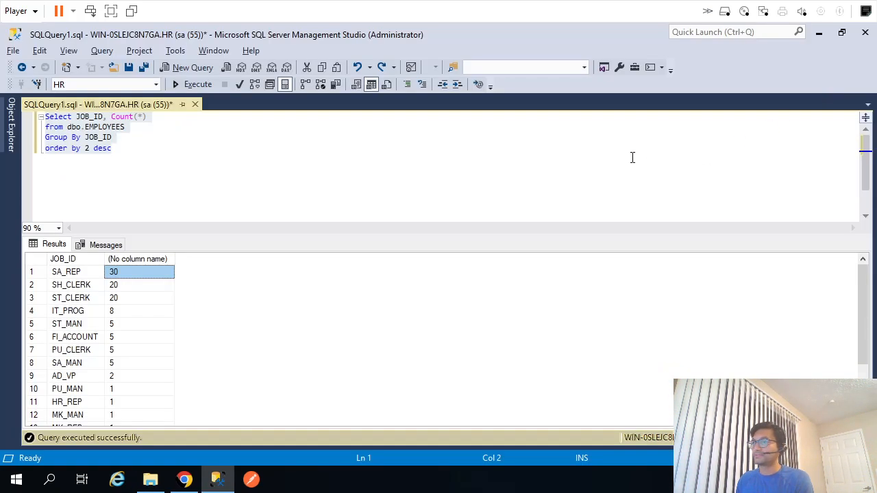
pyautogui.click(130, 388)
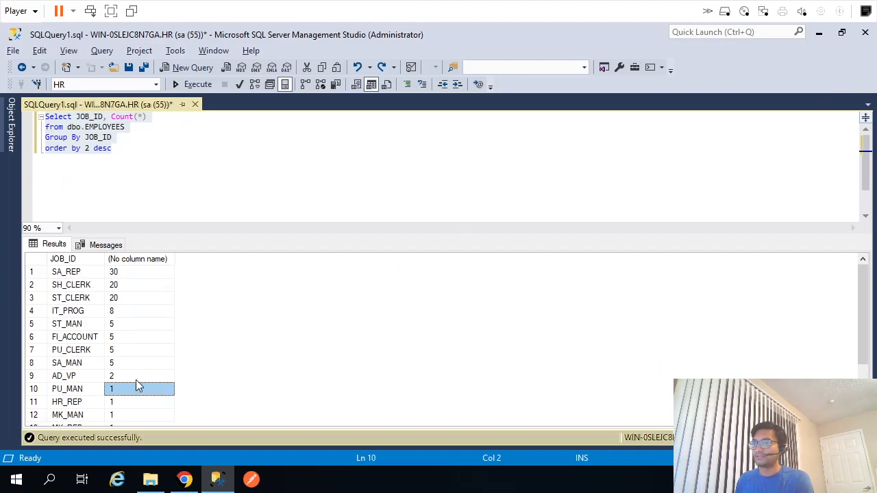
pyautogui.click(150, 480)
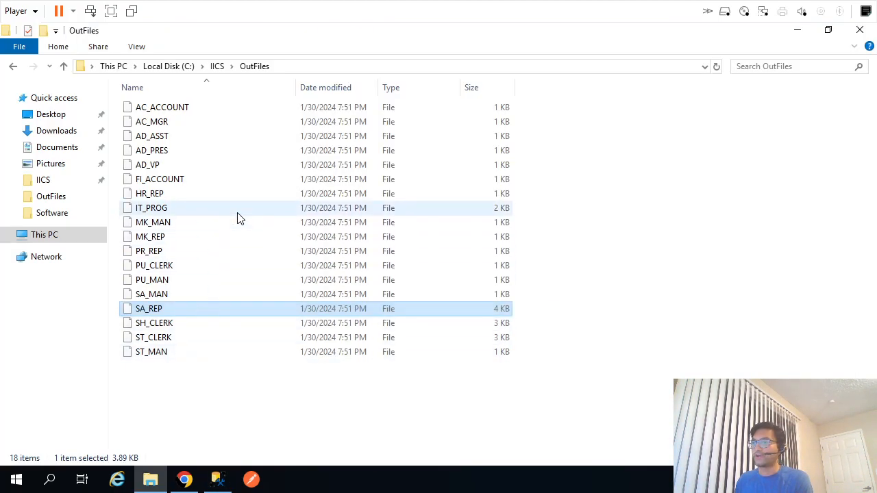
pyautogui.click(151, 352)
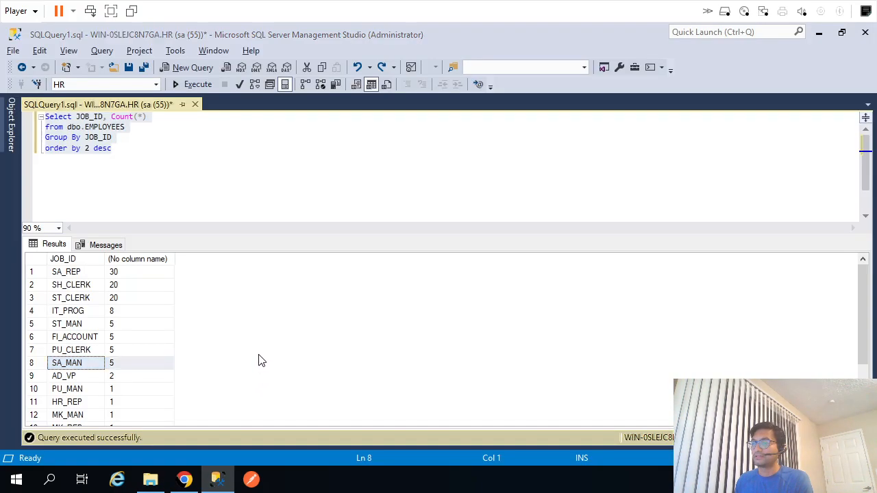
pyautogui.click(150, 478)
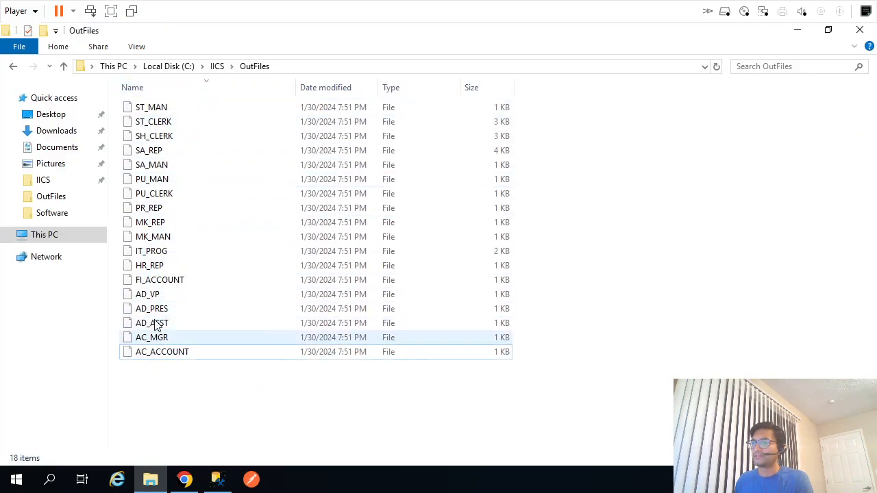
# - View the SA_MAN file's five employee records, then return to Mapping1's design
pyautogui.rightClick(152, 164)
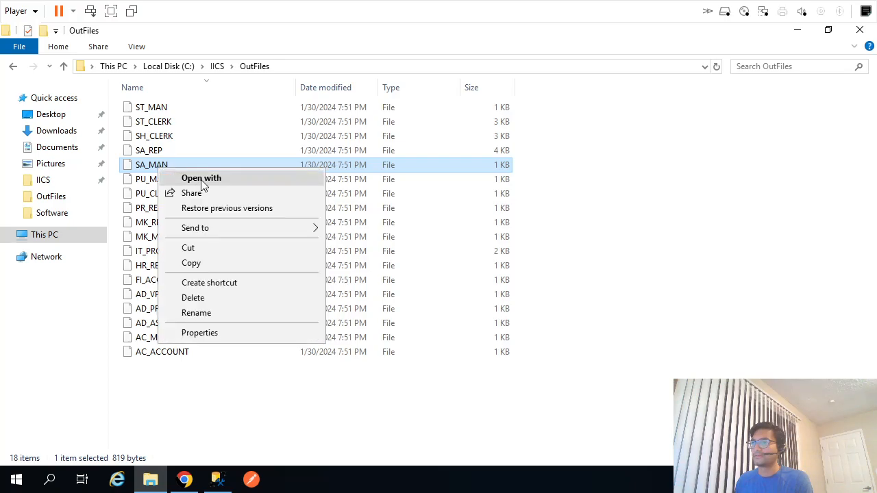
pyautogui.click(201, 178)
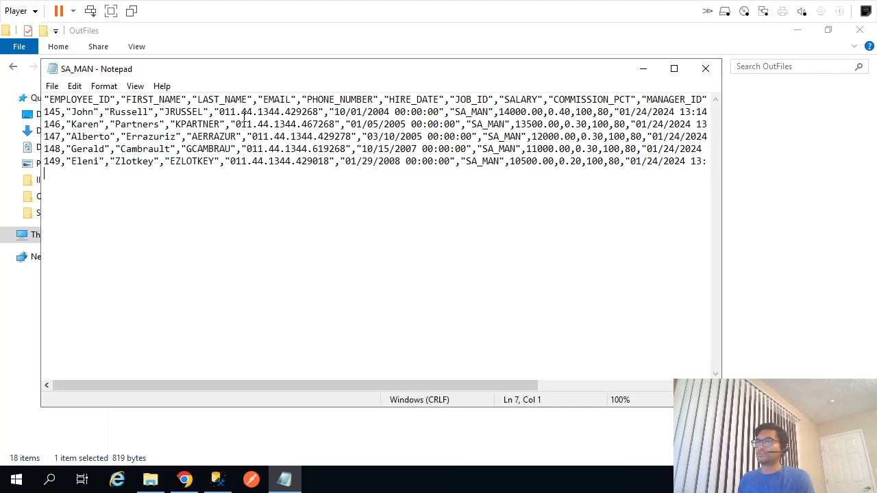
pyautogui.click(705, 68)
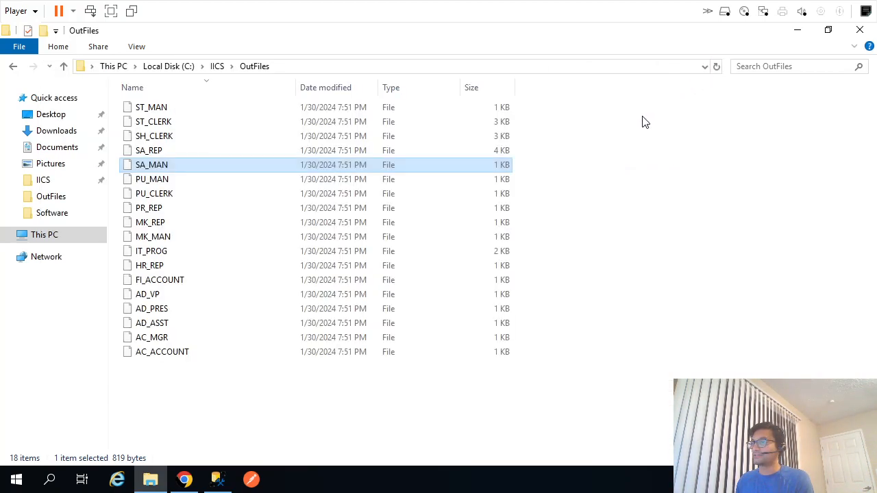
pyautogui.click(183, 480)
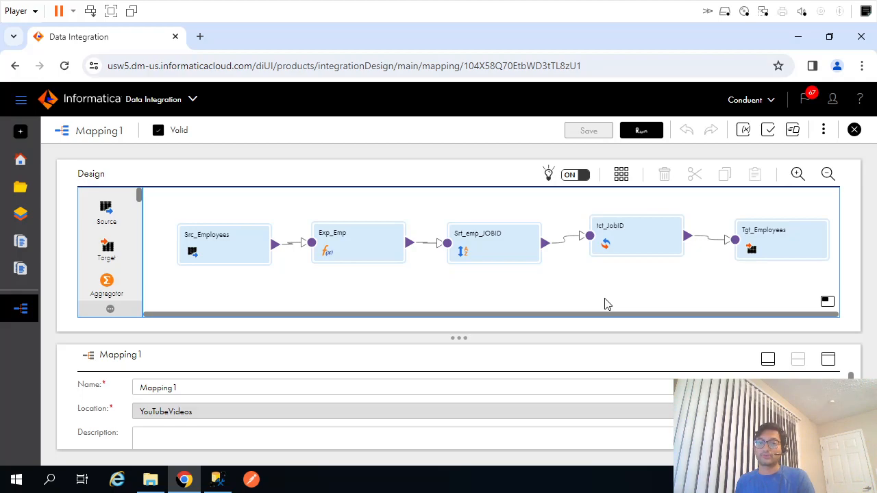
pyautogui.moveTo(318, 375)
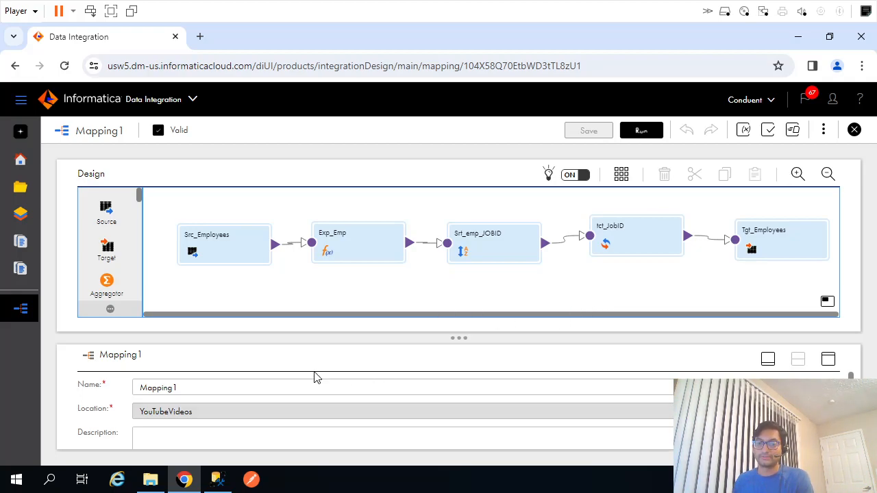